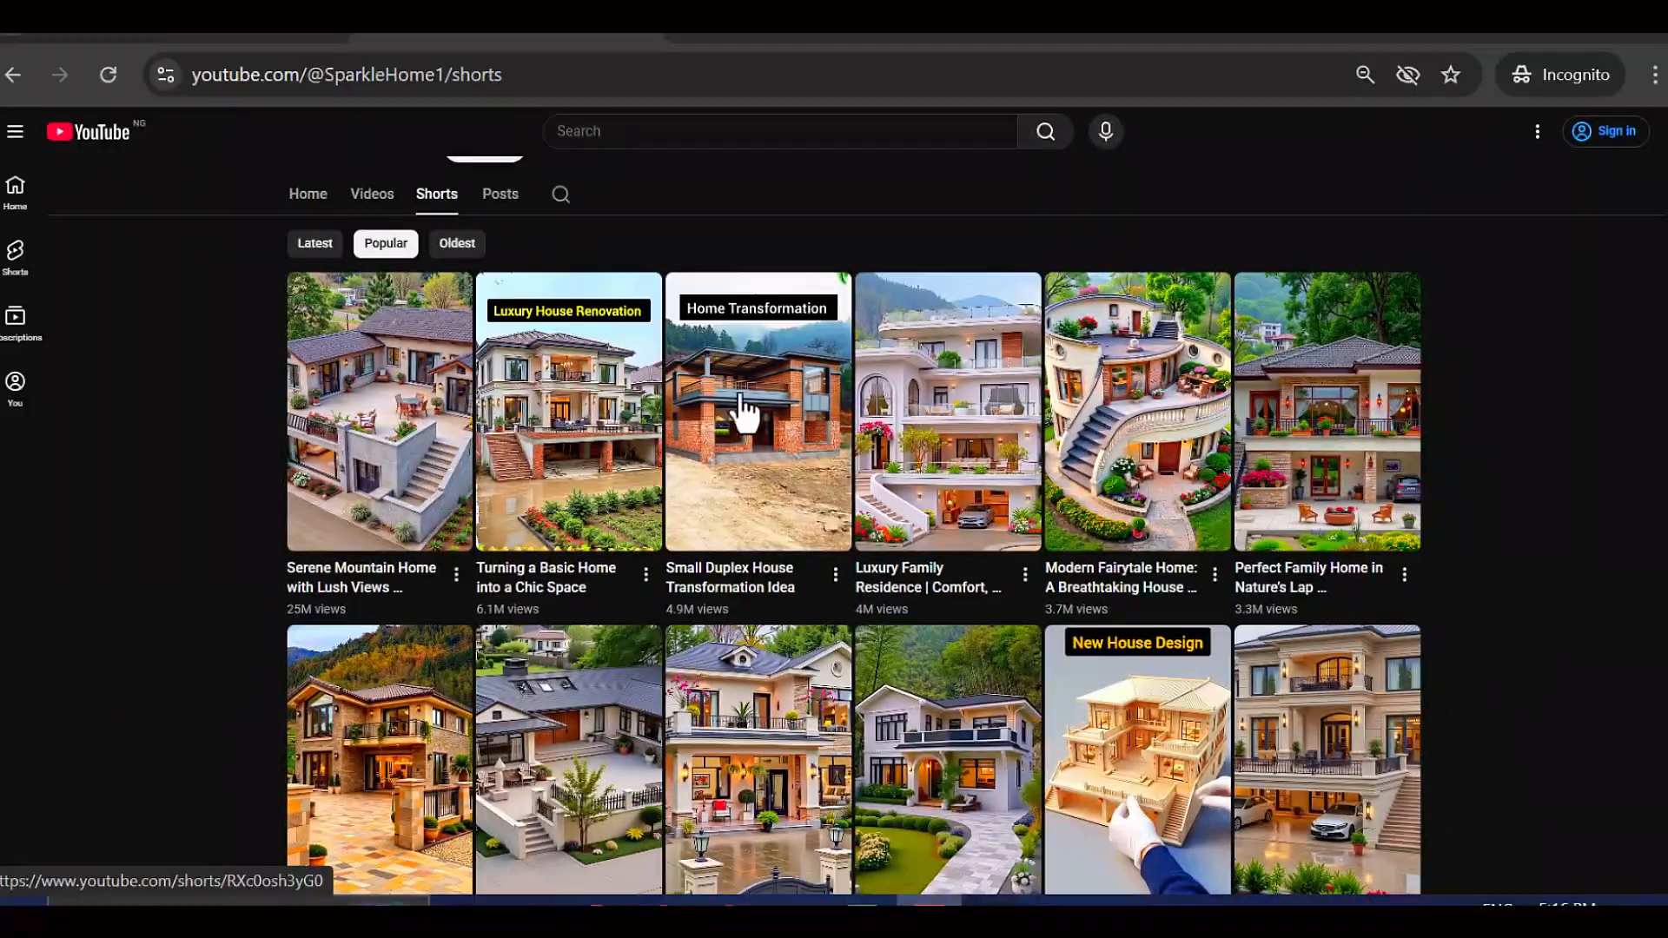
# Step: Scroll through the house-design Shorts grids of two YouTube channels, including modern Kerala homes
pyautogui.scroll(-3)
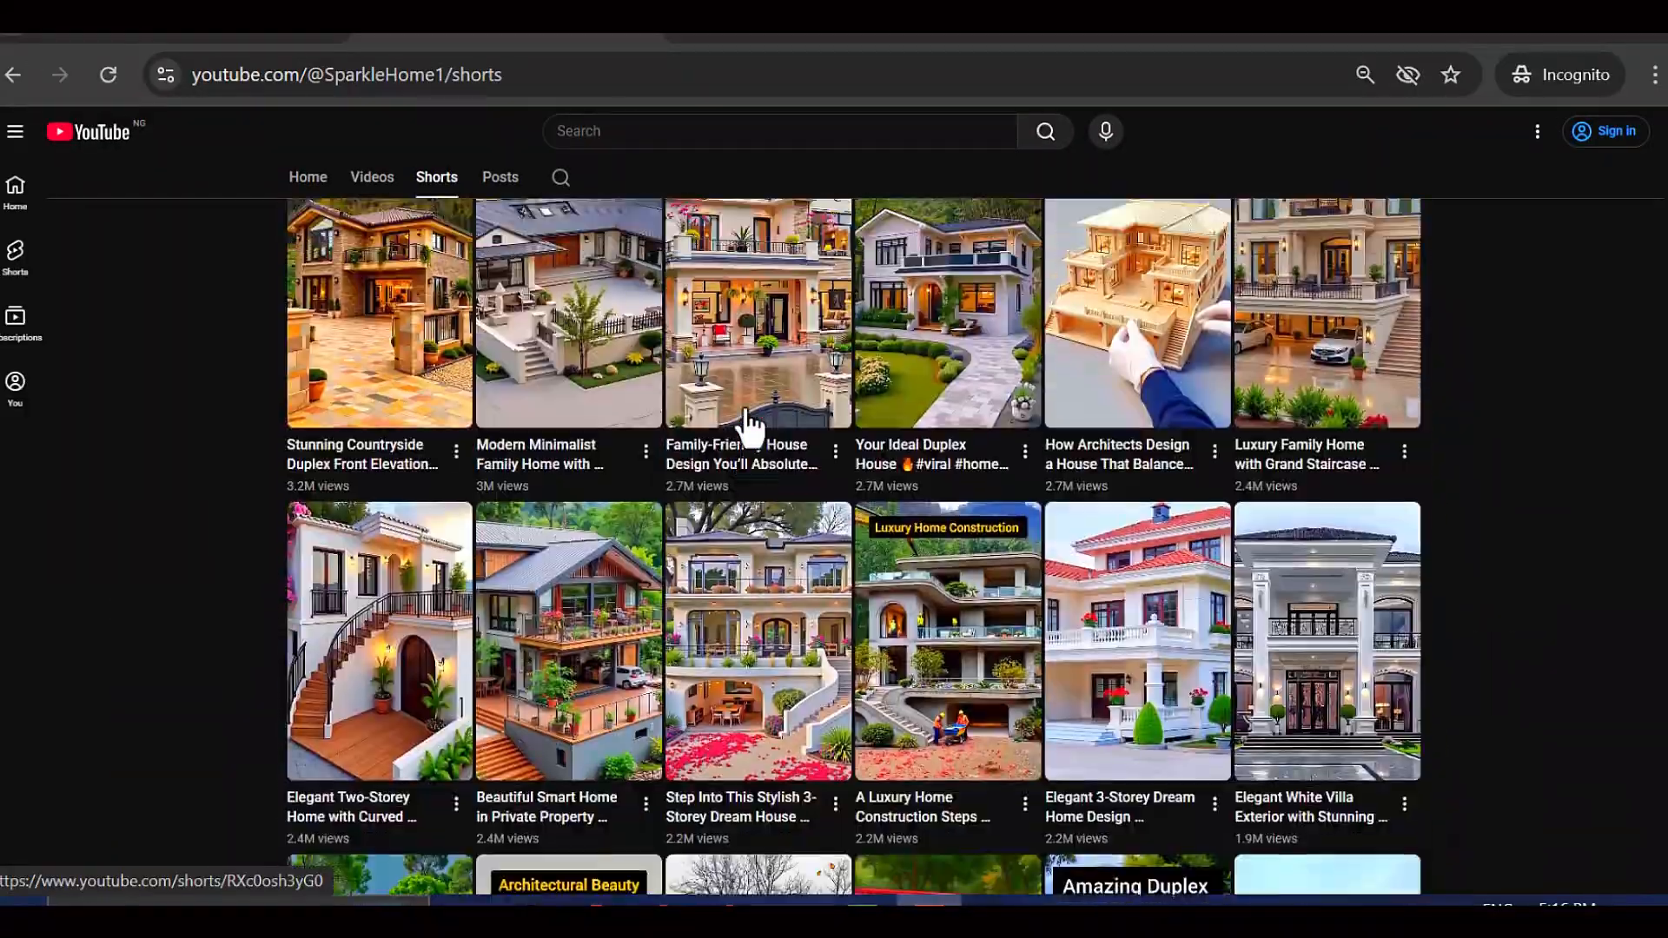
pyautogui.scroll(-3)
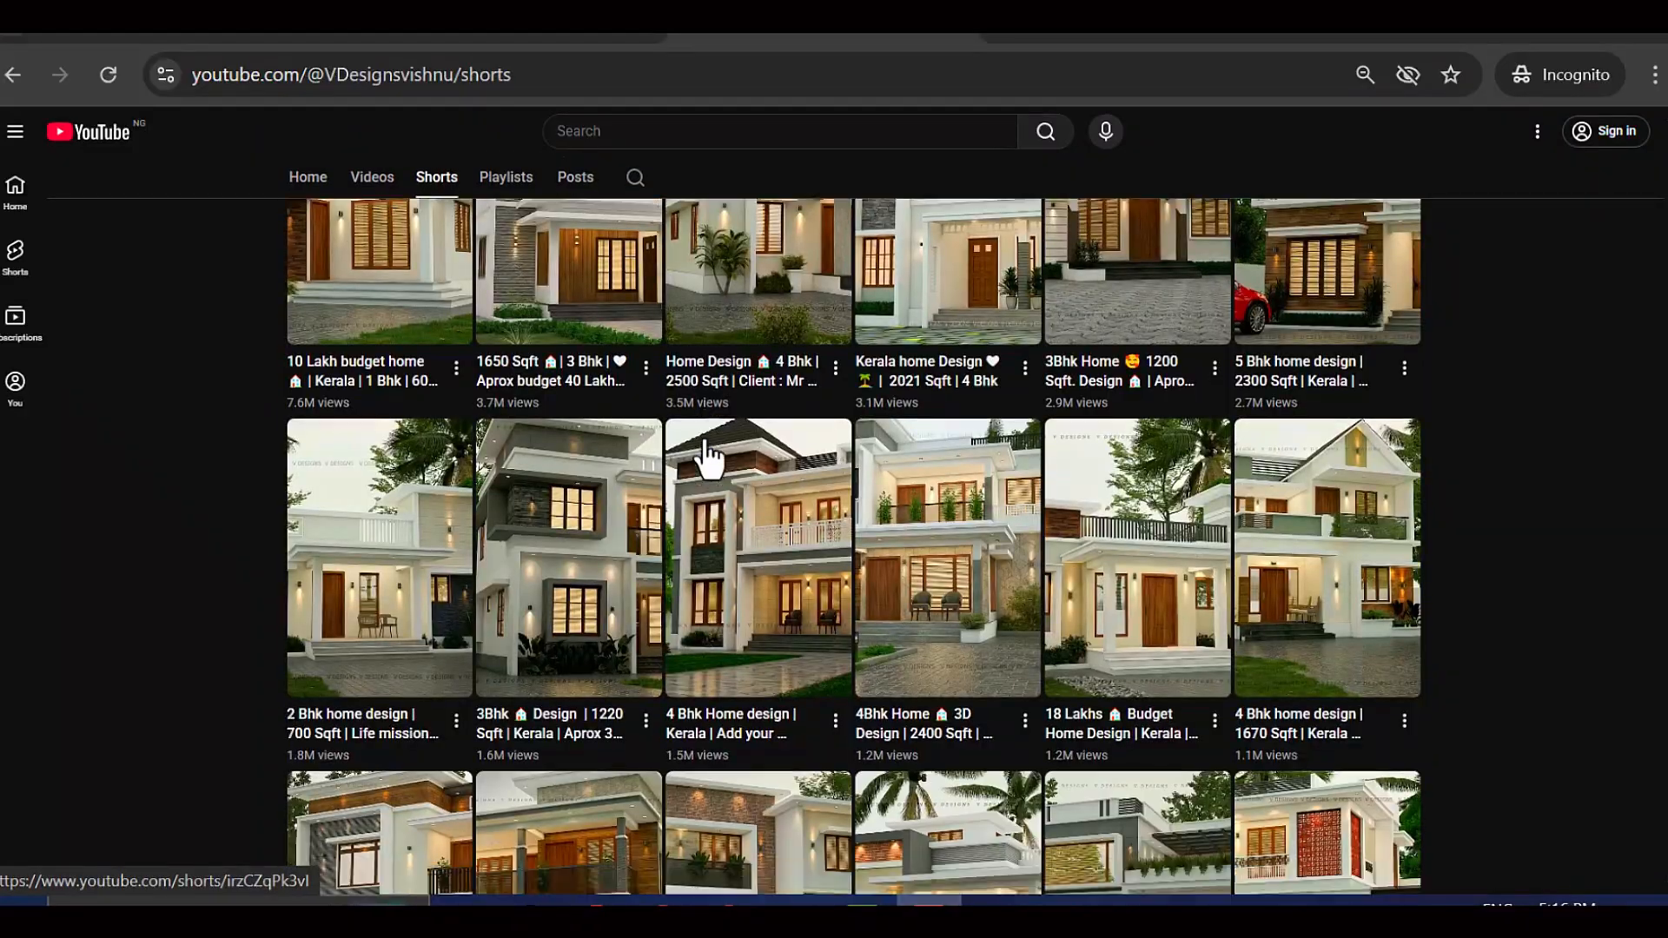
pyautogui.scroll(-3)
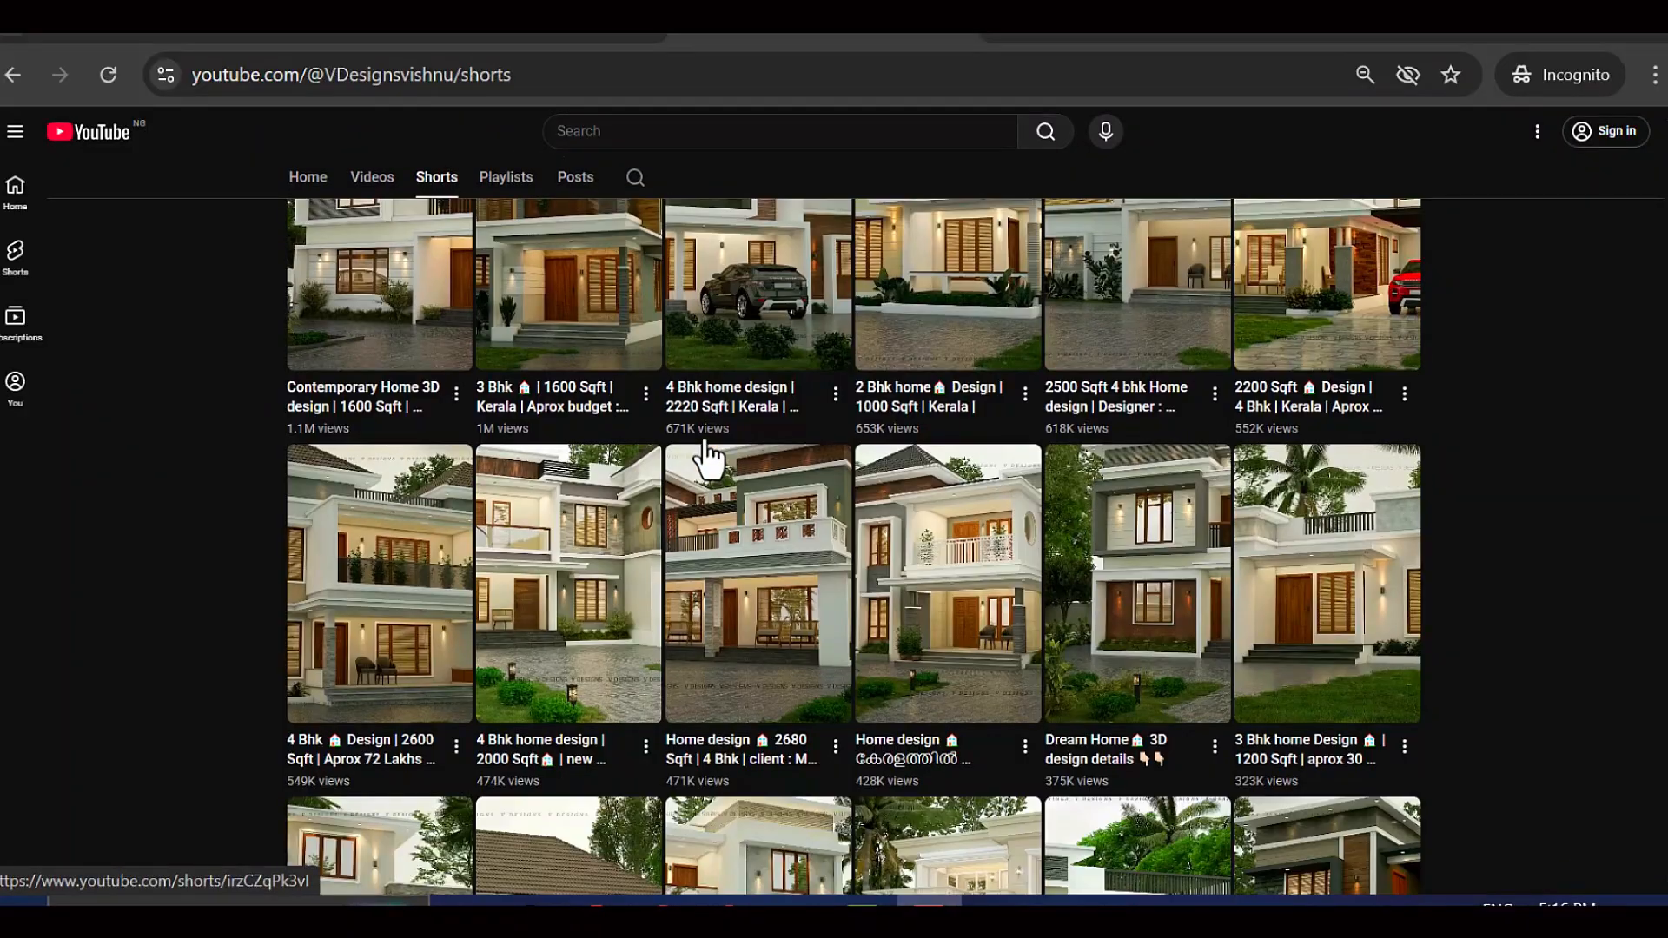
pyautogui.scroll(-3)
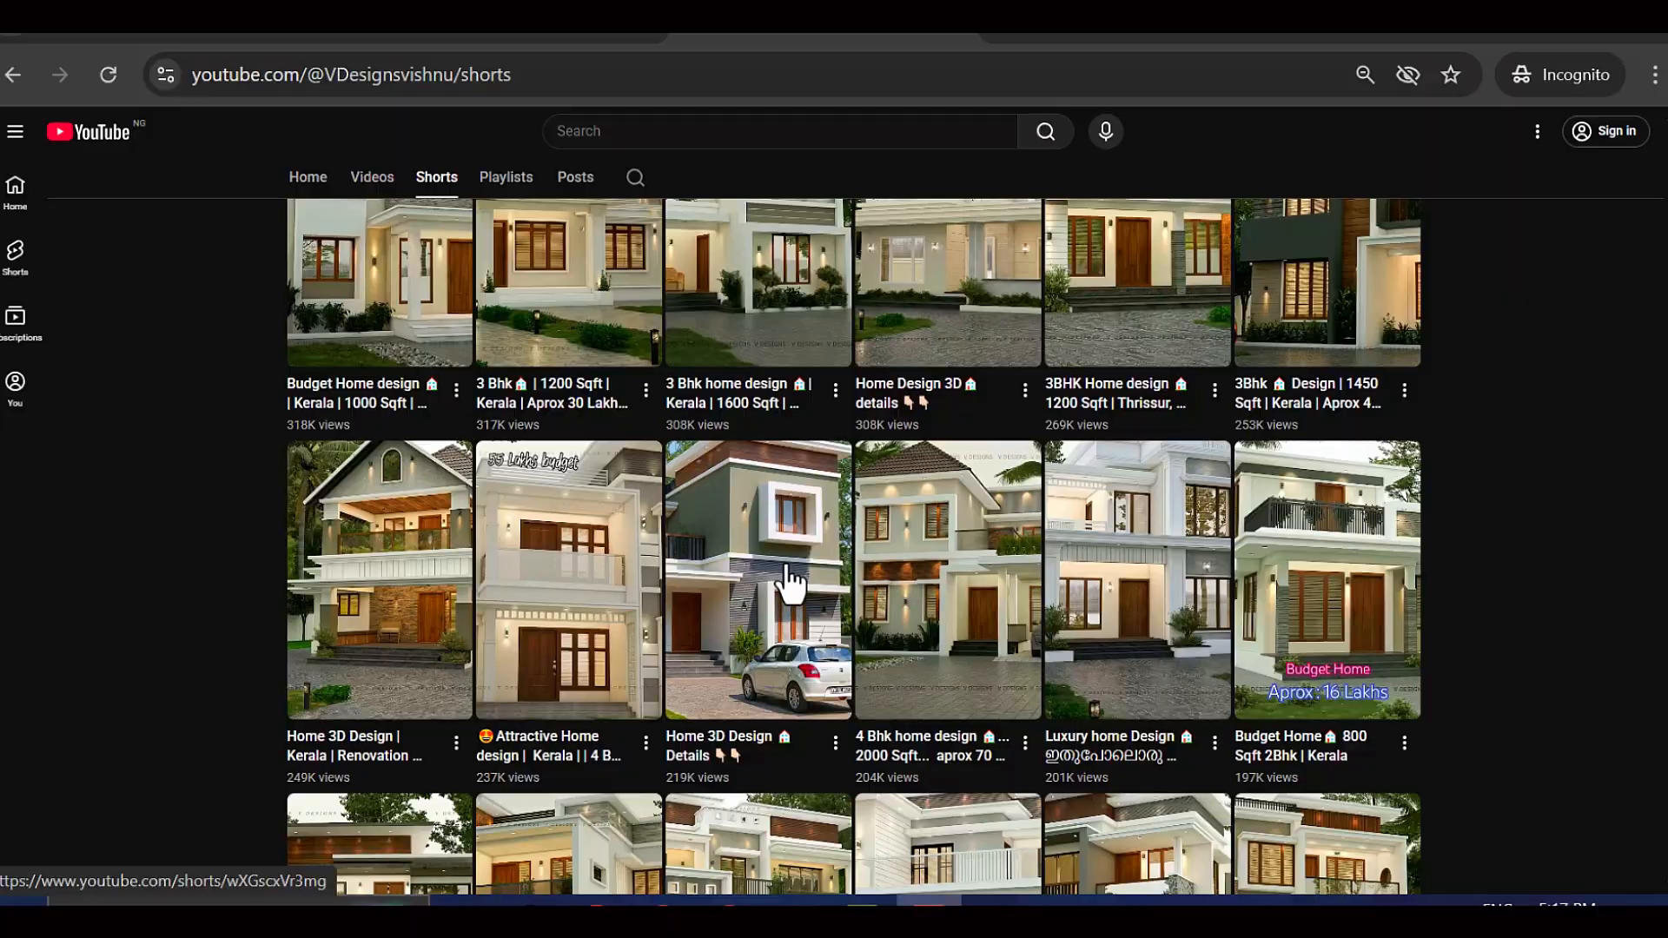
pyautogui.scroll(-3)
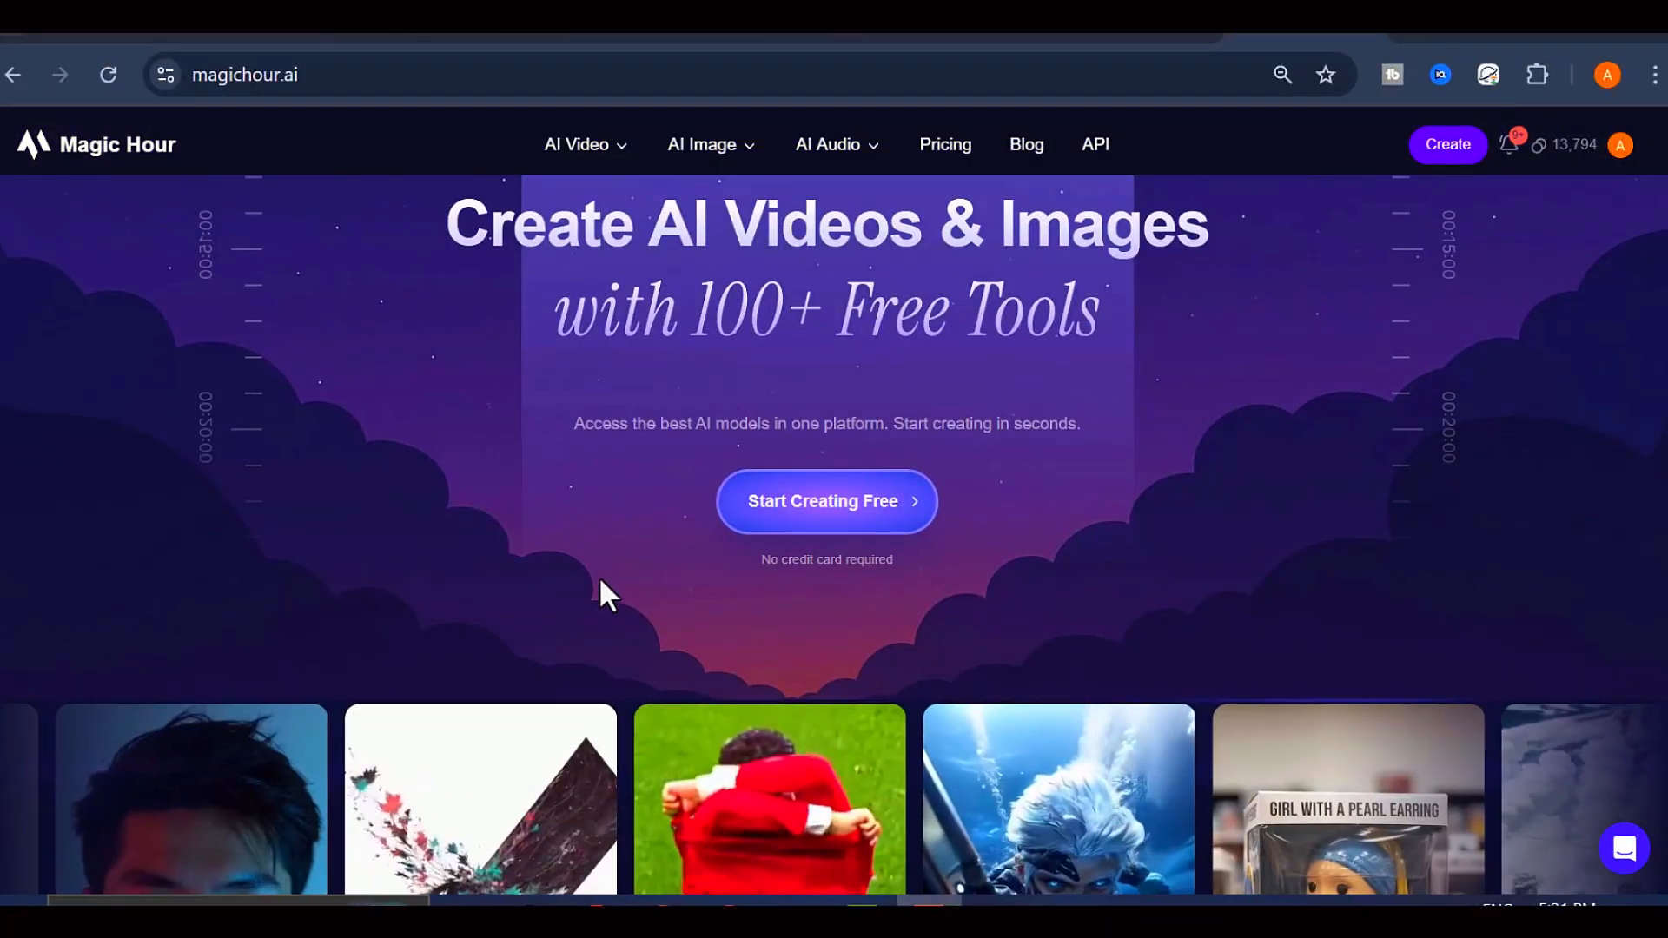
# Step: Open the AI Image Generator from the AI Image menu, ending on the General style
pyautogui.scroll(-3)
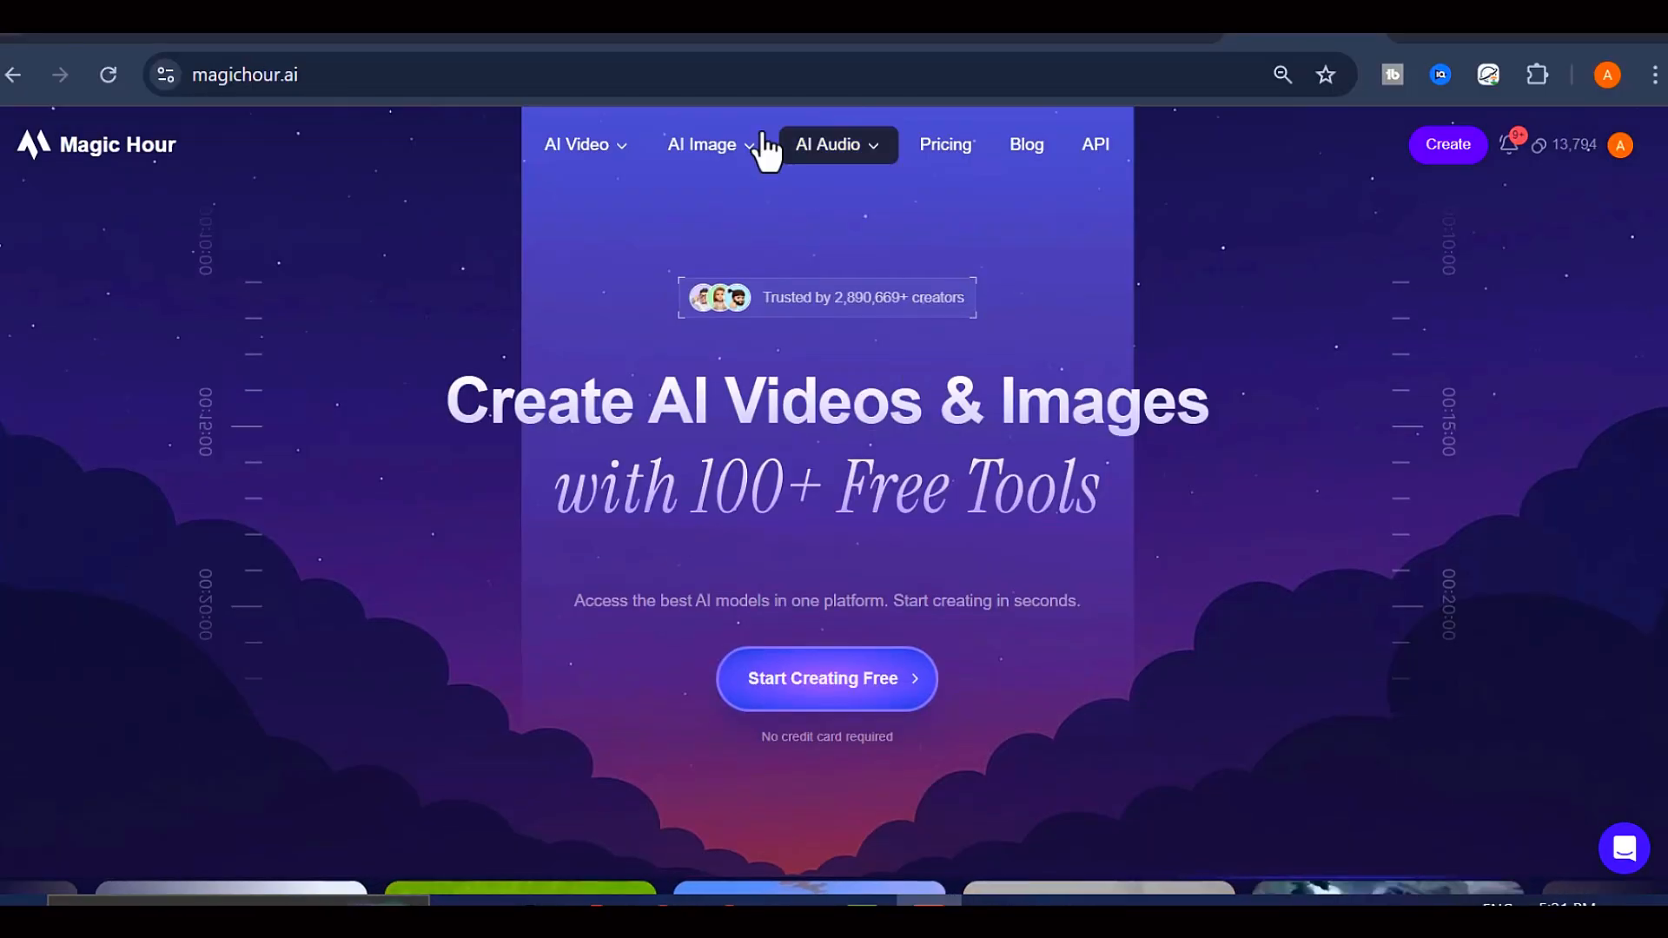
pyautogui.click(702, 145)
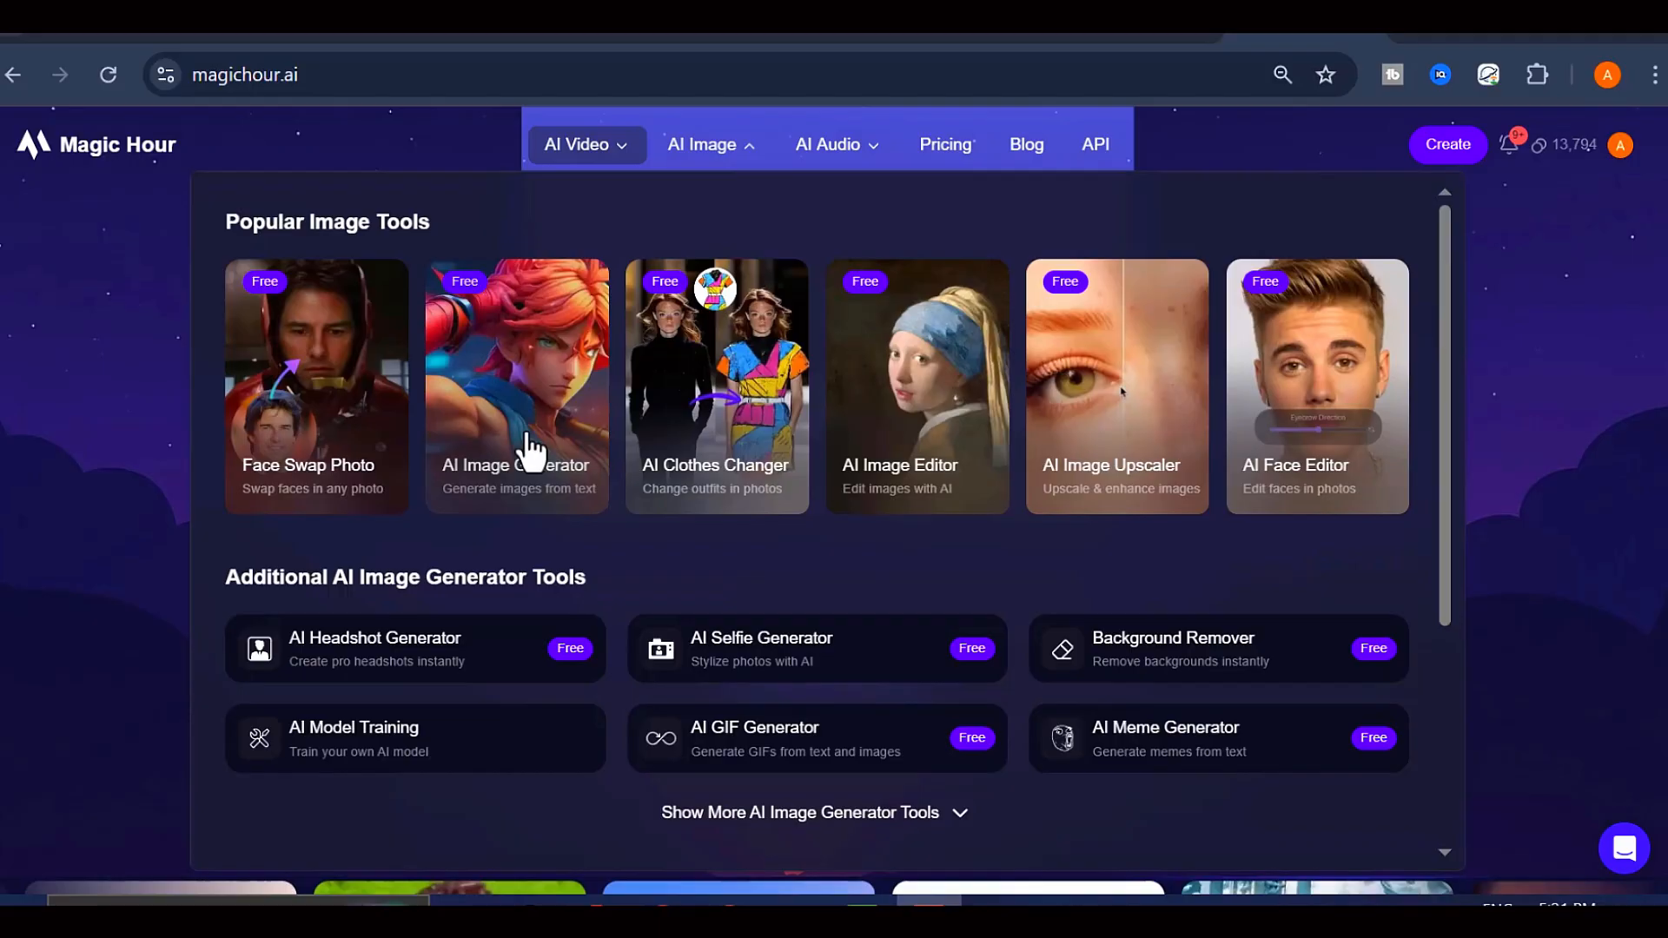
pyautogui.click(577, 143)
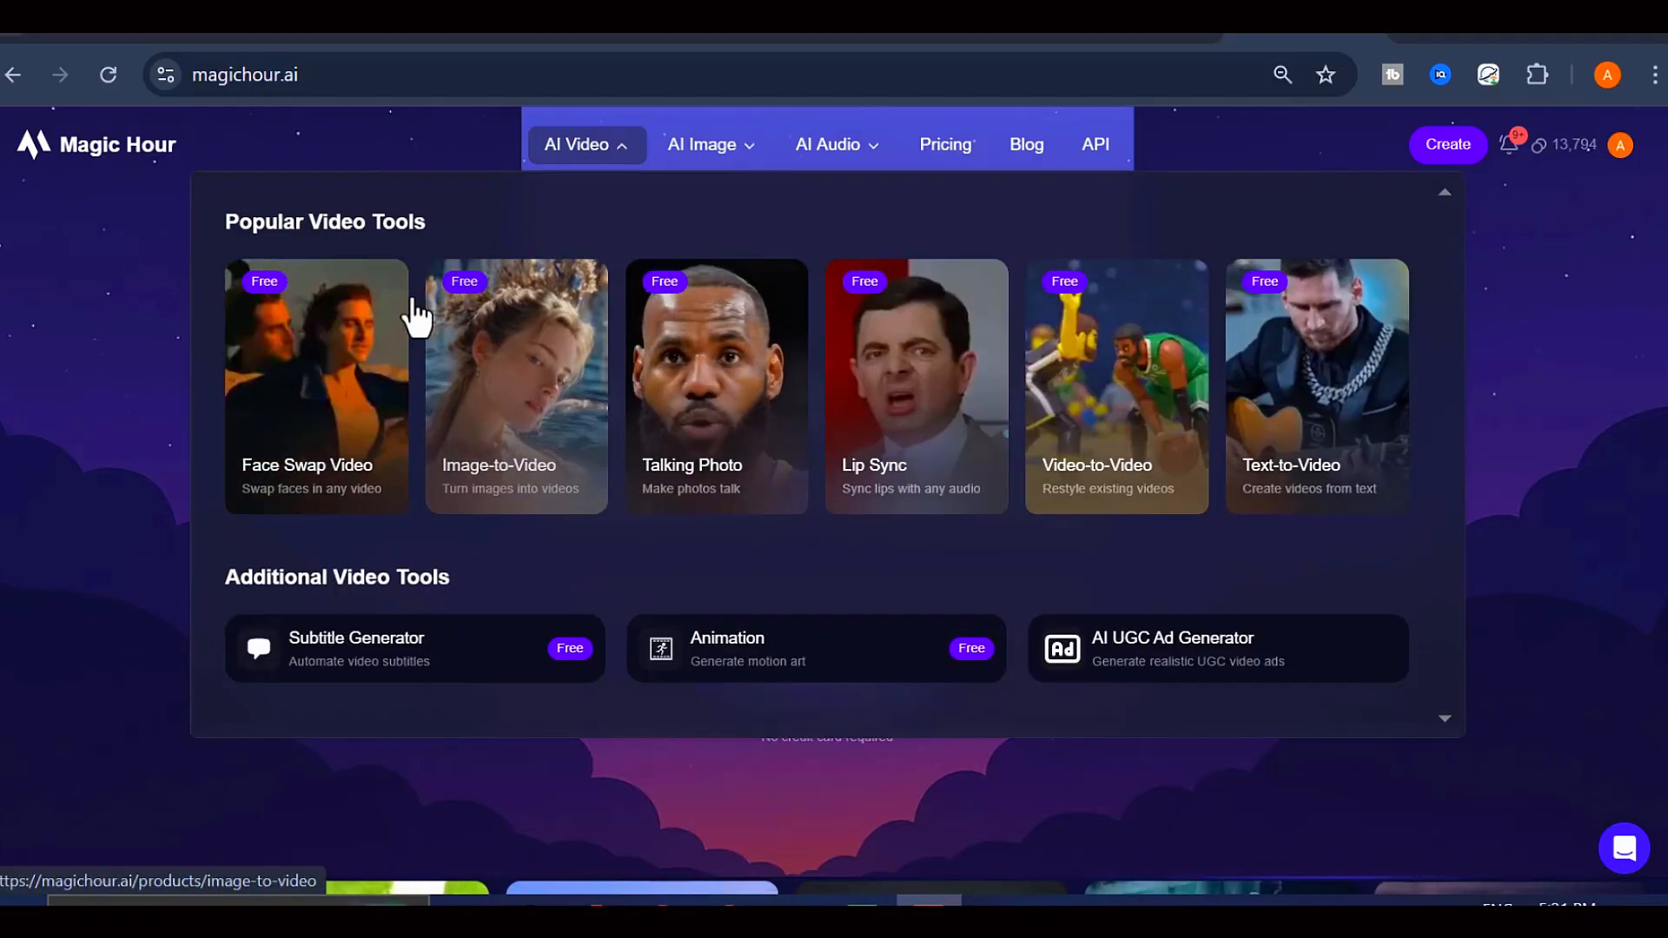
pyautogui.click(703, 143)
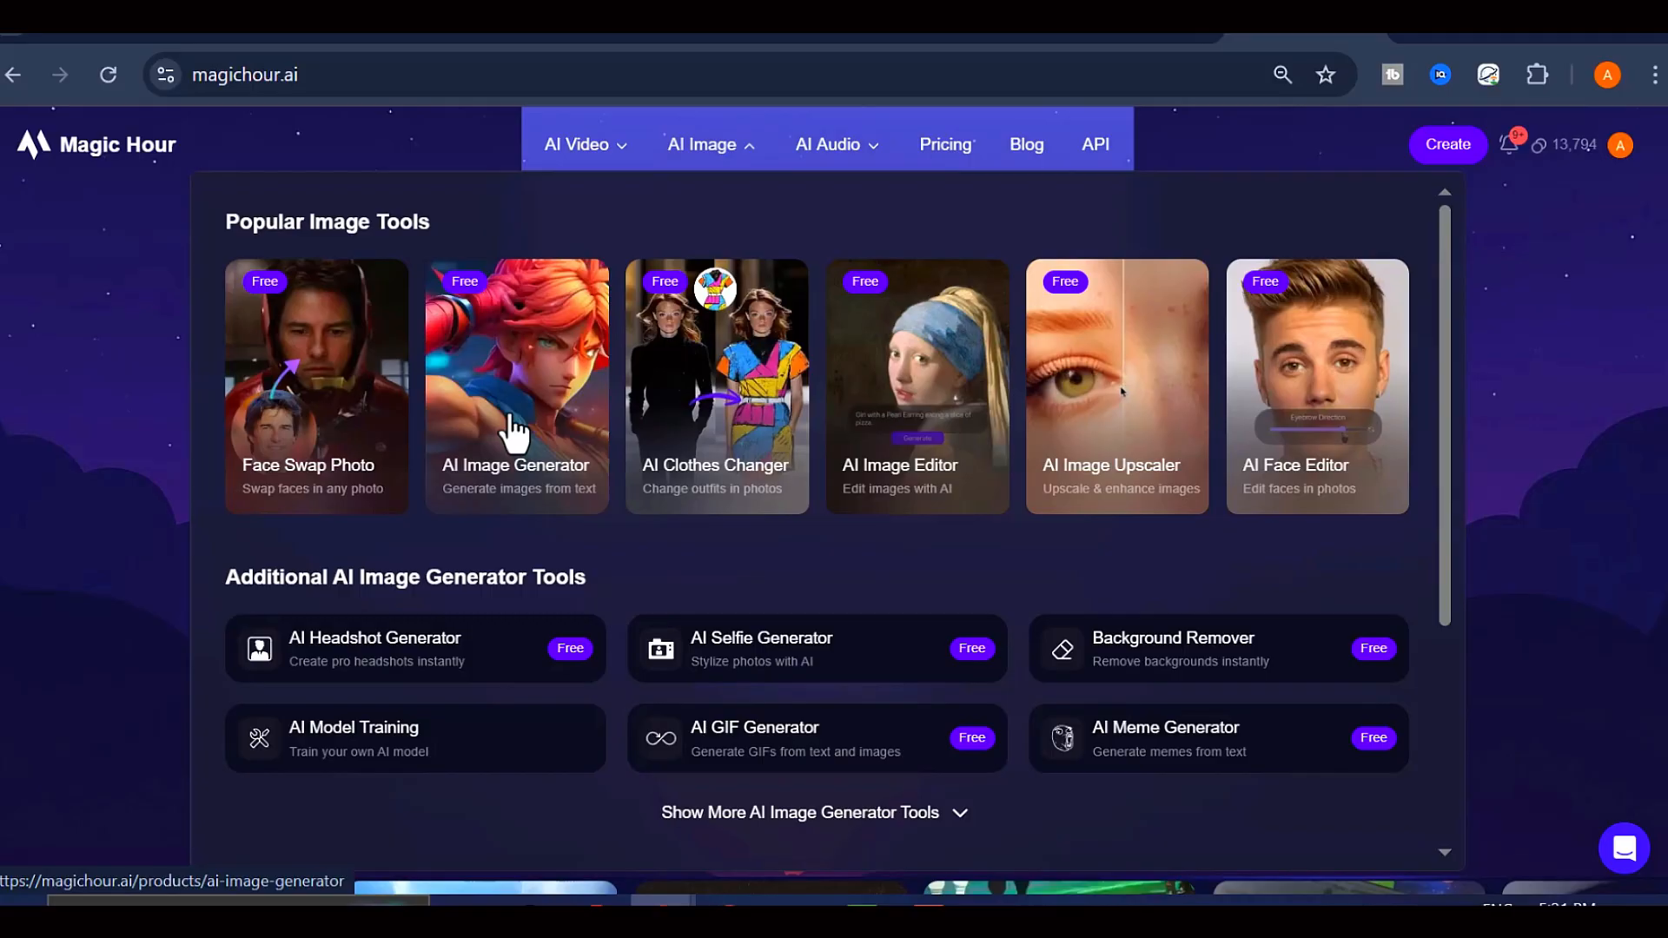
pyautogui.click(516, 386)
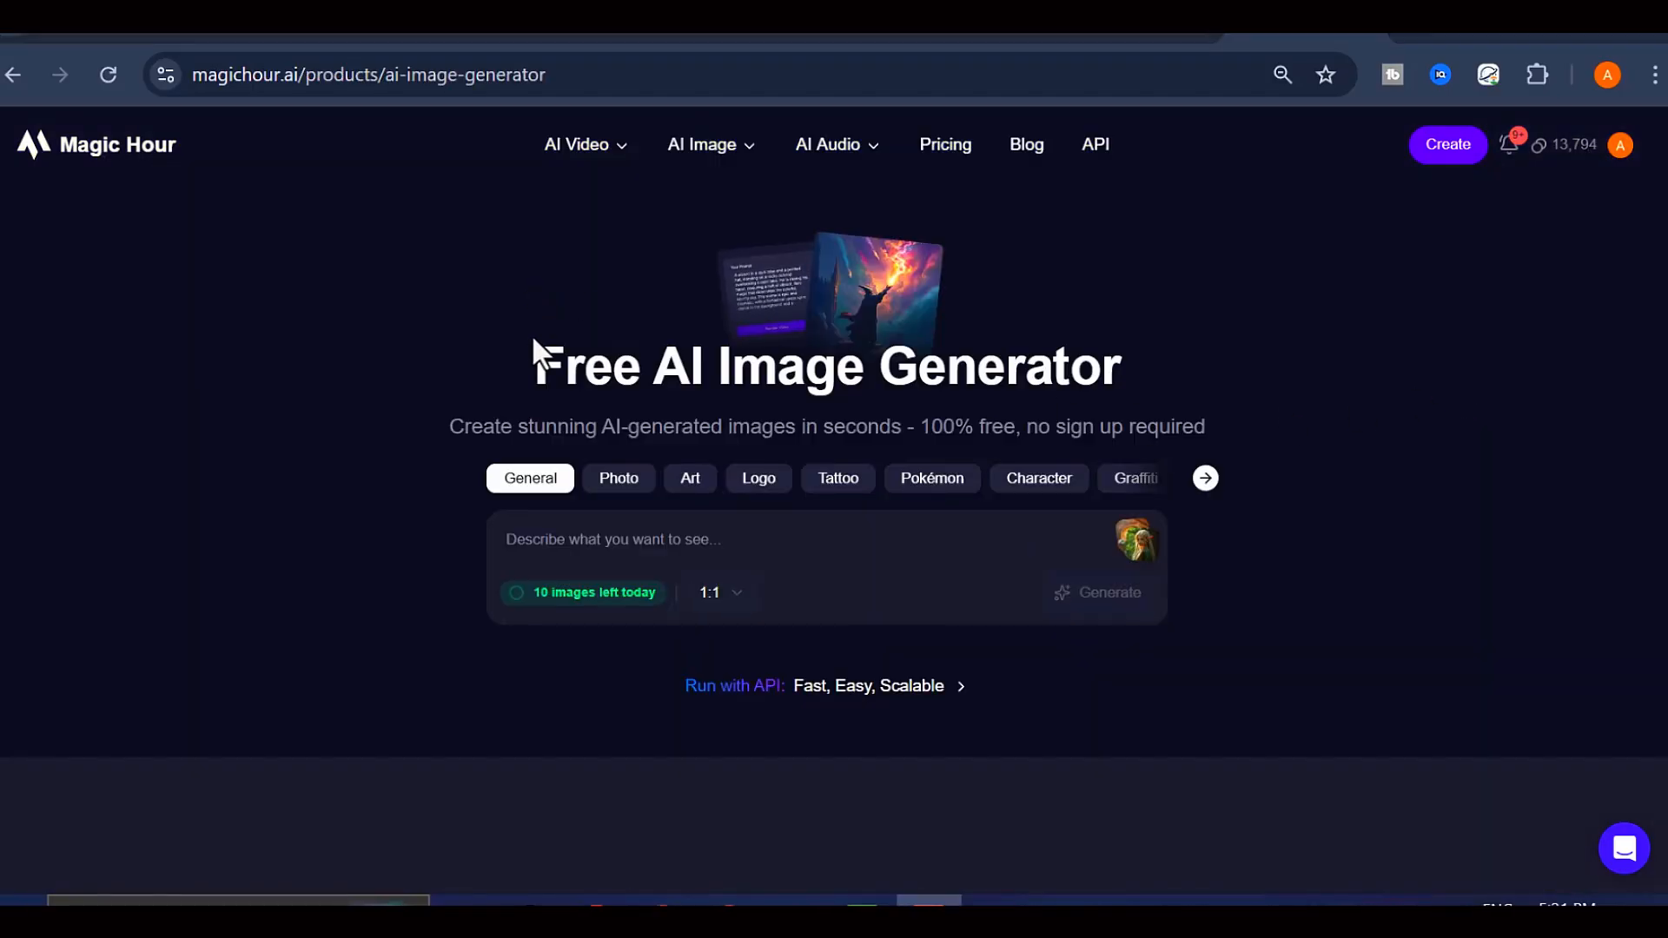
pyautogui.click(618, 478)
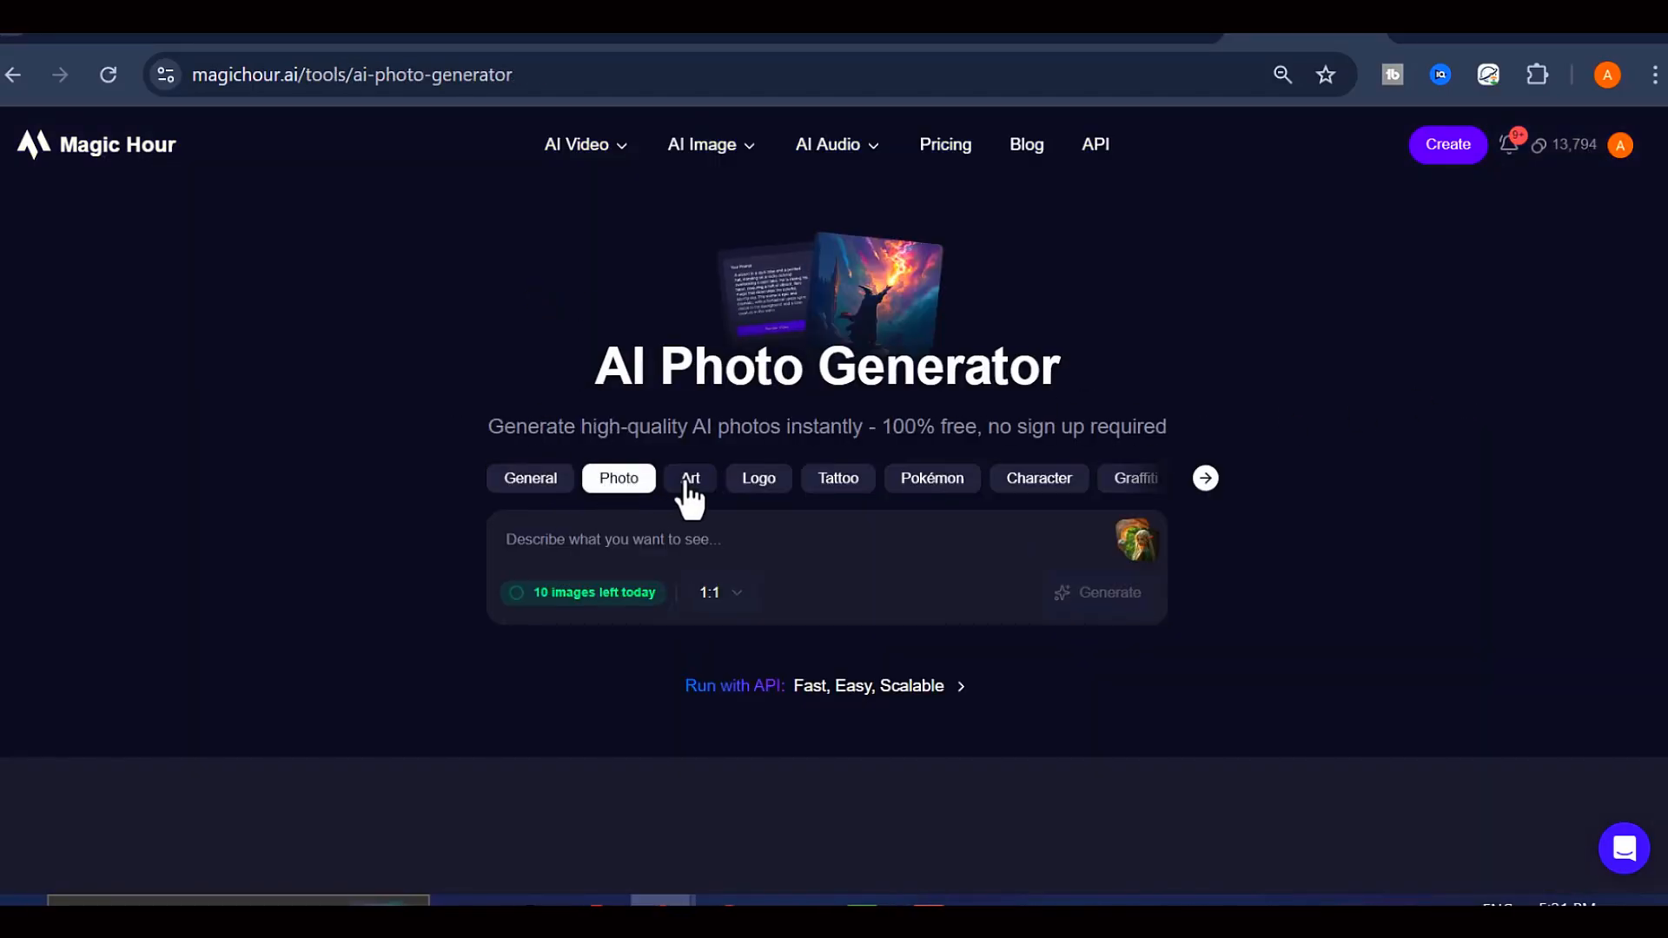
pyautogui.click(530, 478)
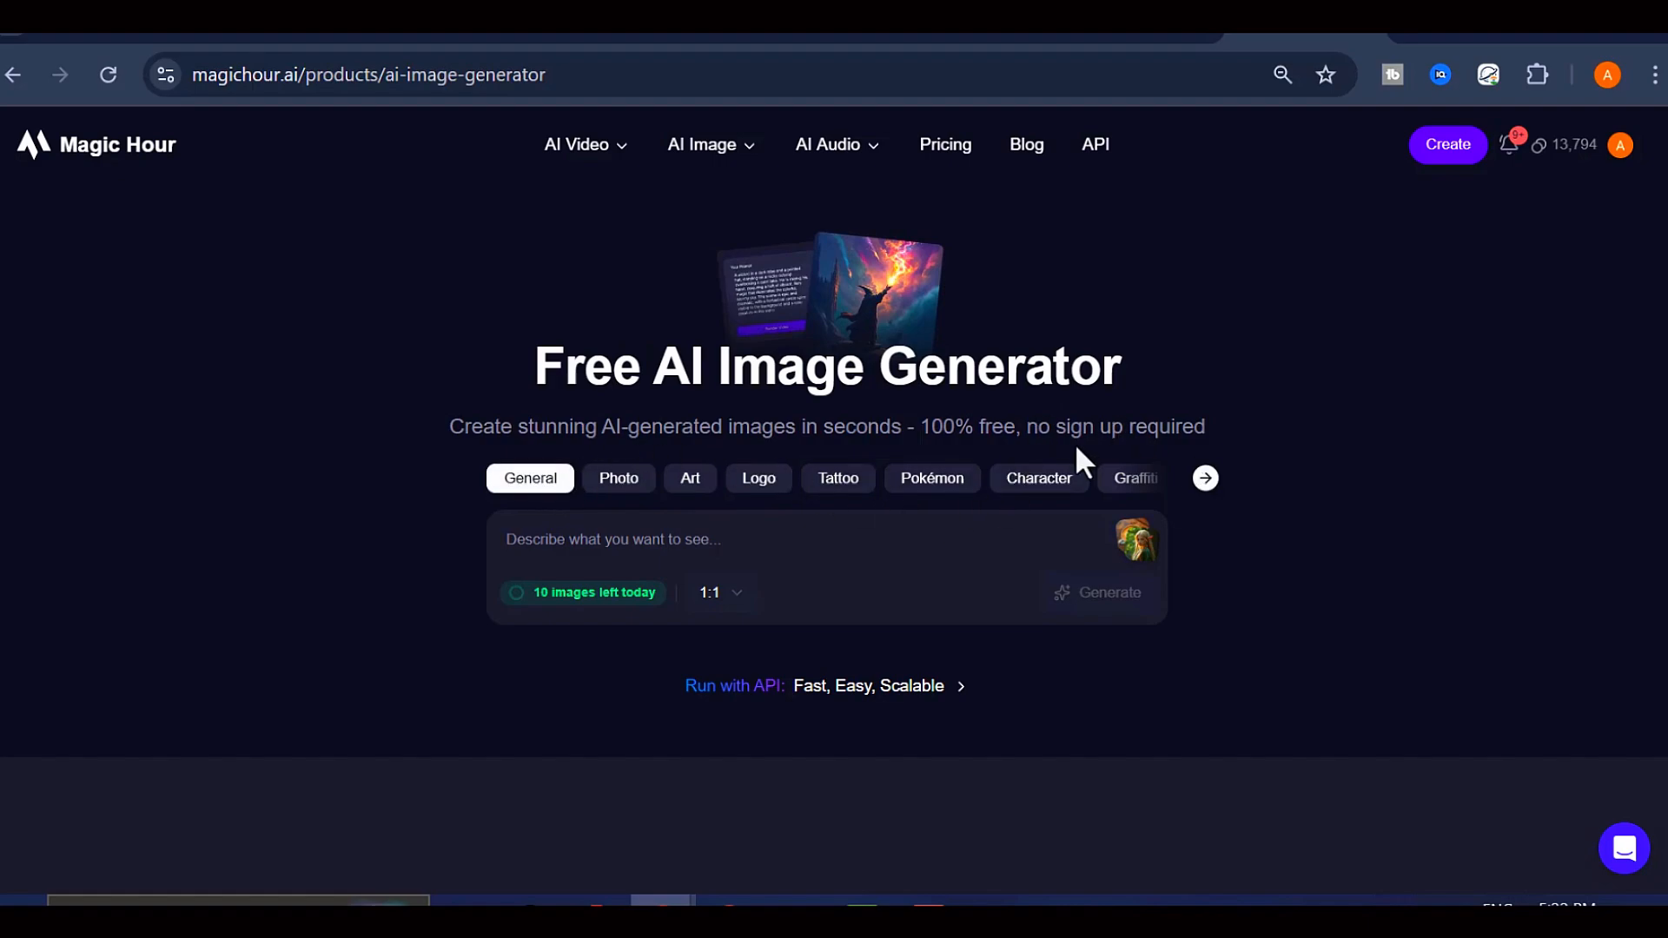
pyautogui.moveTo(796, 615)
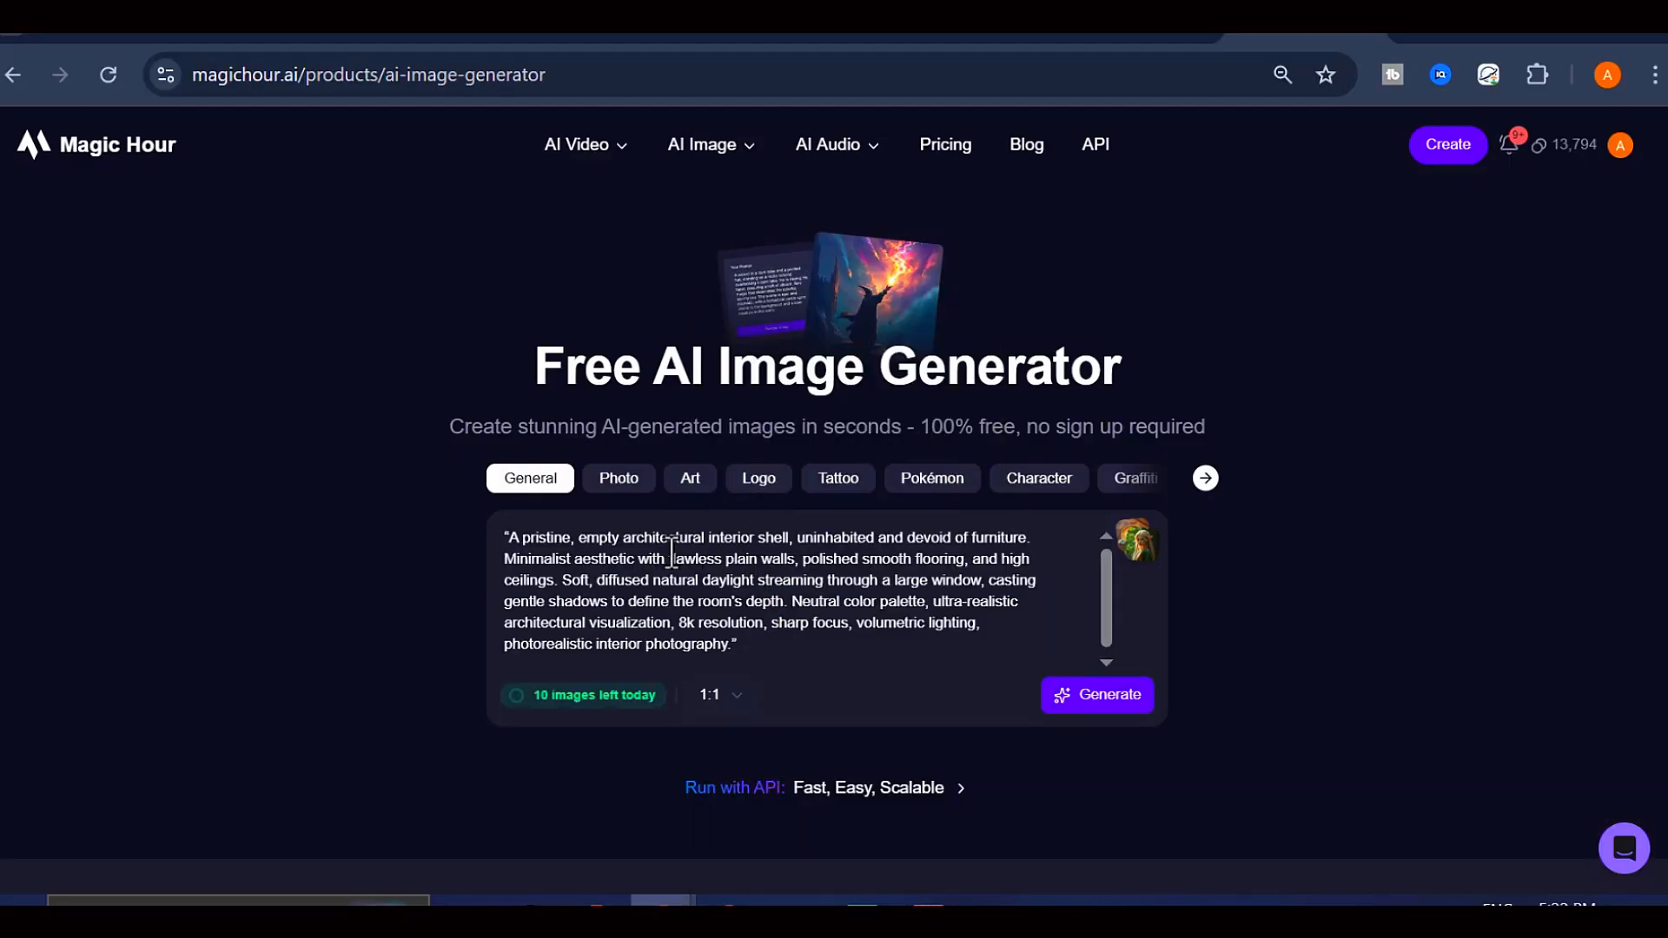
# Step: Enter the empty minimalist room prompt in Photo style with a 9:16 aspect ratio
pyautogui.click(618, 478)
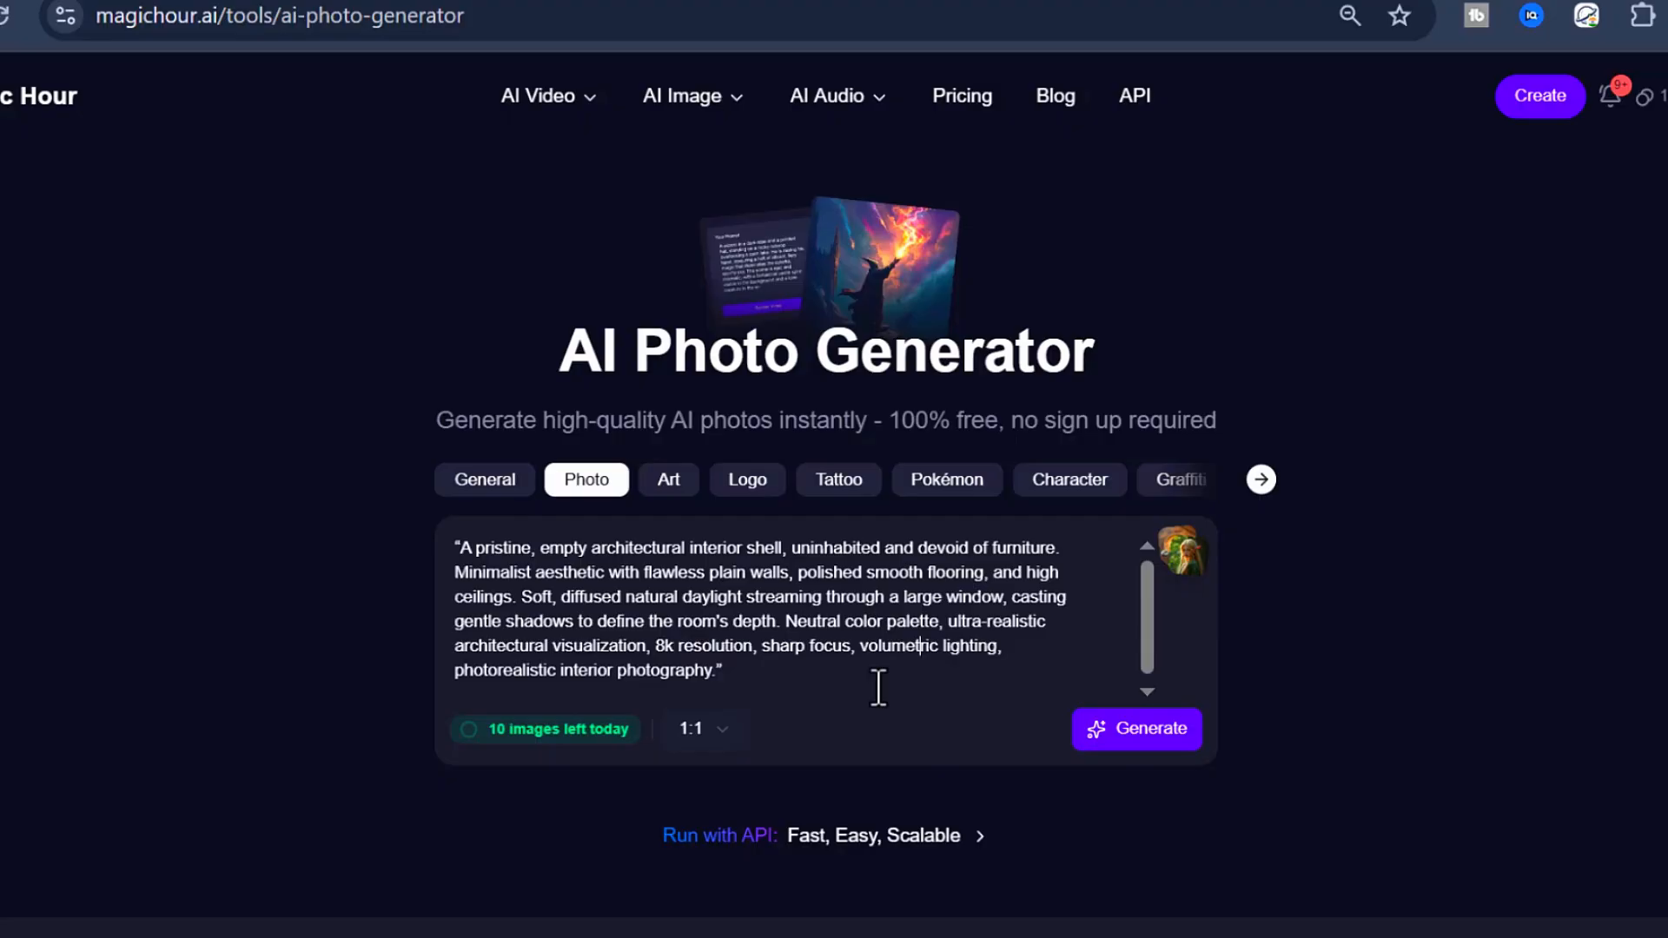
pyautogui.moveTo(665, 627)
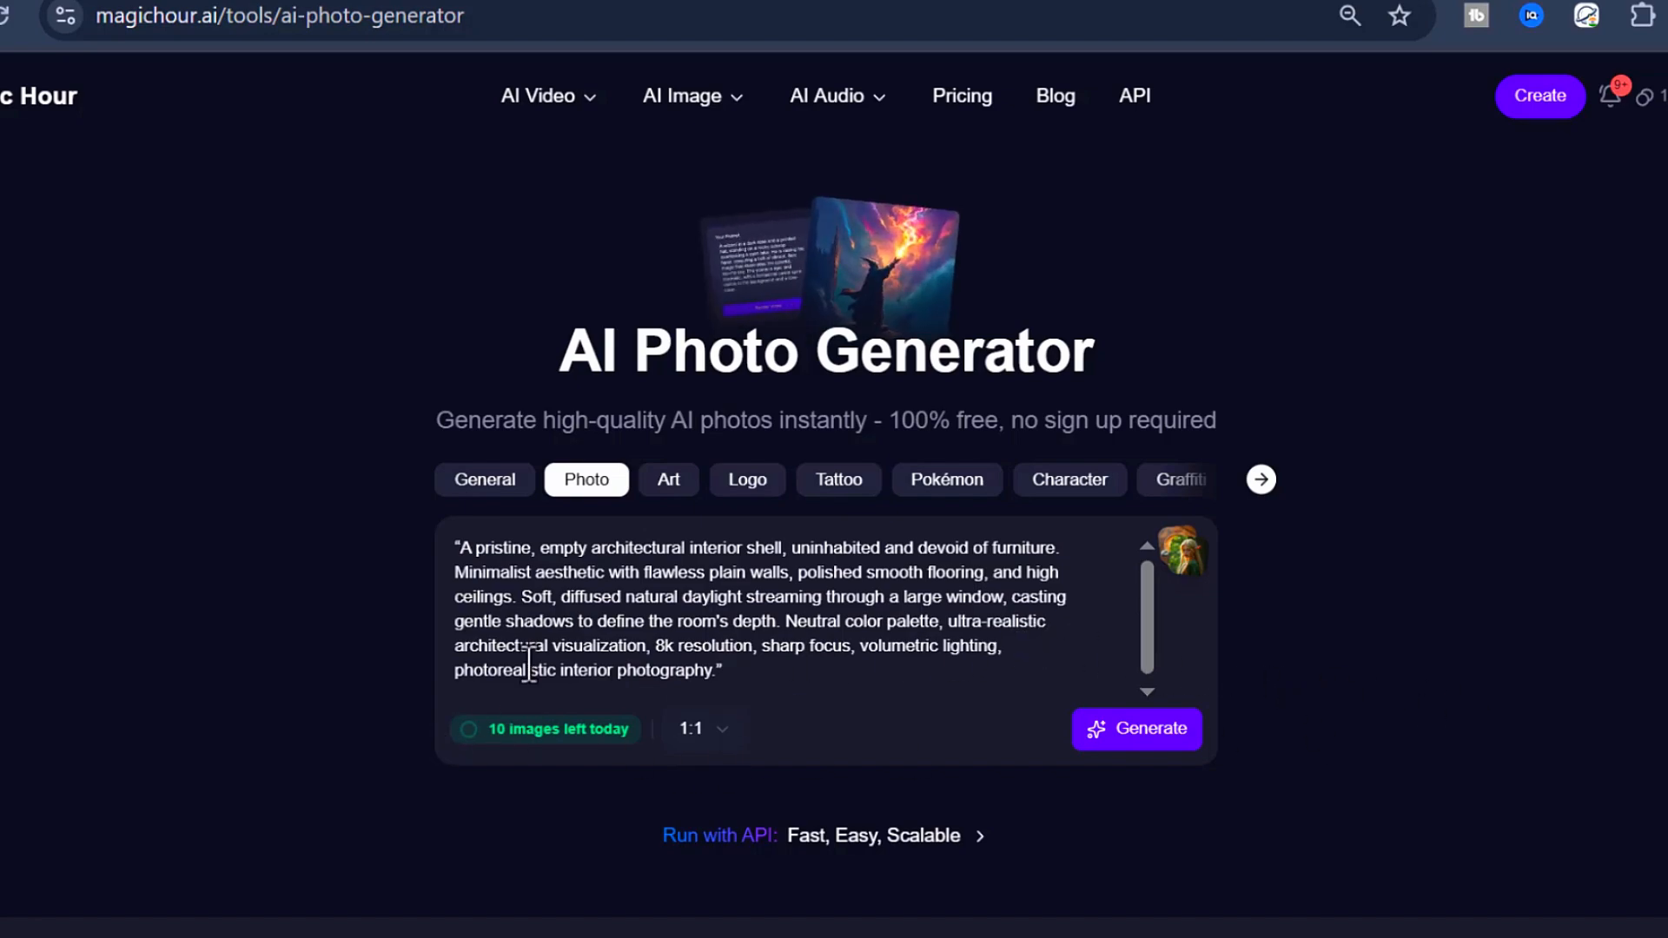
pyautogui.moveTo(973, 664)
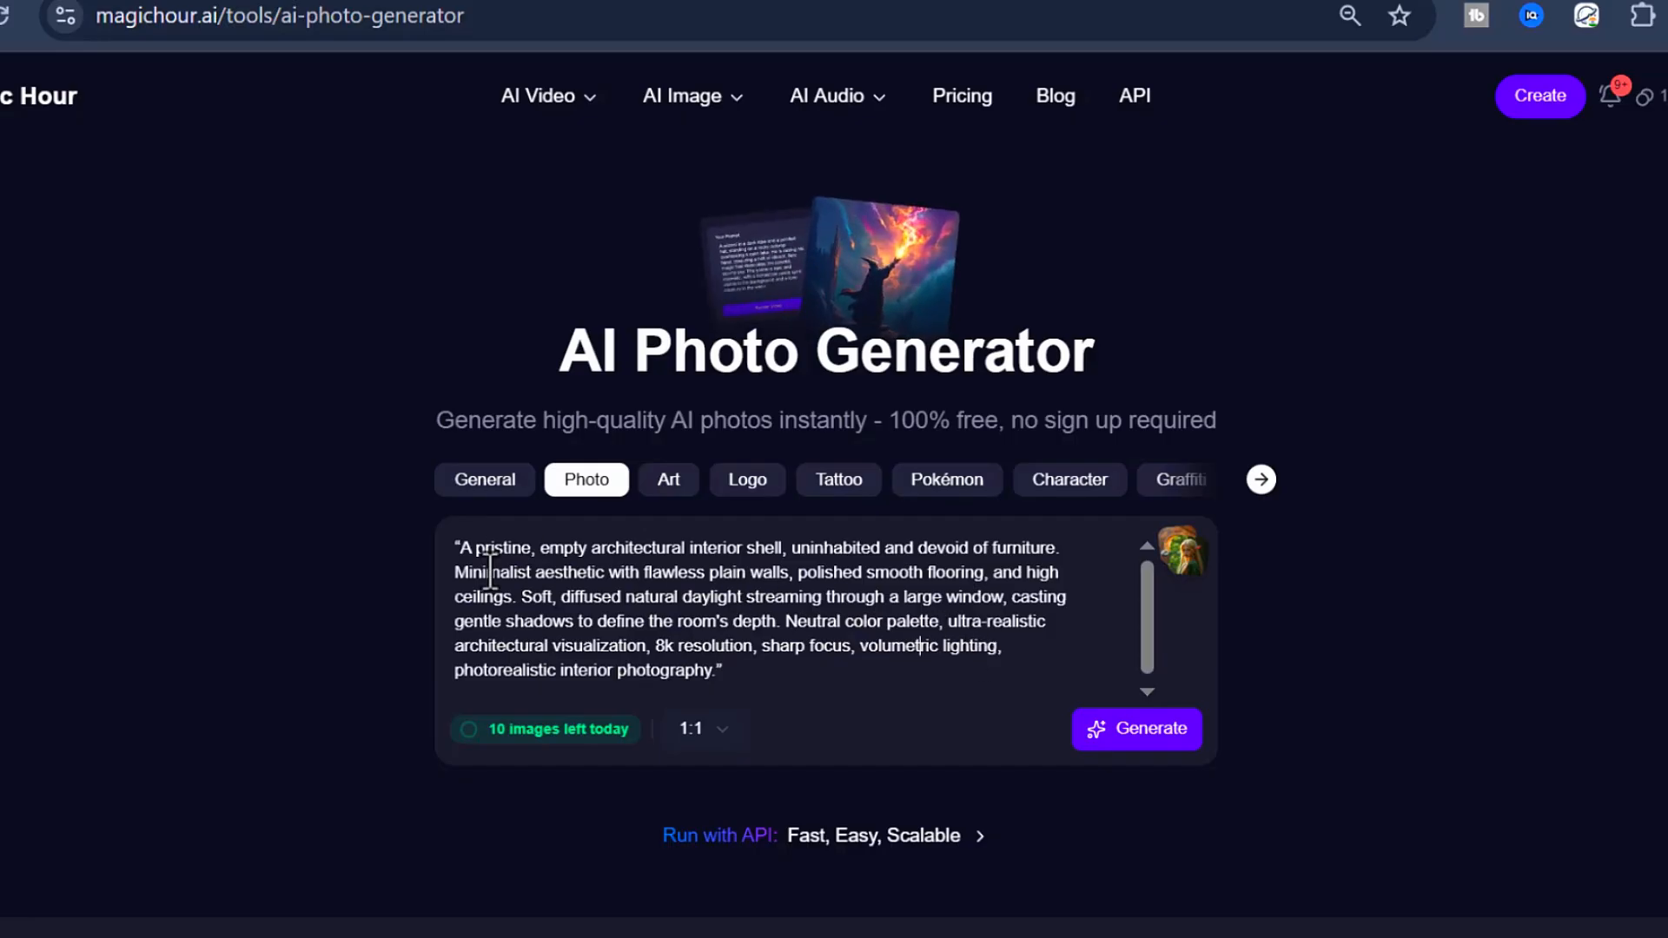
pyautogui.tripleClick(744, 596)
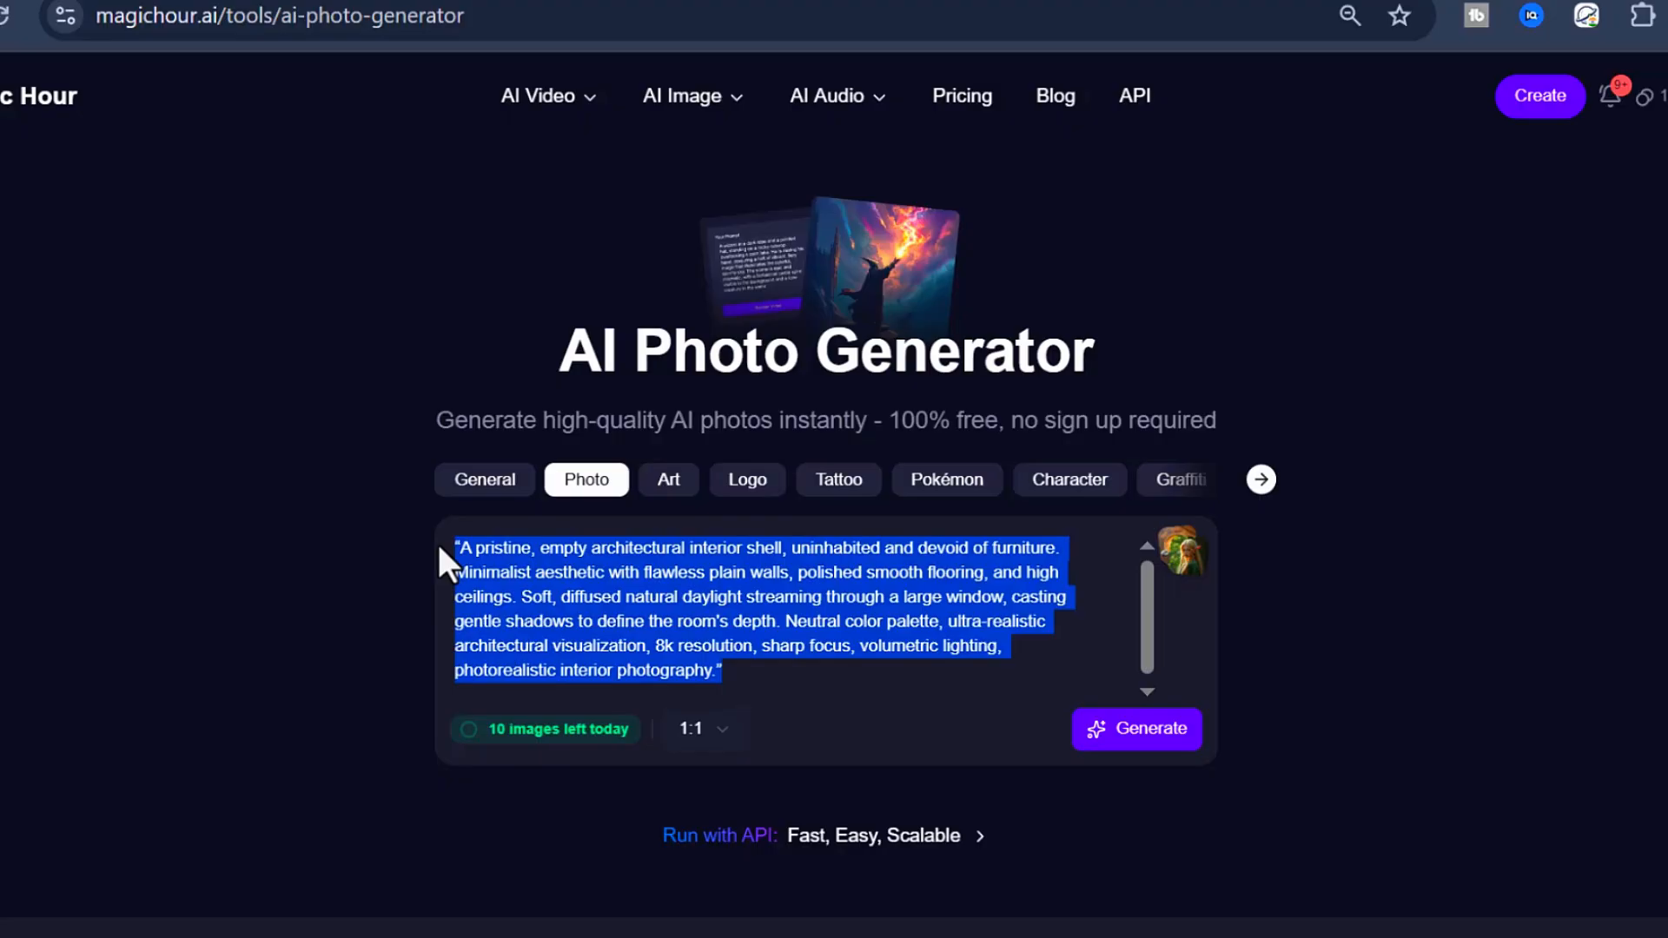
pyautogui.click(305, 413)
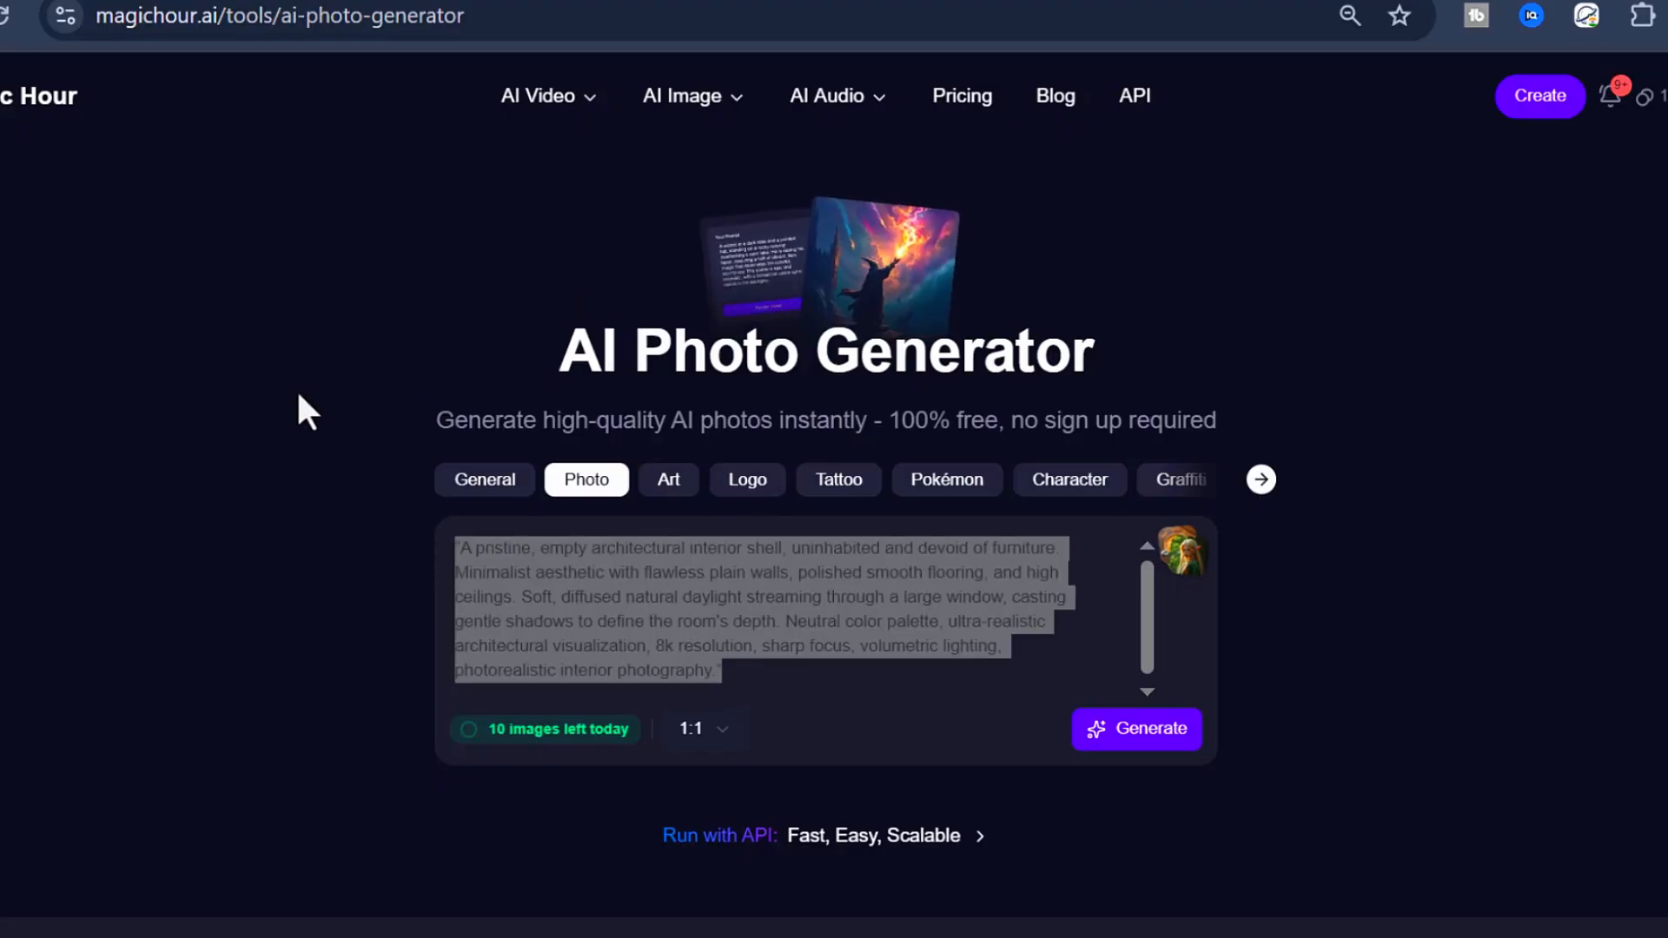
pyautogui.tripleClick(744, 610)
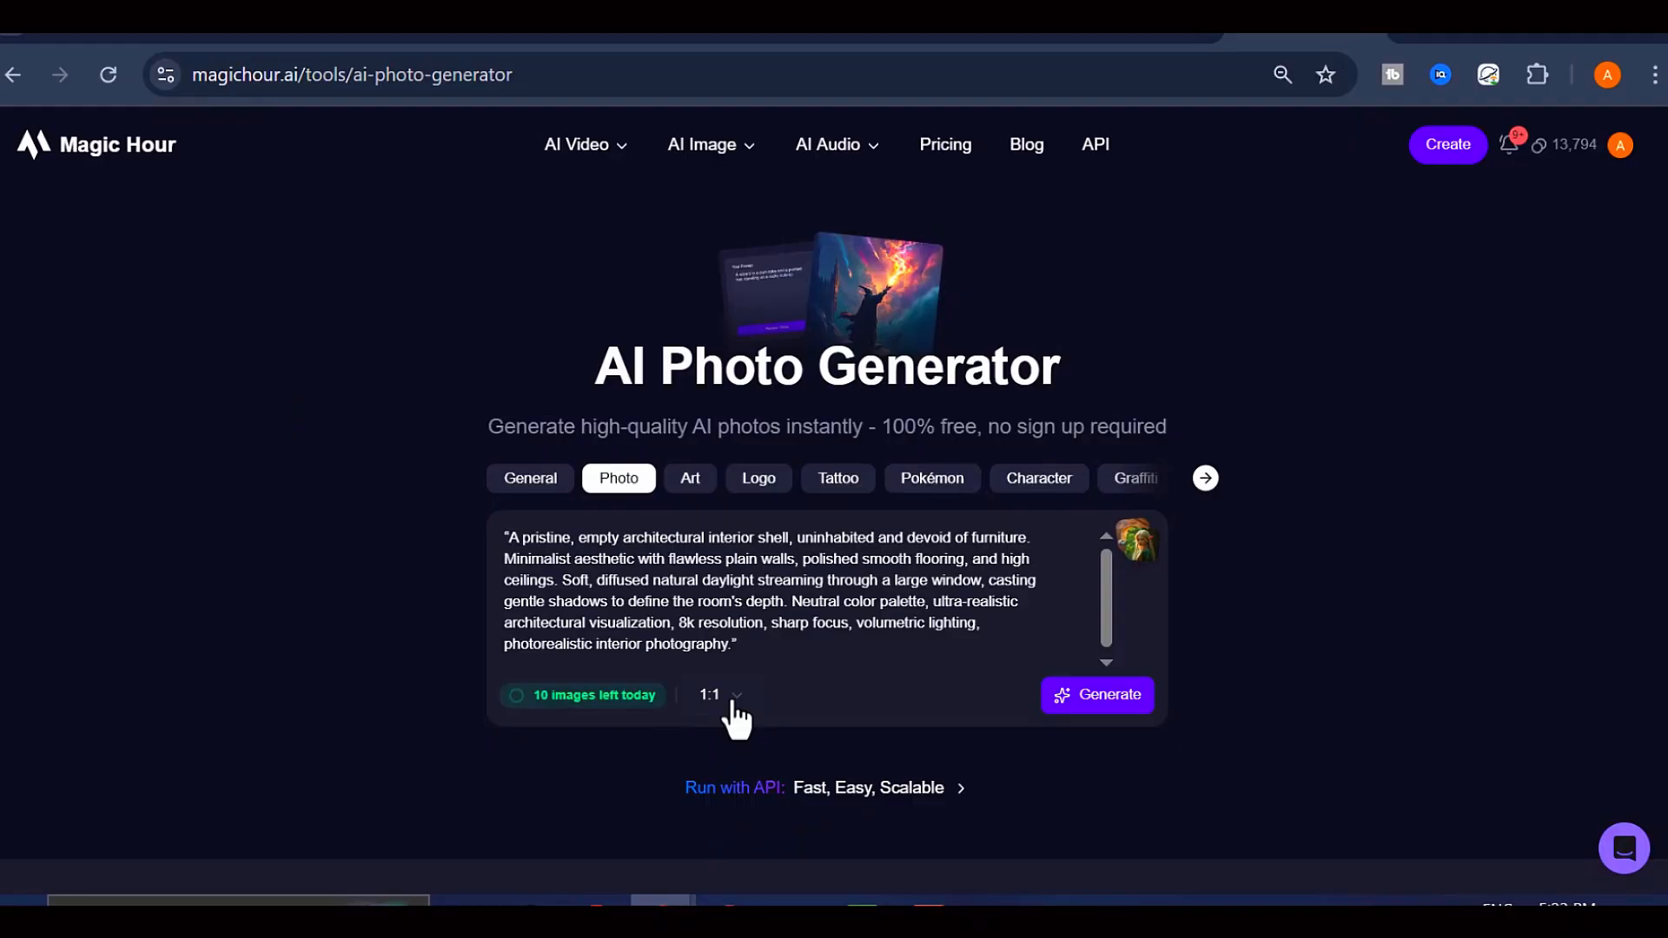
pyautogui.click(720, 695)
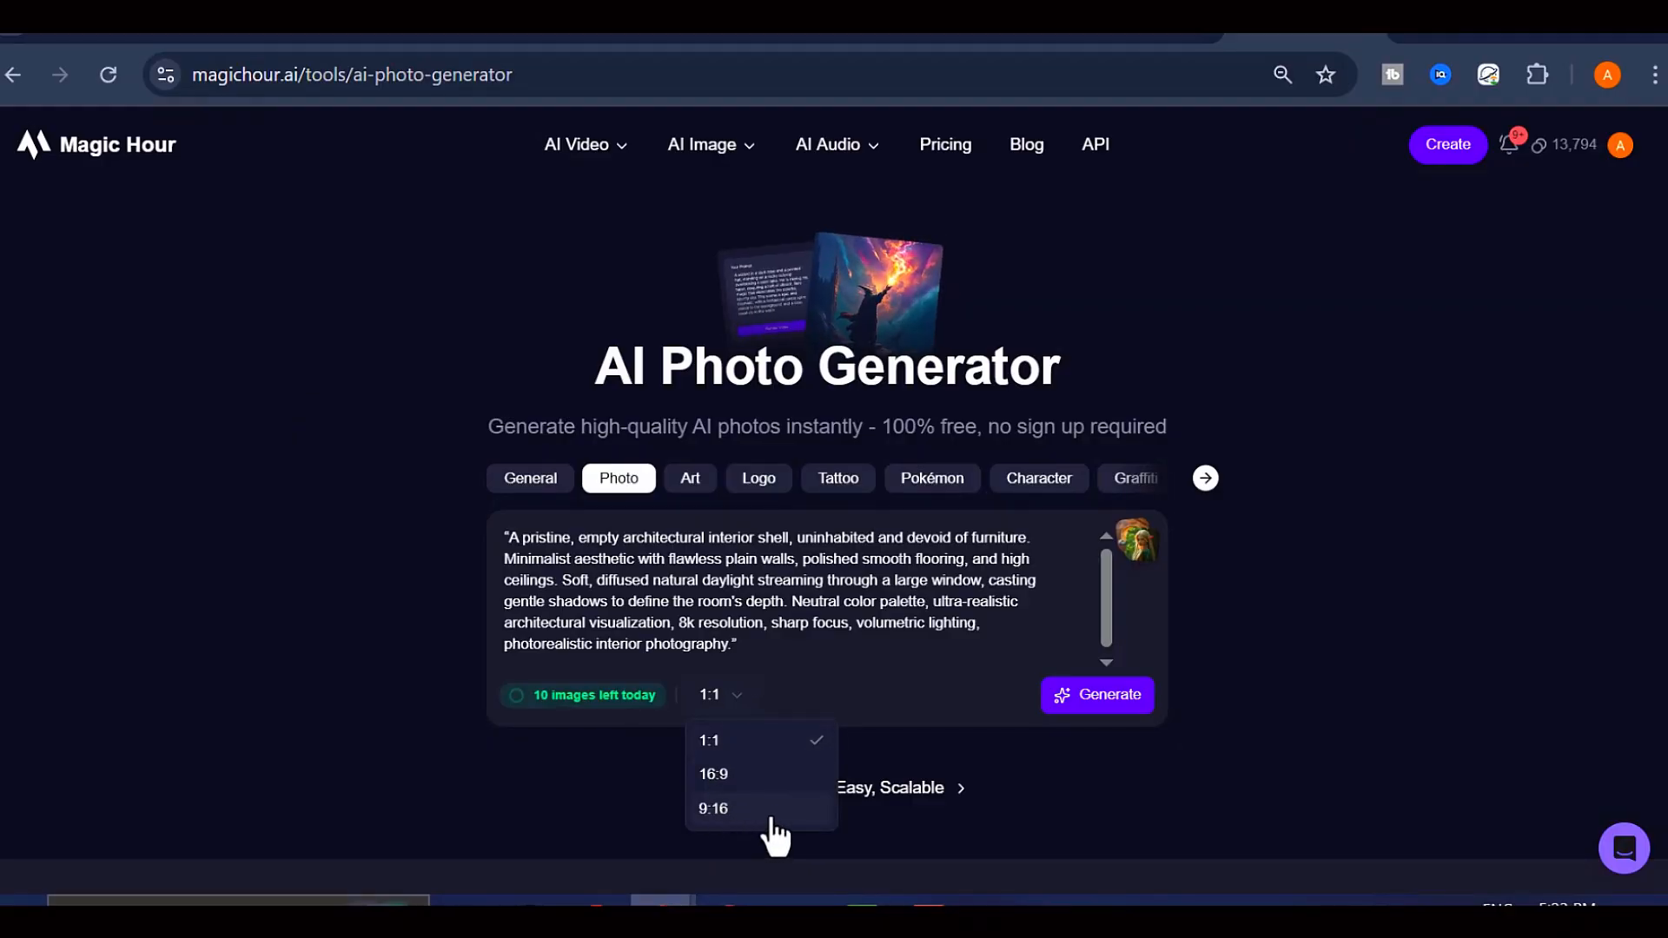
pyautogui.click(712, 807)
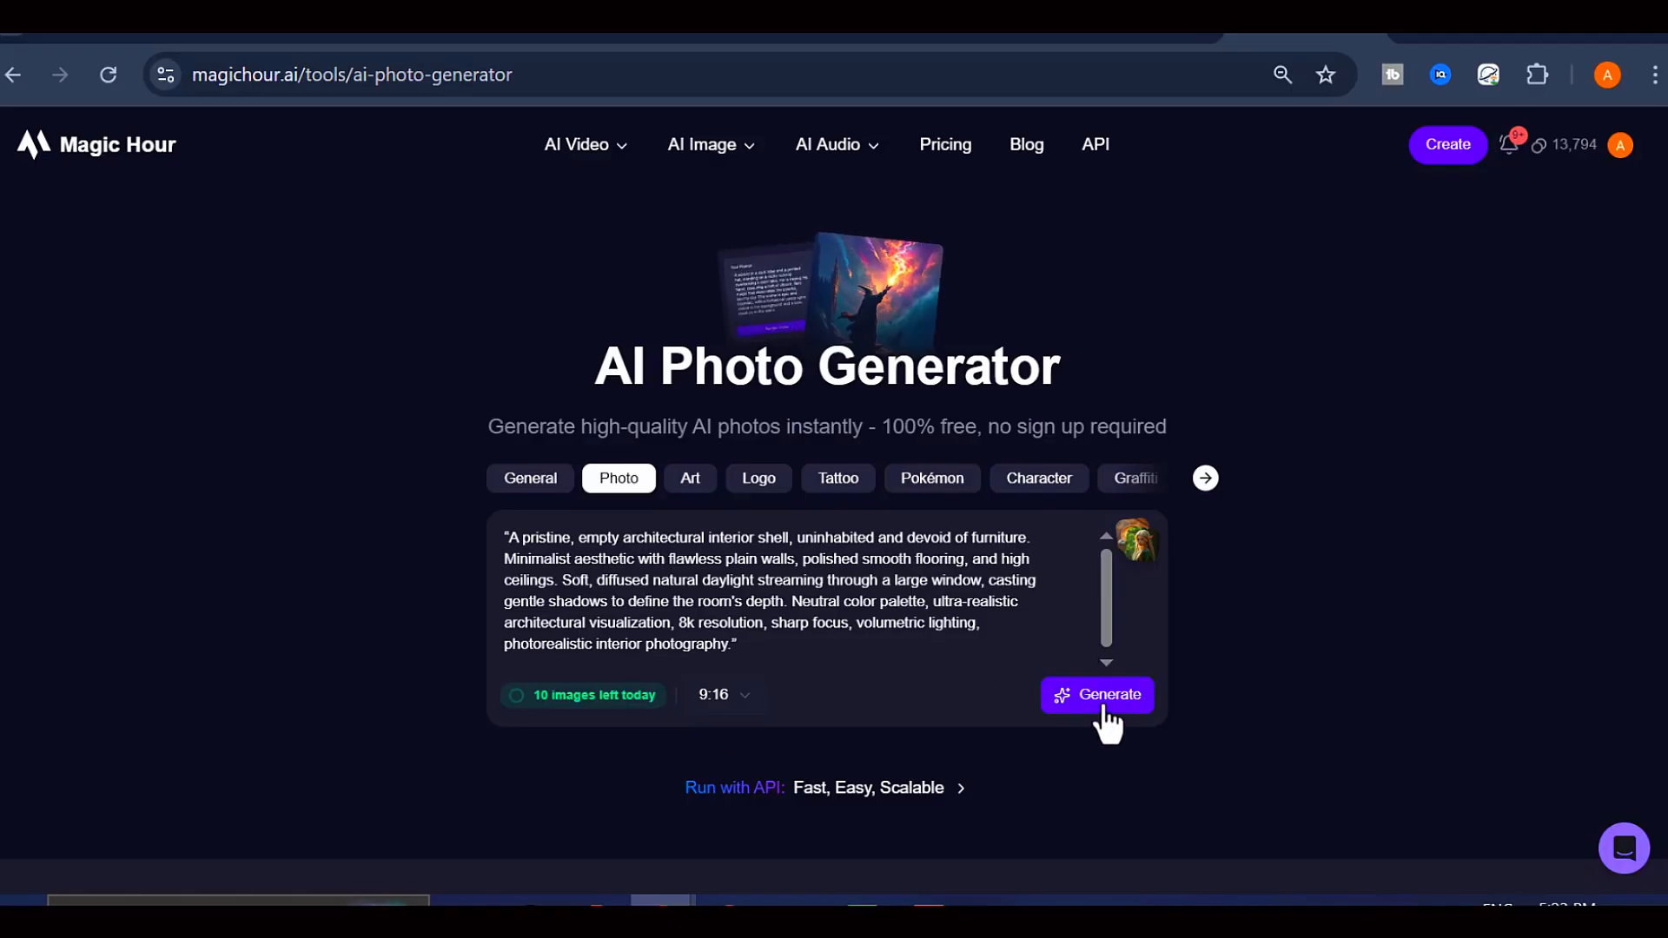
# Step: Generate the tall empty white room photo and preview it at full size
pyautogui.click(1096, 695)
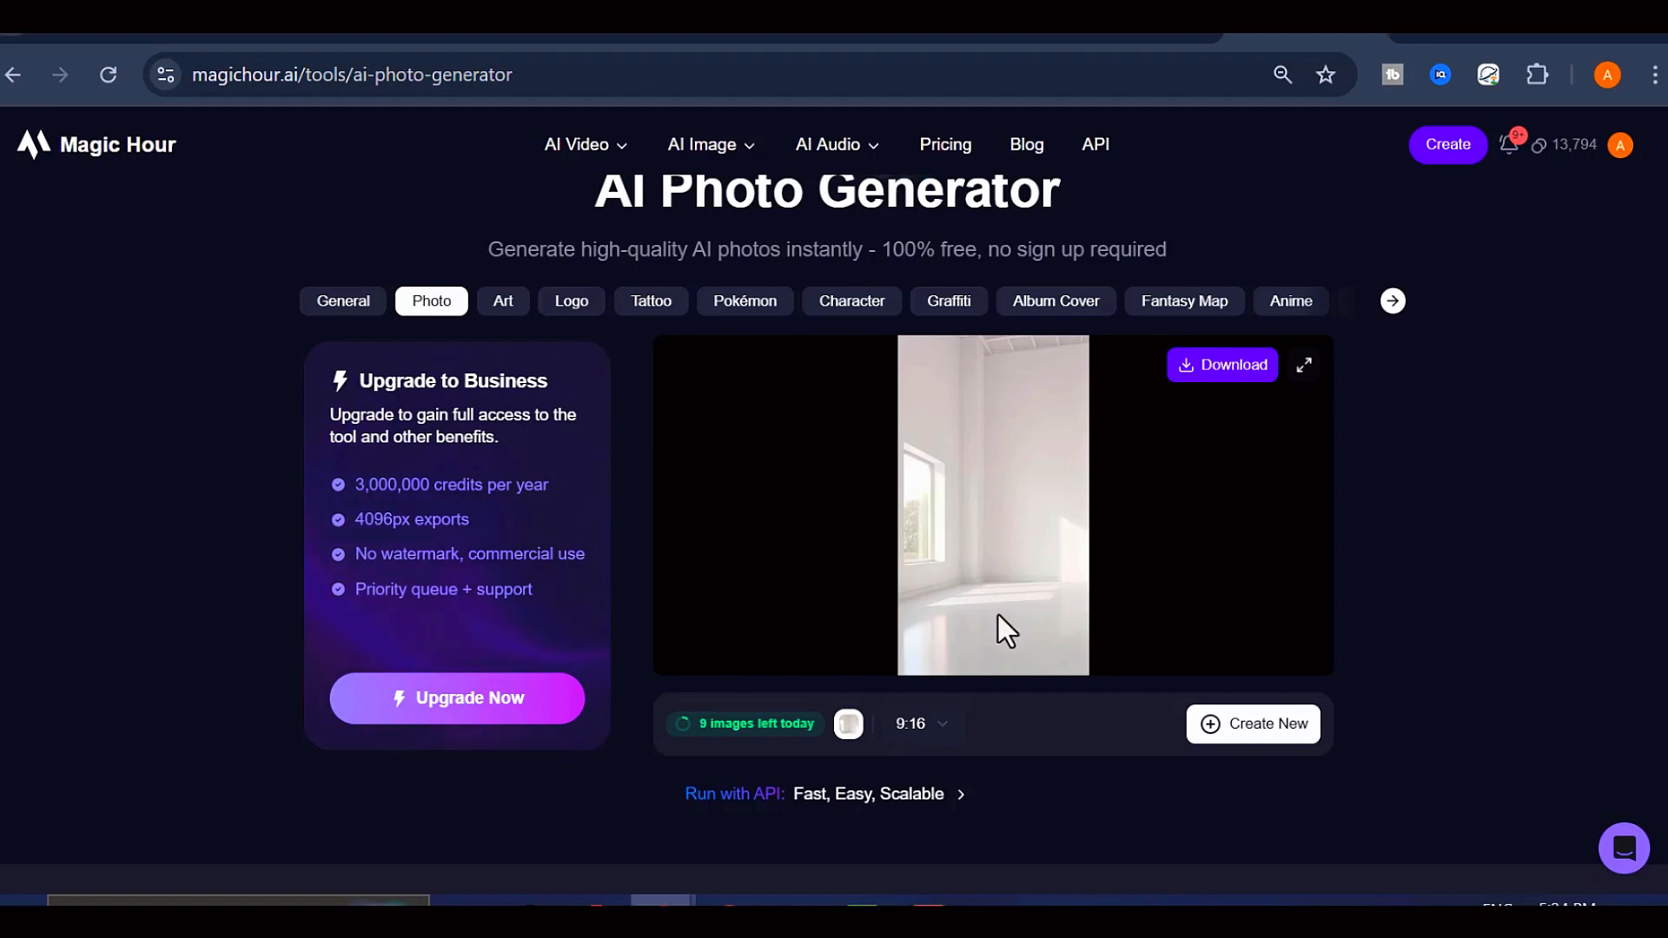
pyautogui.click(1303, 365)
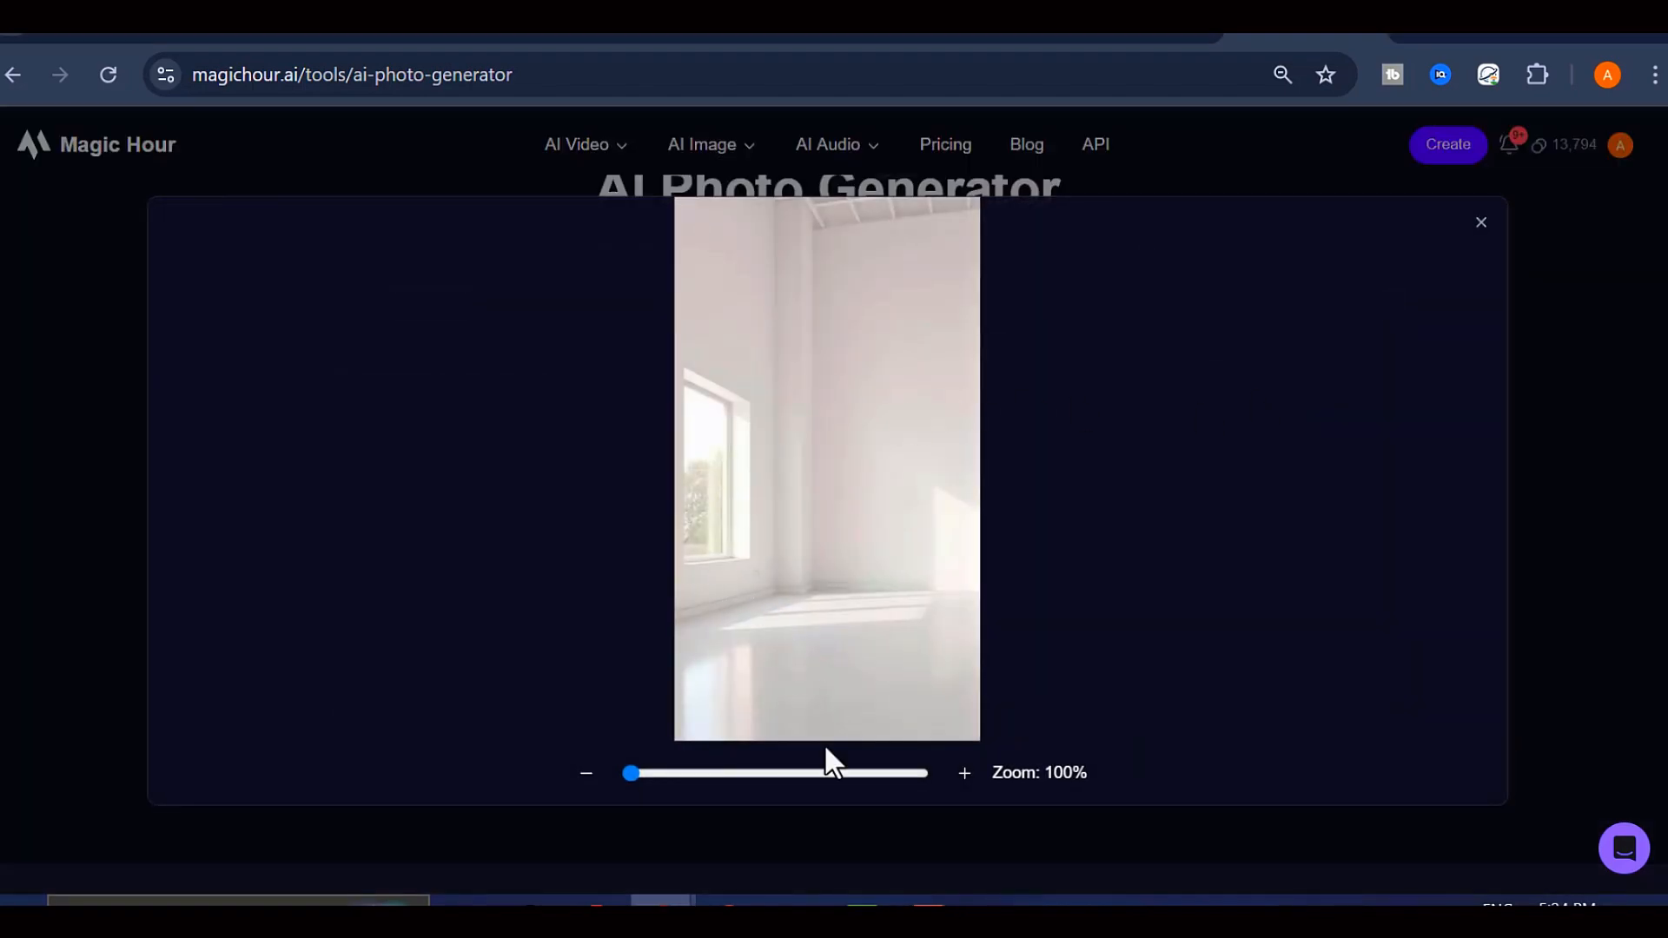
pyautogui.click(1480, 223)
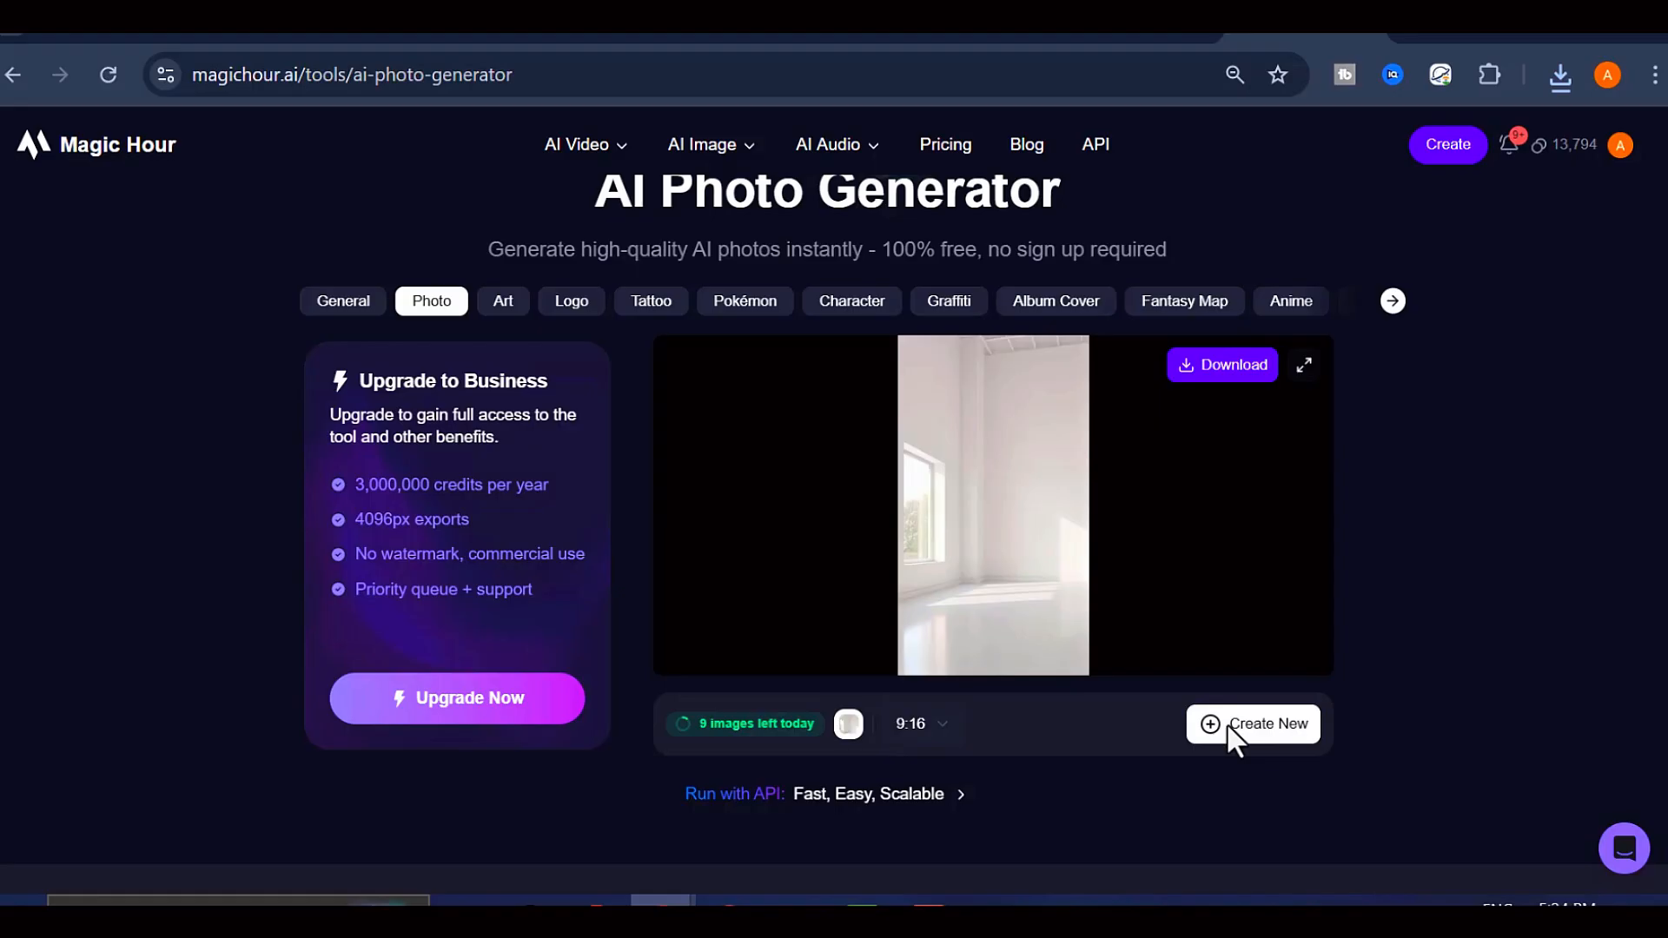
# Step: Generate a luxury modern bedroom photo from the redesign prompt in Photo style
pyautogui.click(1251, 724)
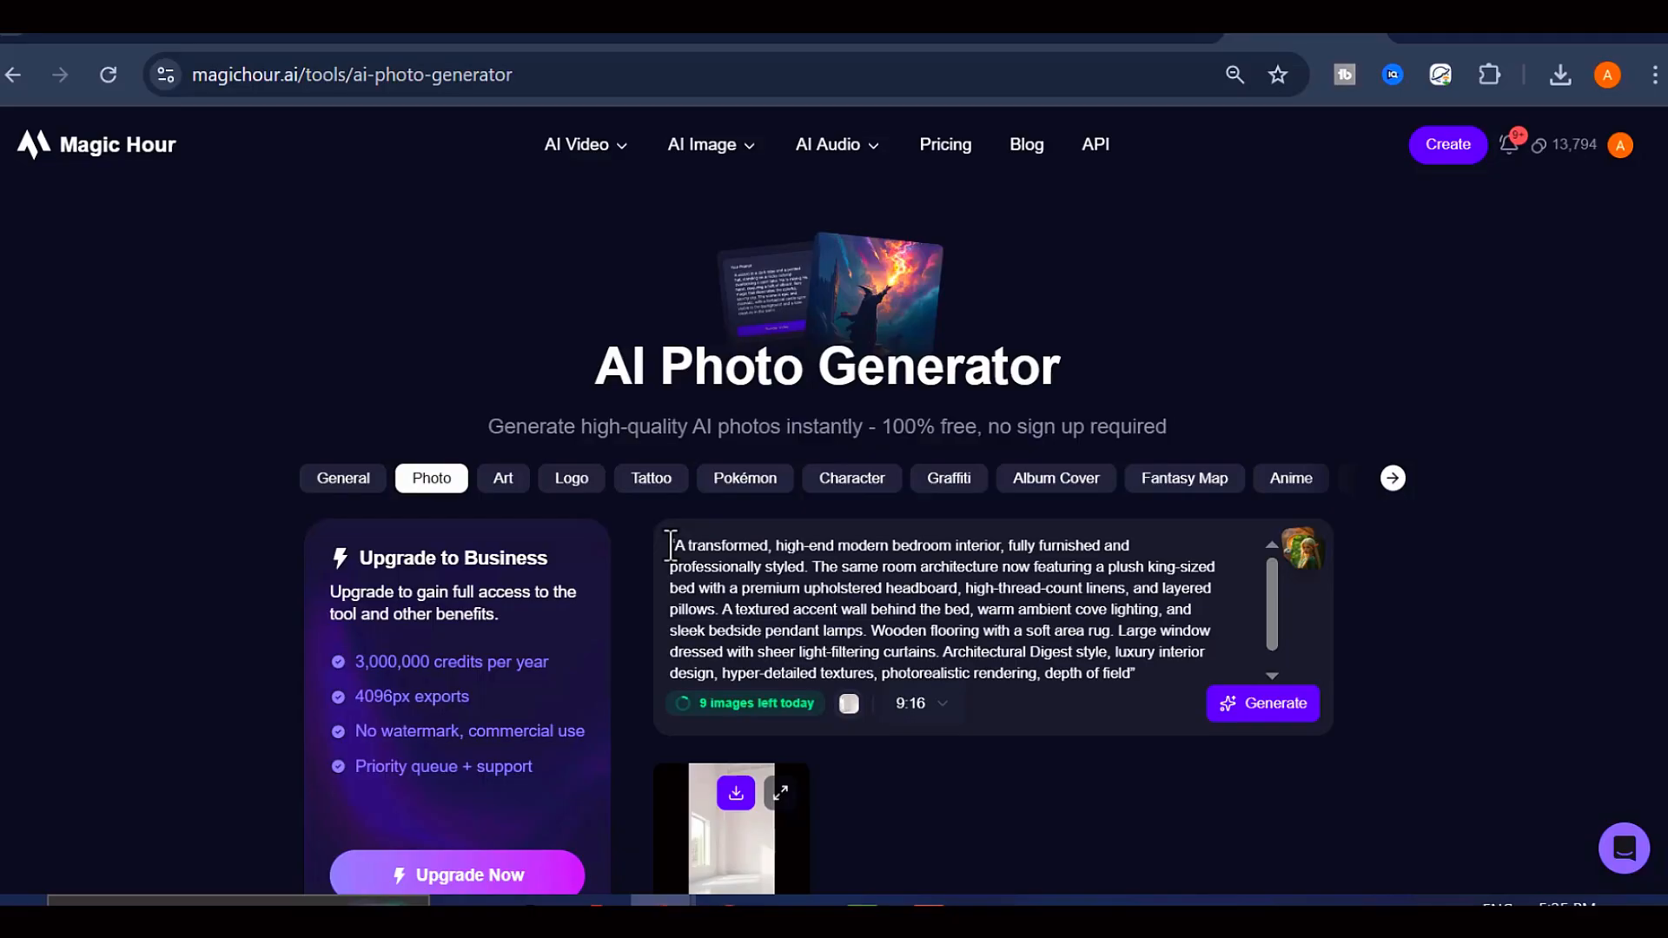
pyautogui.doubleClick(710, 545)
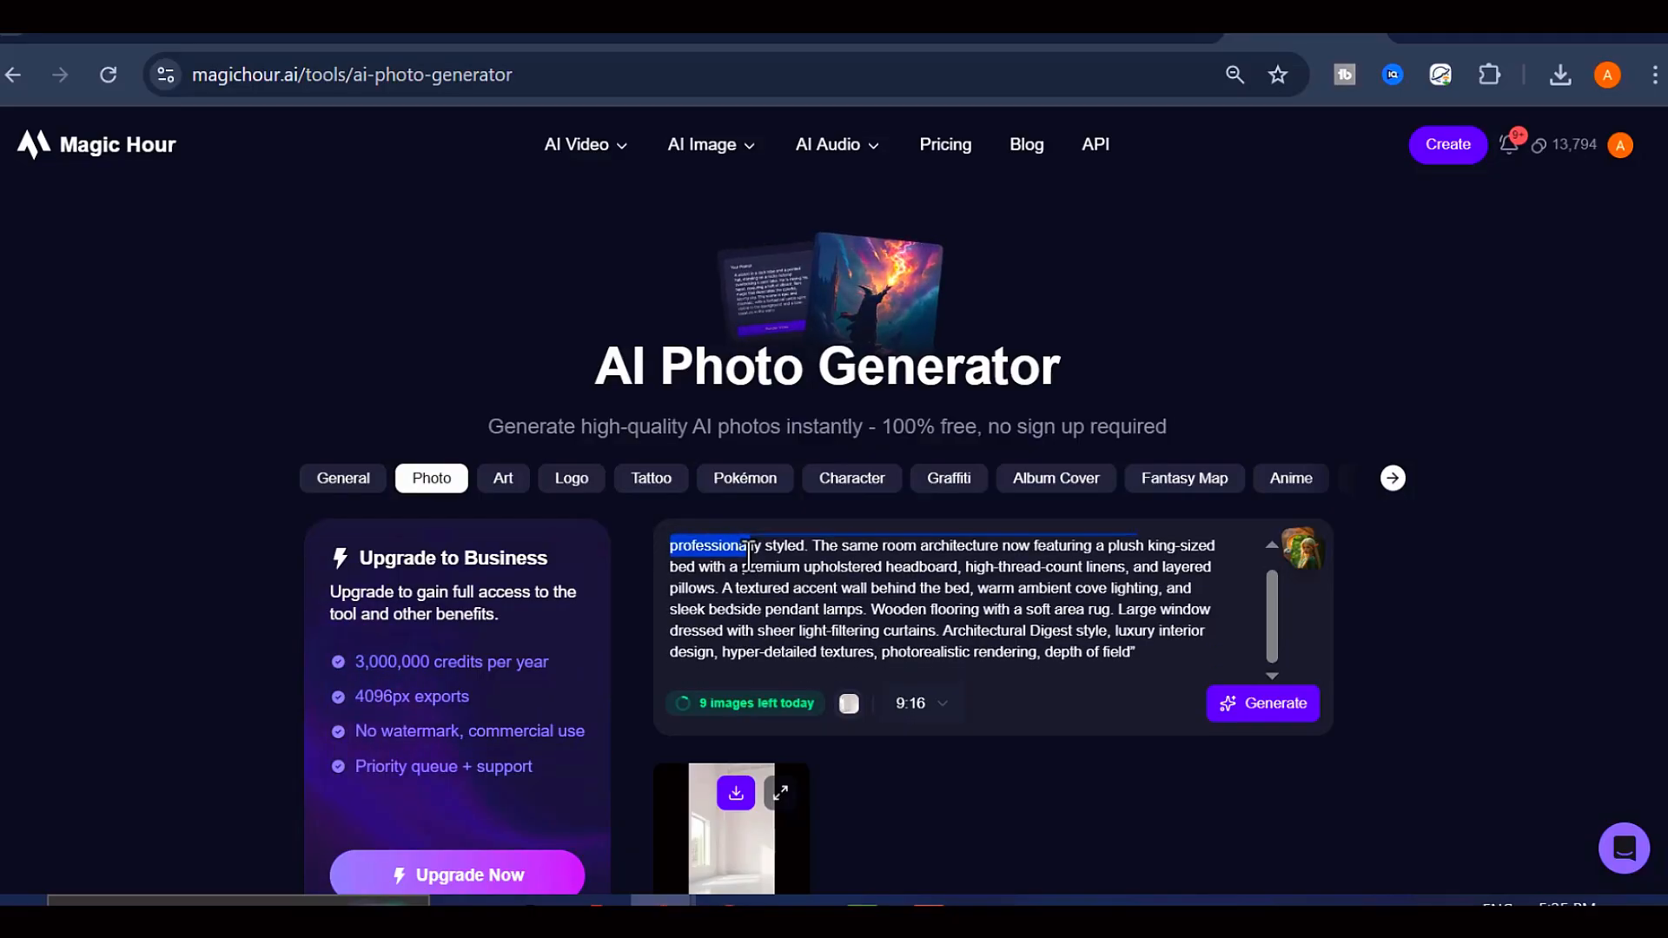
pyautogui.moveTo(744, 551); pyautogui.dragTo(819, 588)
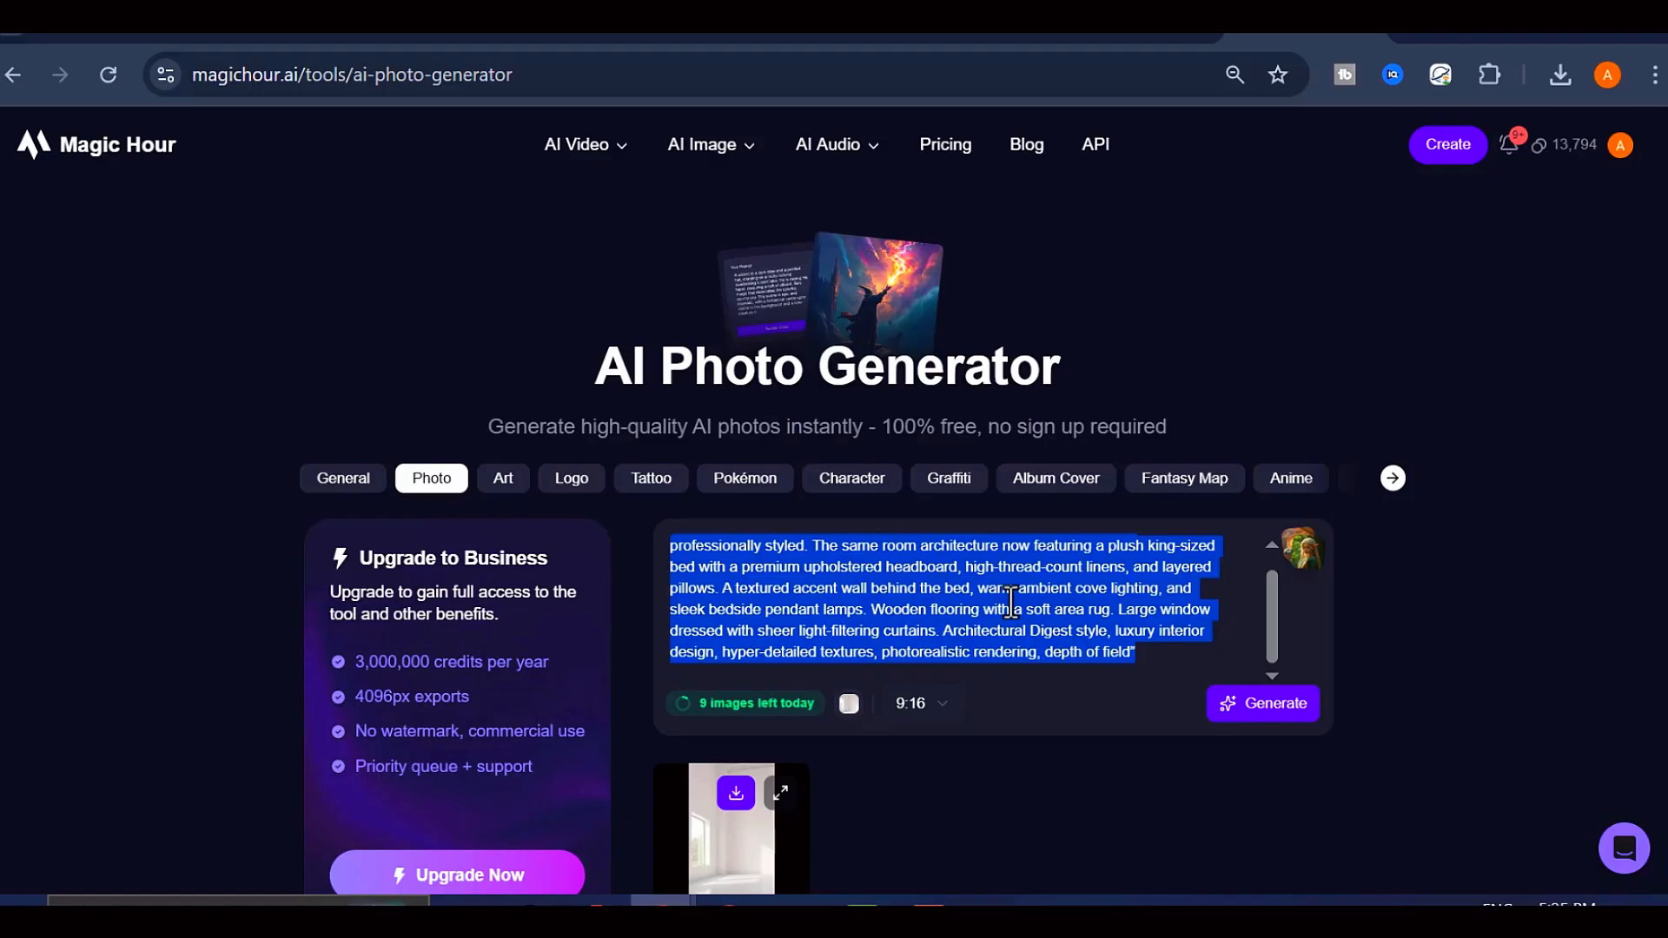
pyautogui.click(962, 589)
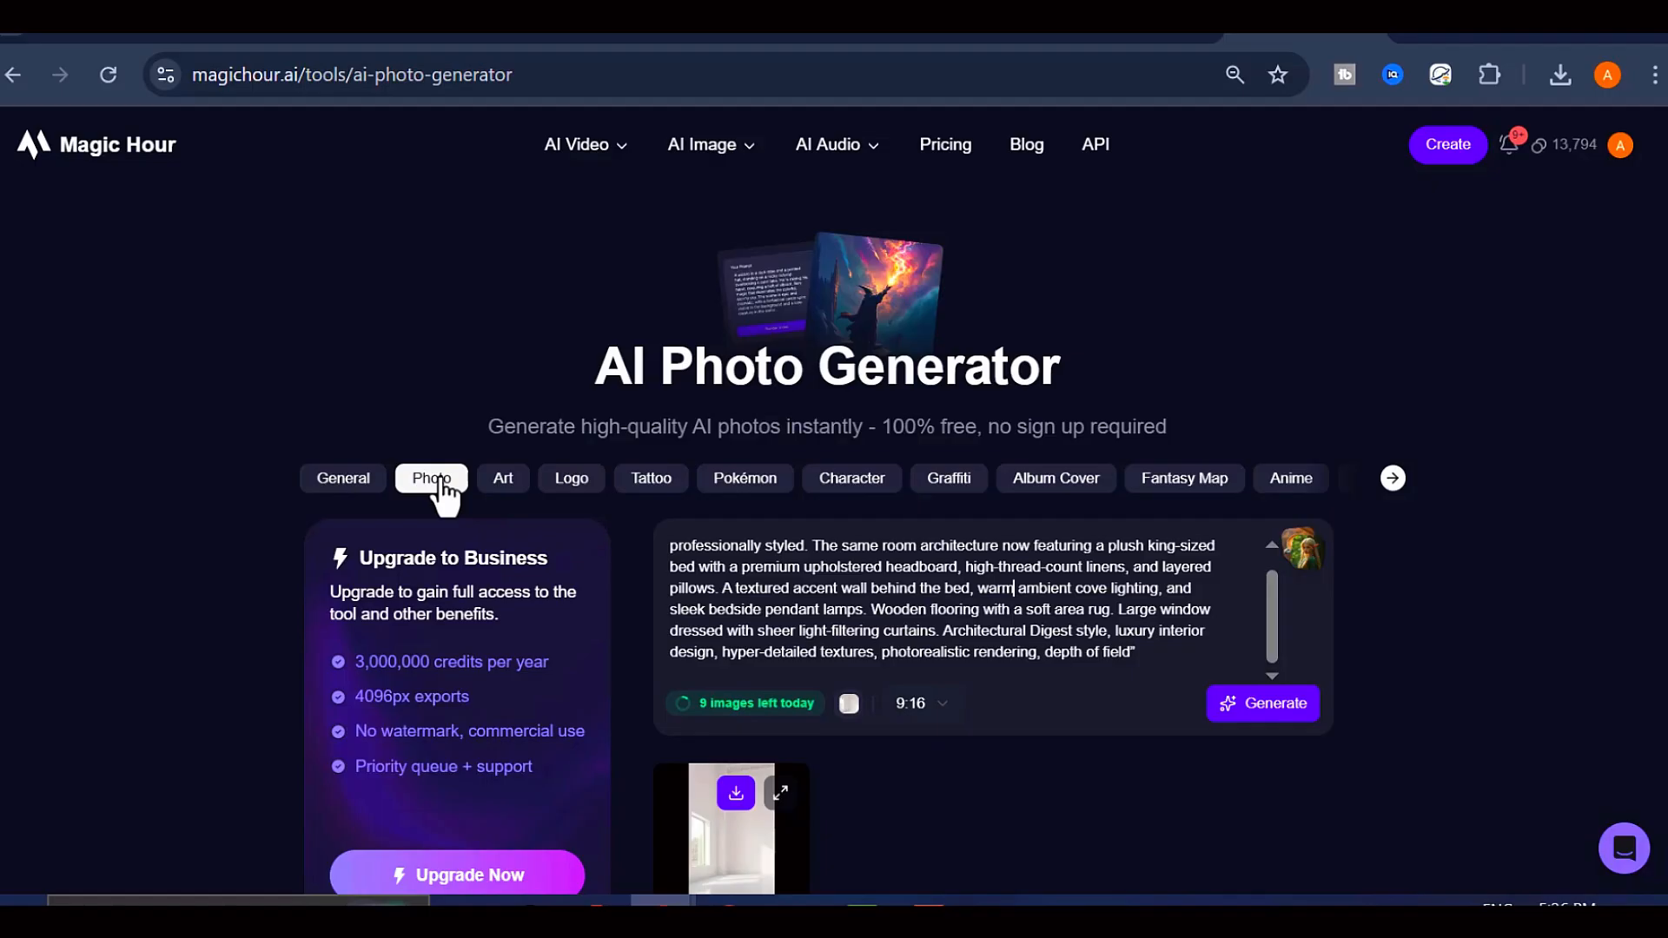
pyautogui.click(1261, 703)
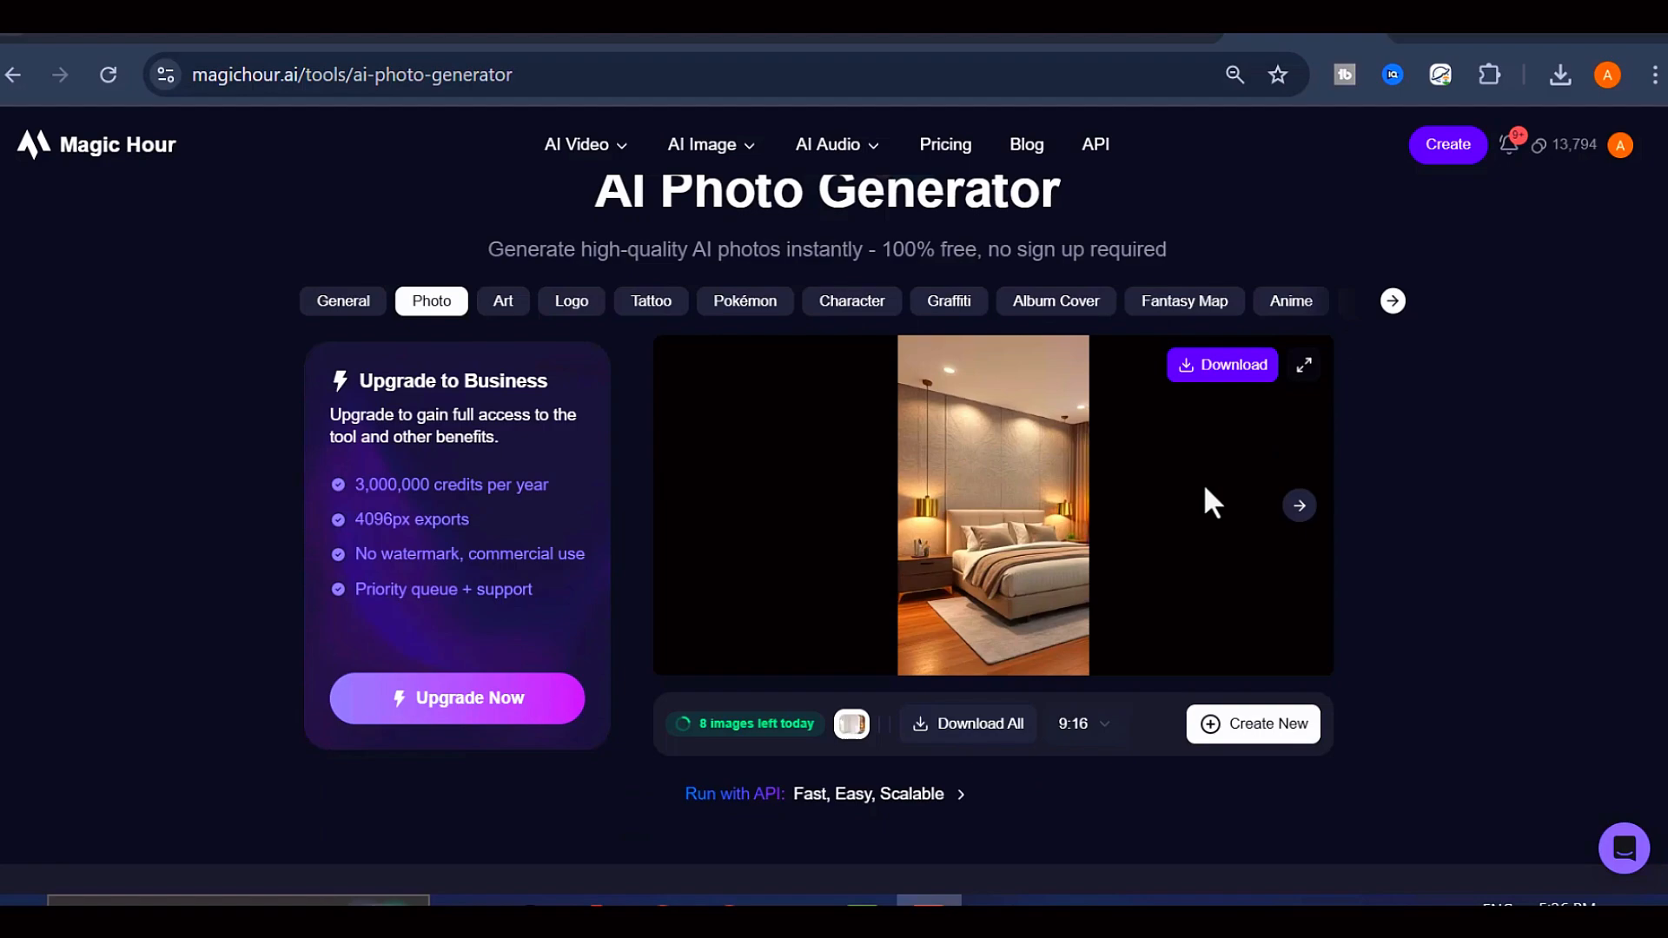
# Step: View the generated bedroom photo at full size, then close the viewer
pyautogui.click(1303, 365)
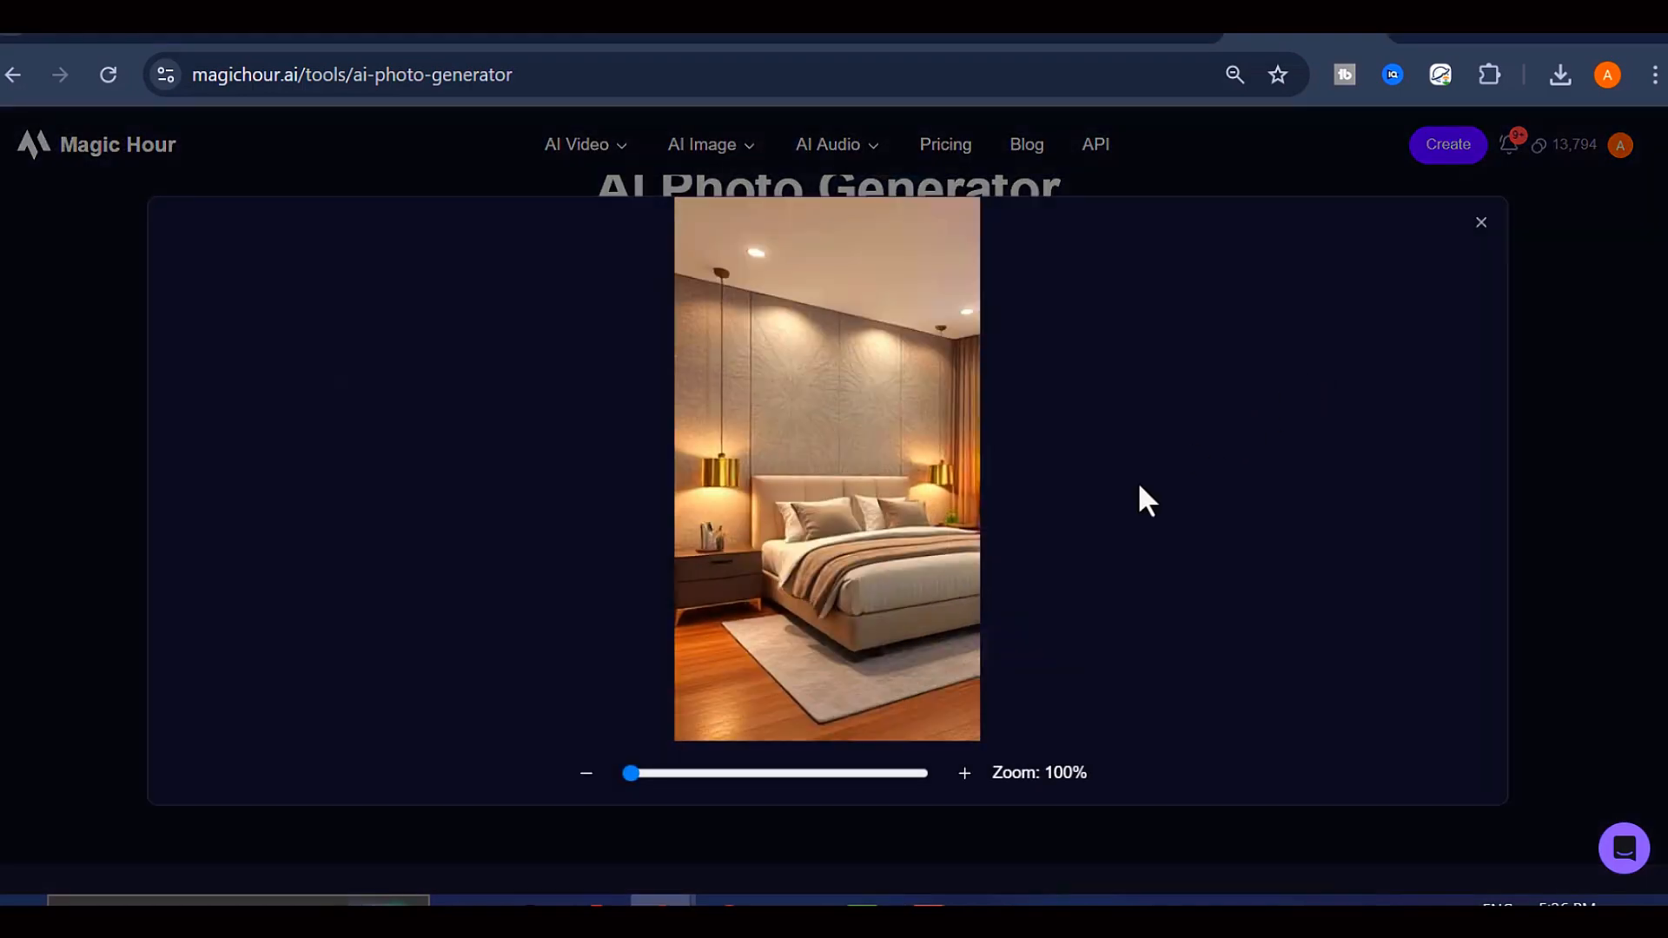
pyautogui.moveTo(852, 559)
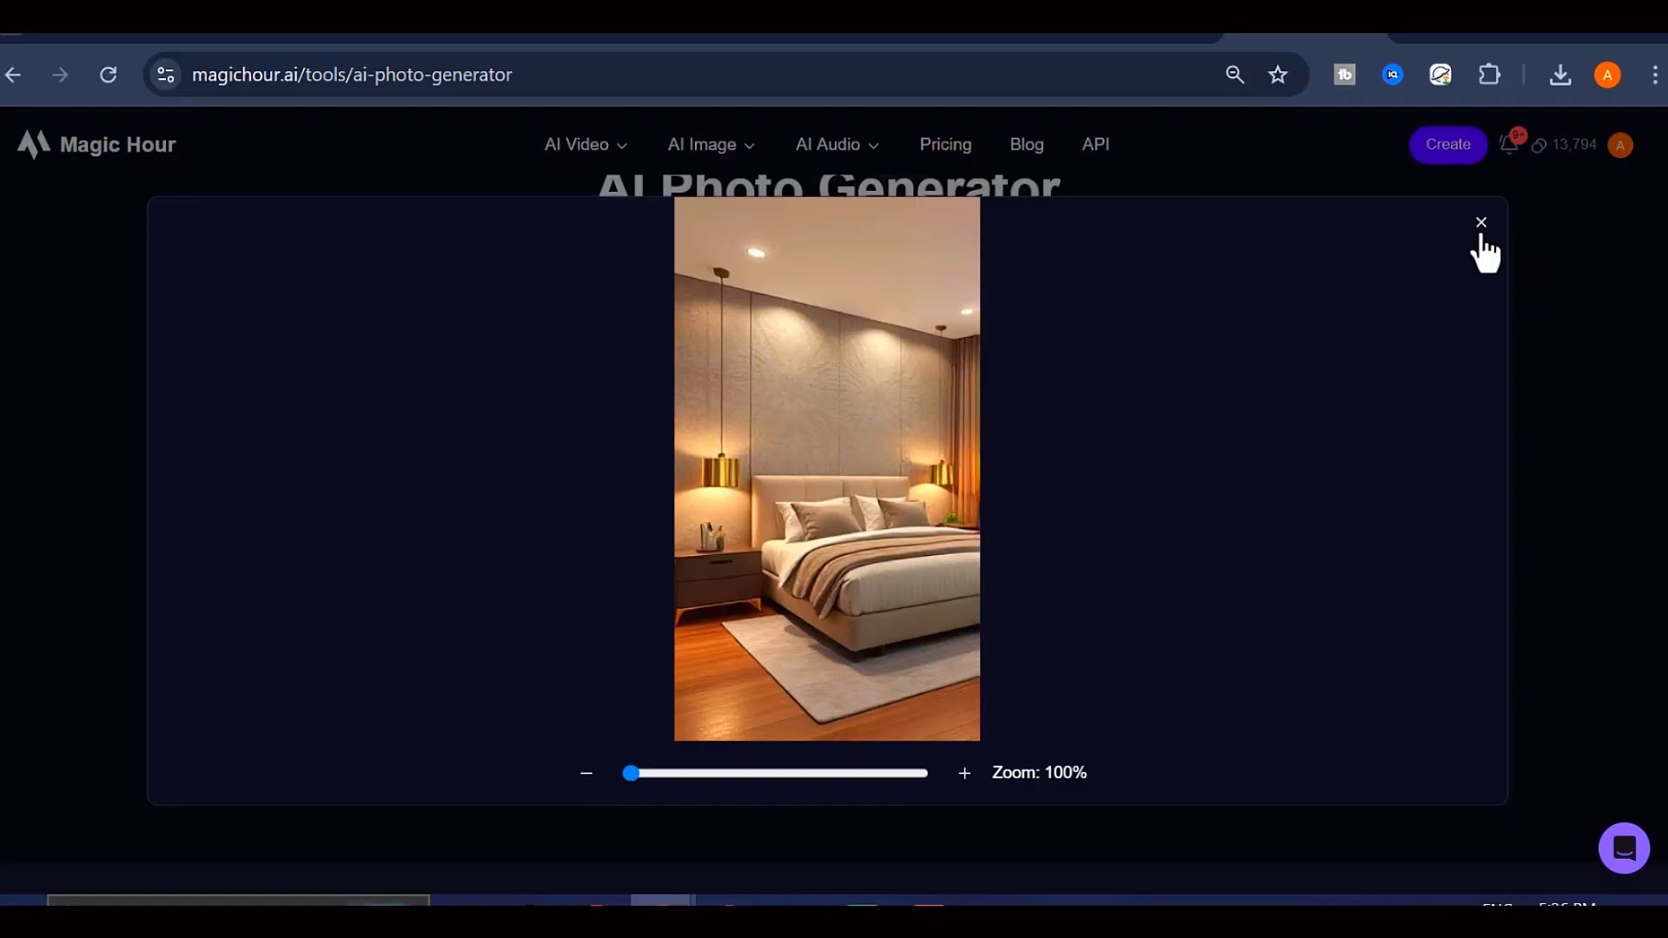
pyautogui.click(1479, 223)
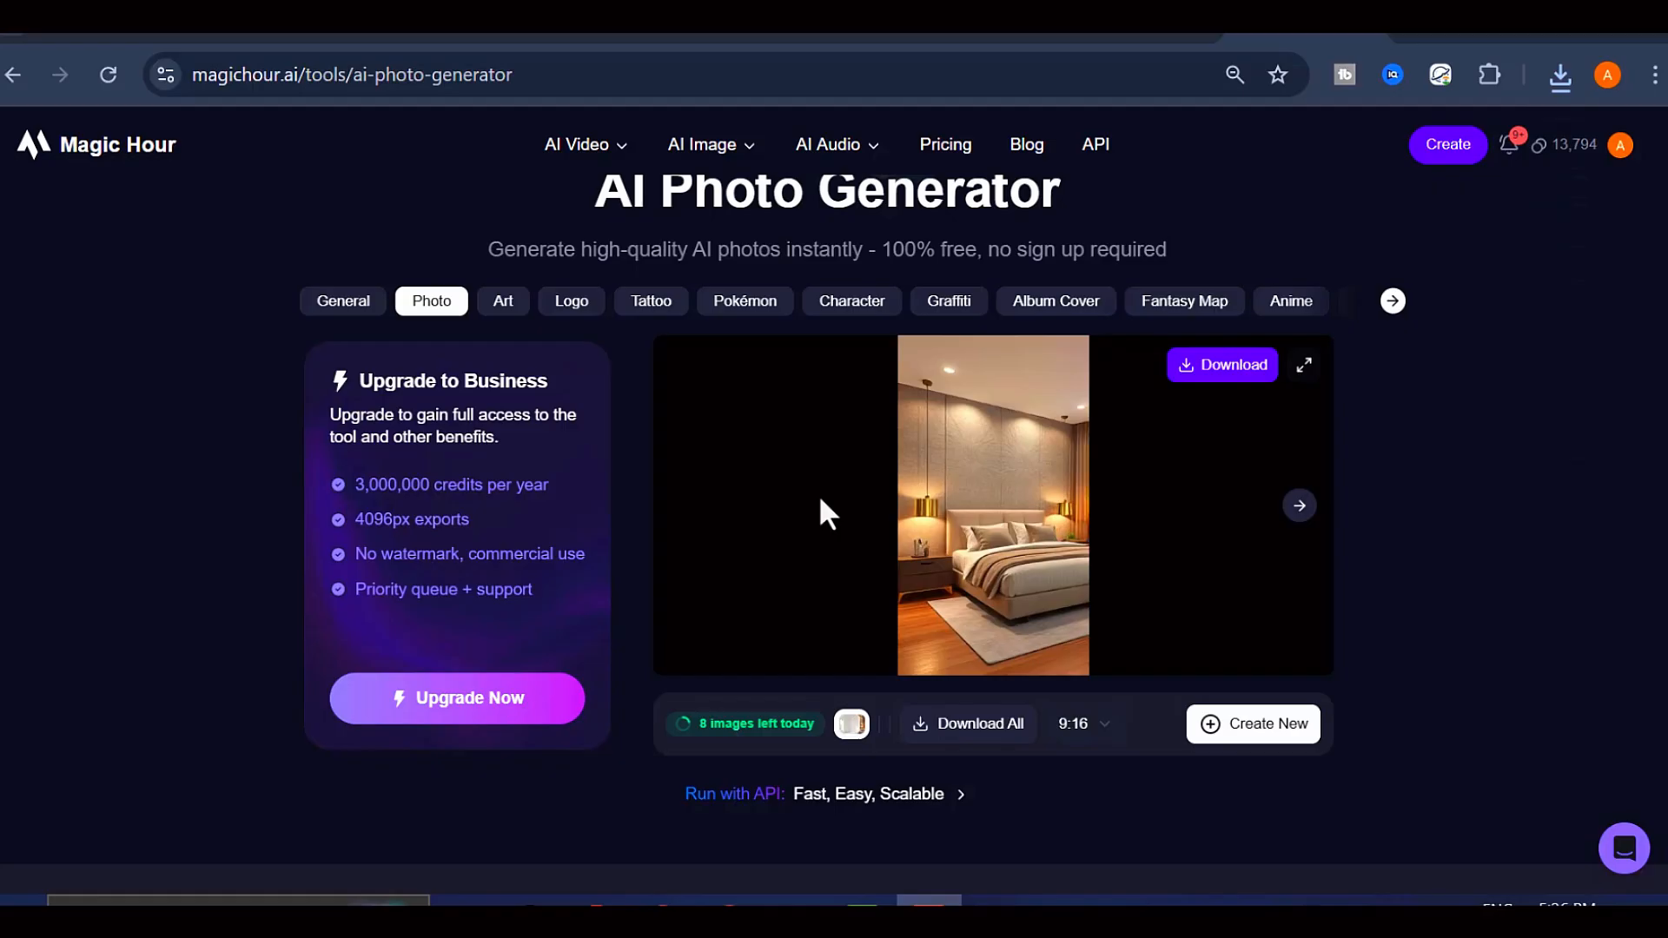
pyautogui.moveTo(952, 674)
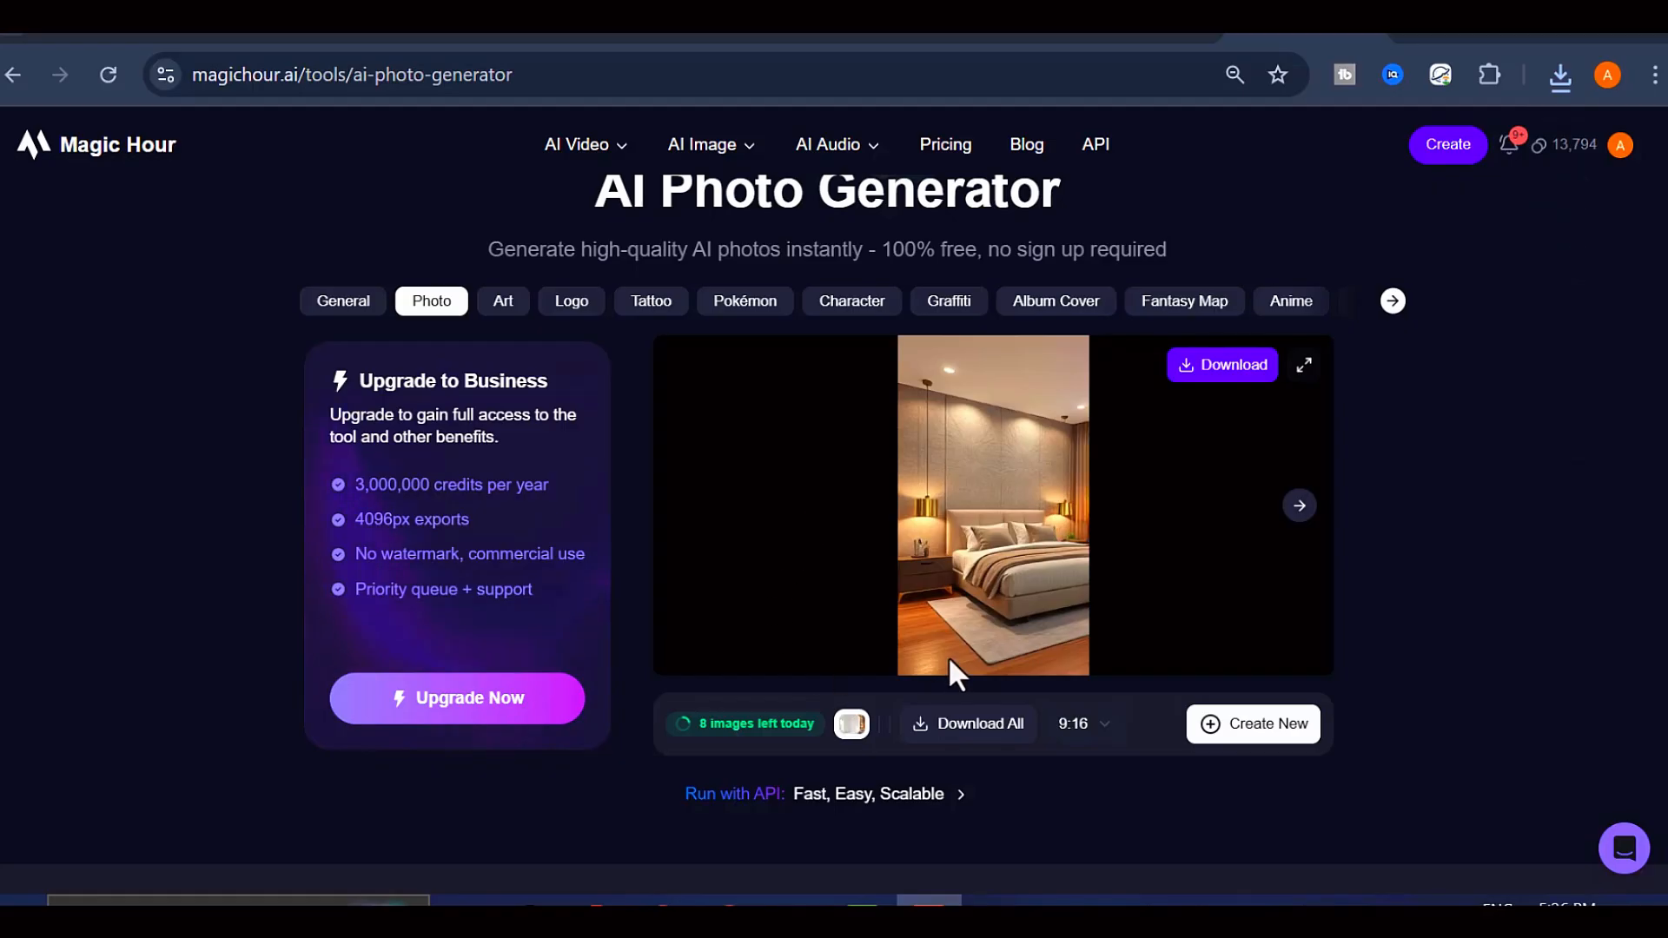
pyautogui.scroll(-3)
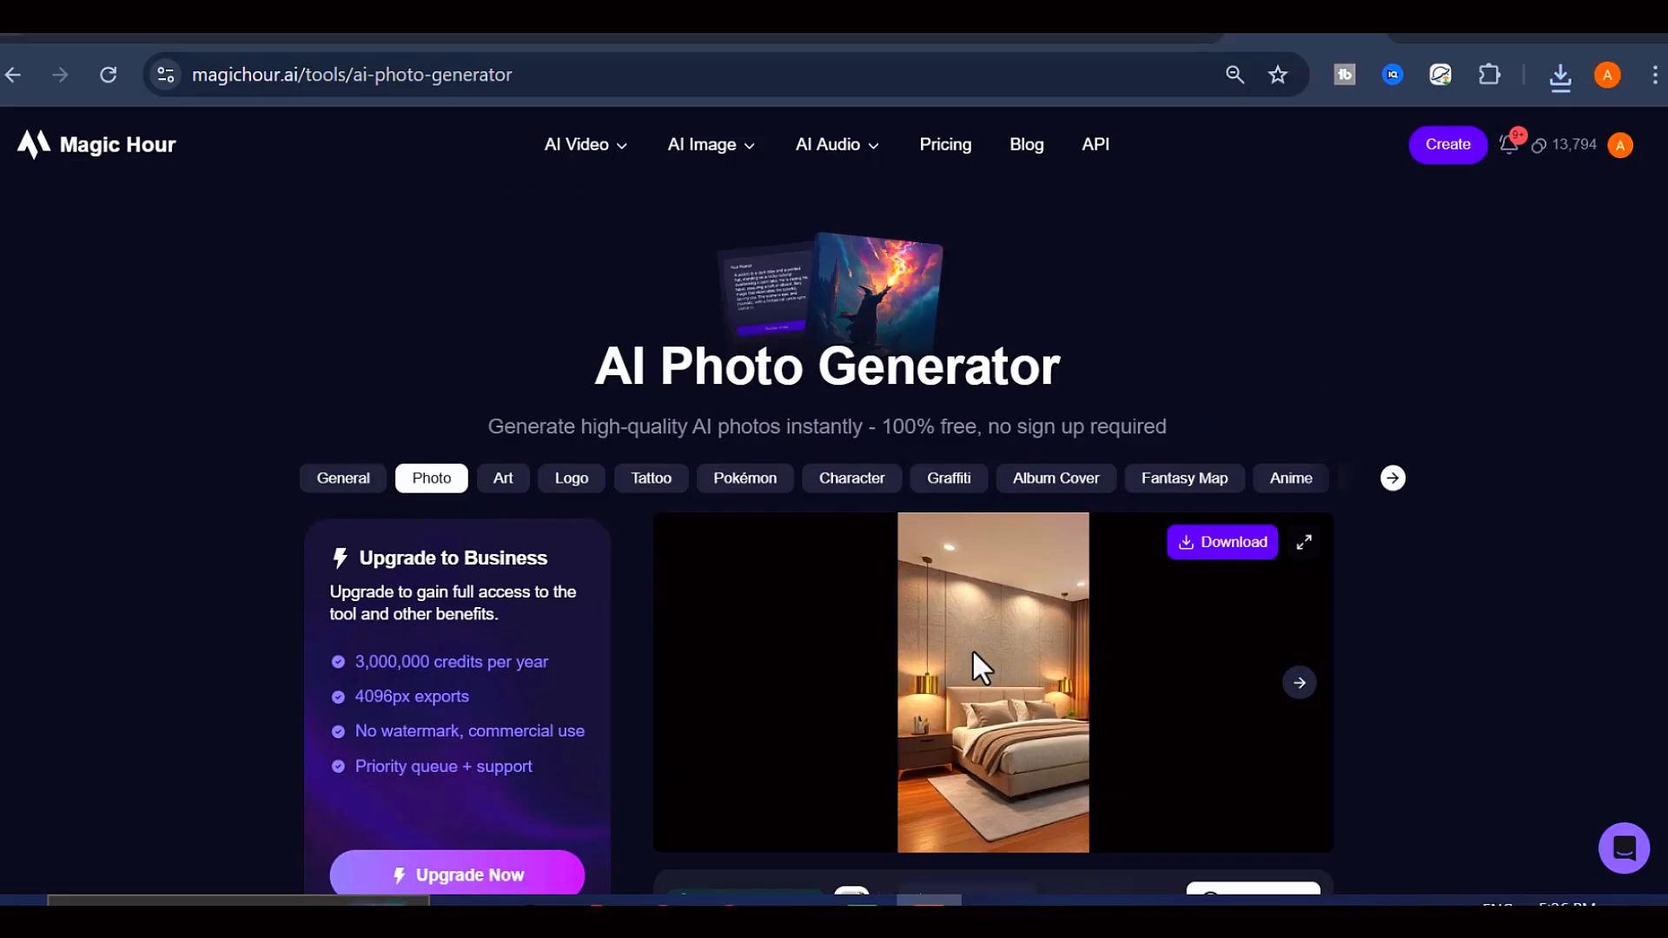
# Step: Go to the Create dashboard listing video and image tools
pyautogui.scroll(-3)
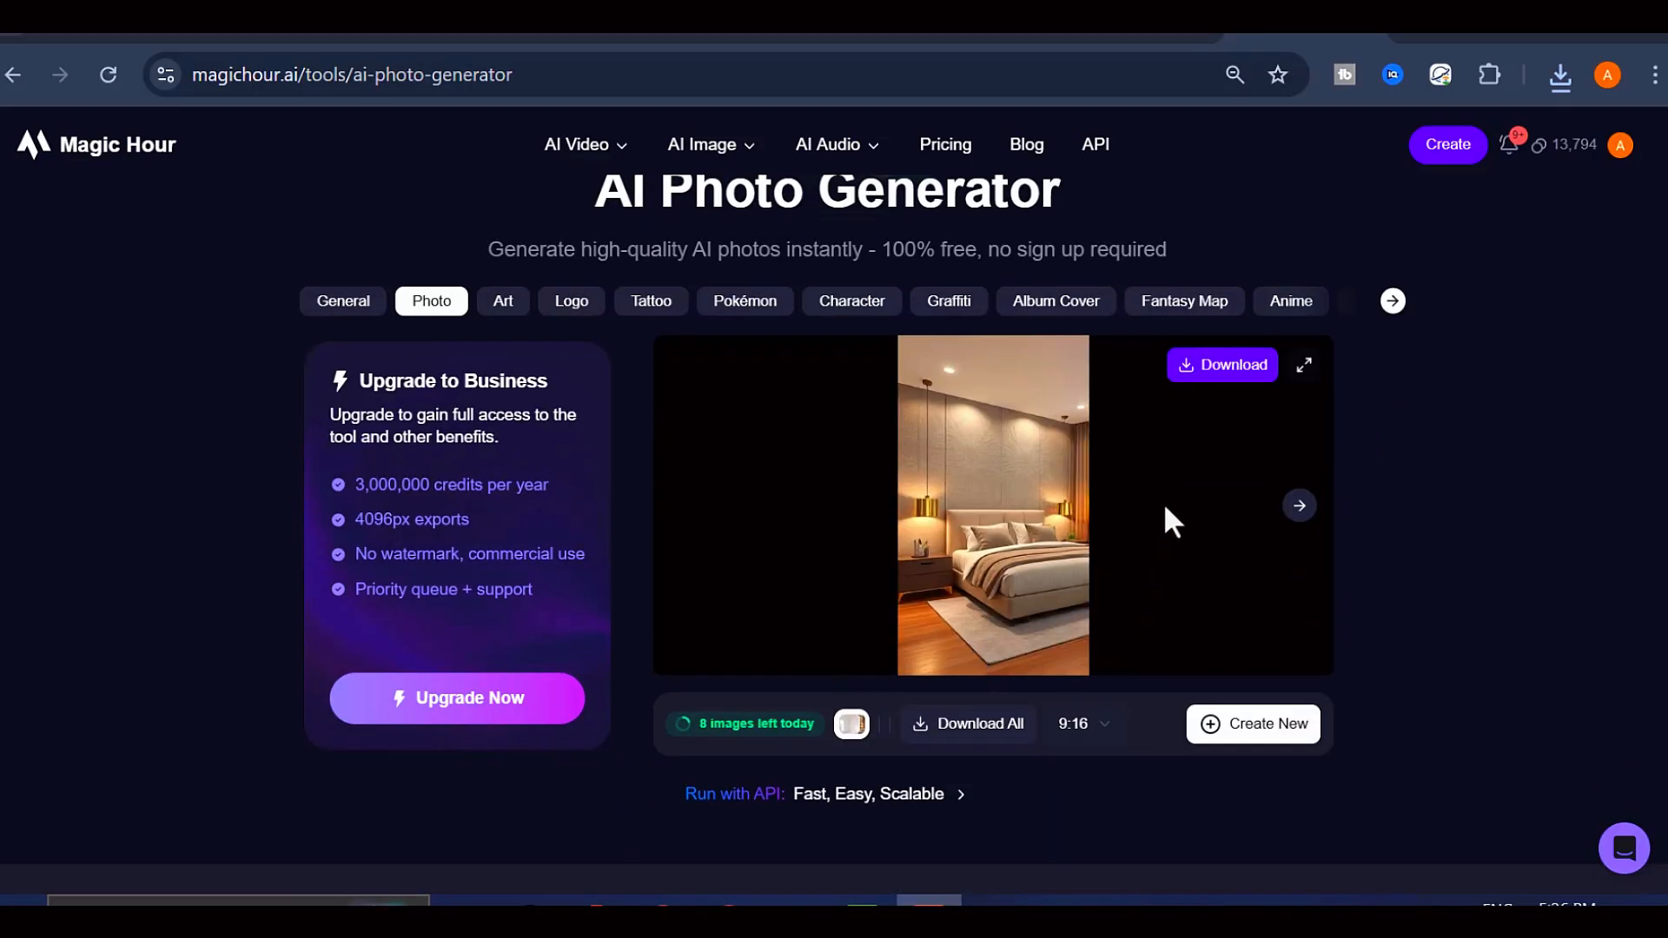
pyautogui.moveTo(1447, 148)
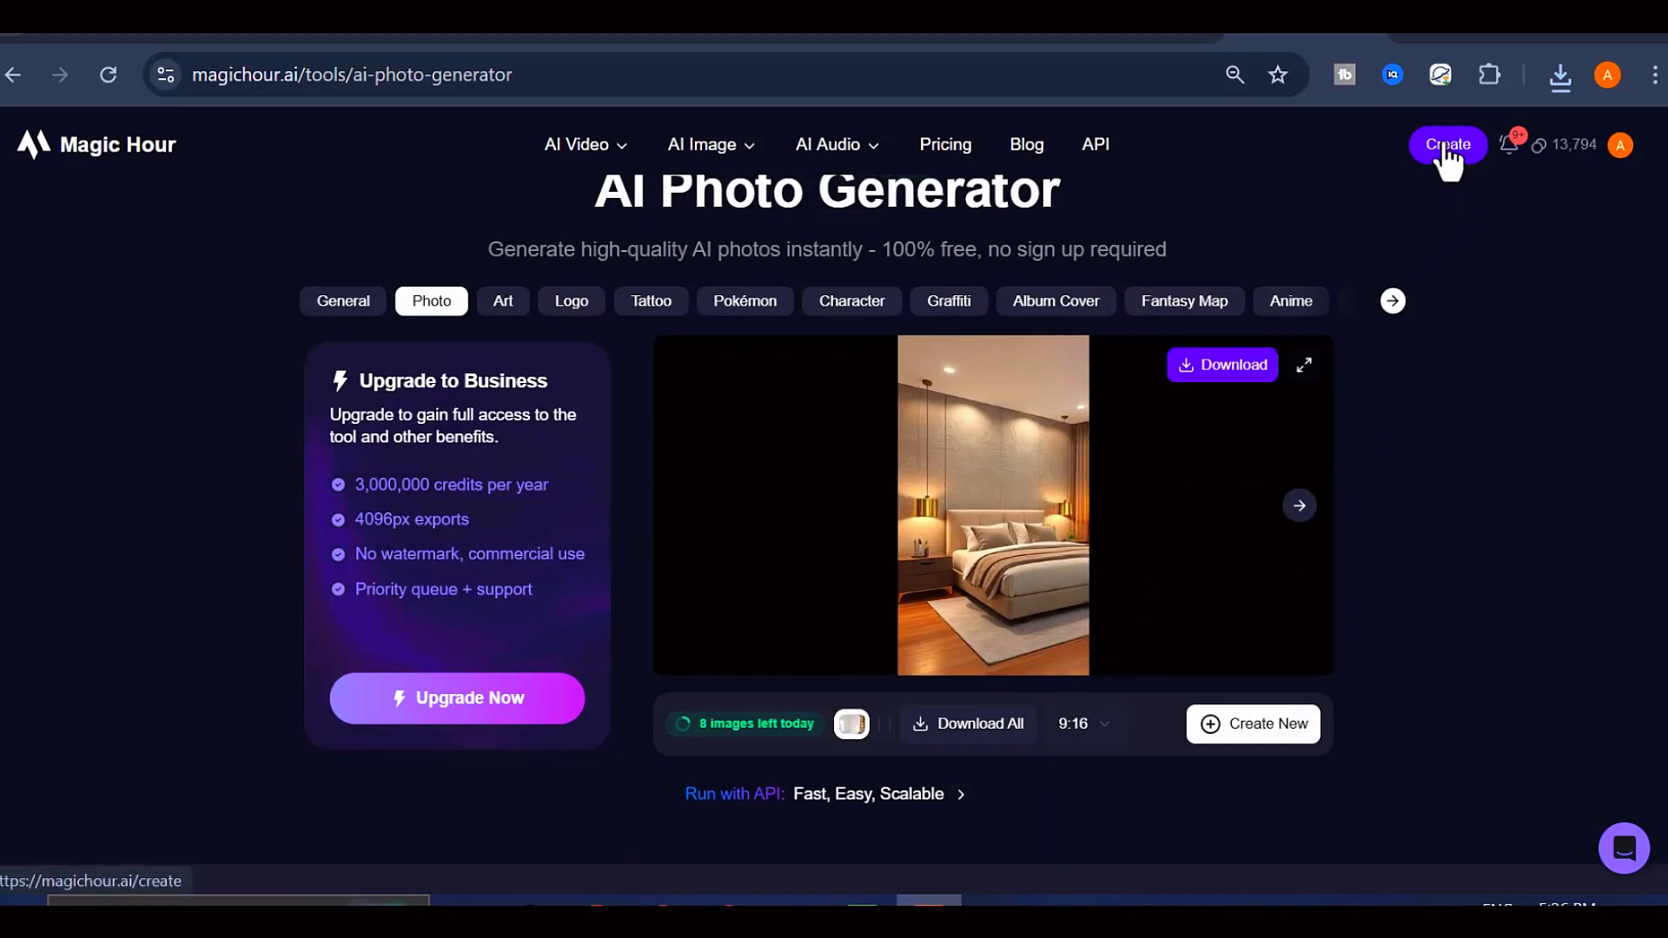
pyautogui.click(1447, 145)
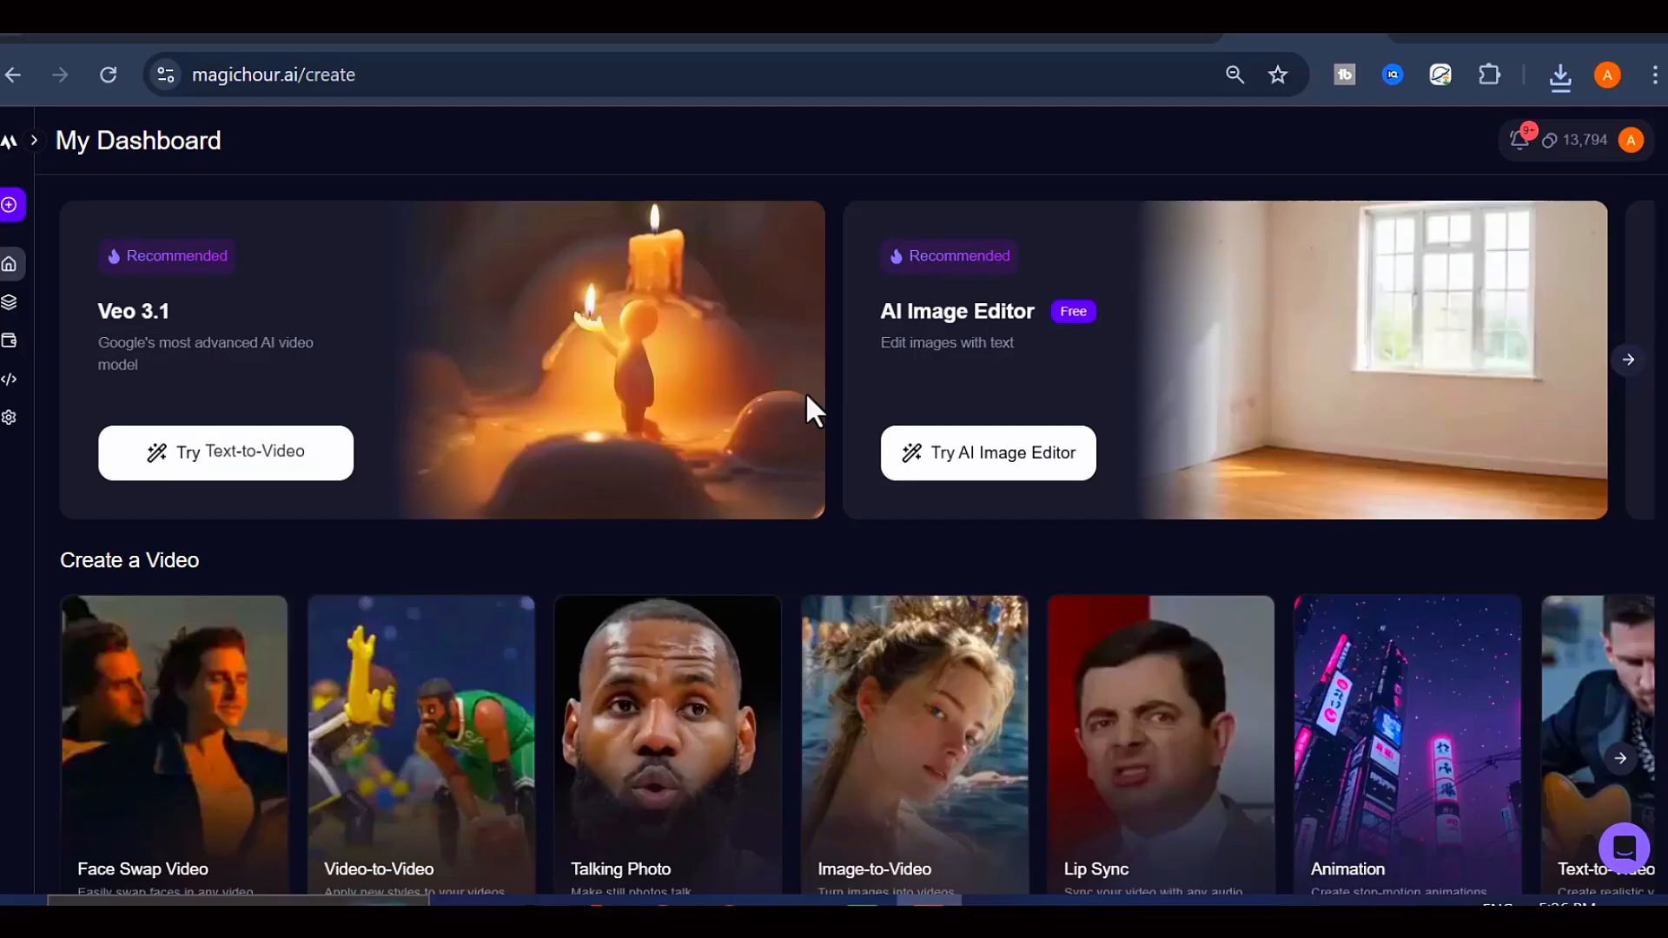
pyautogui.scroll(-3)
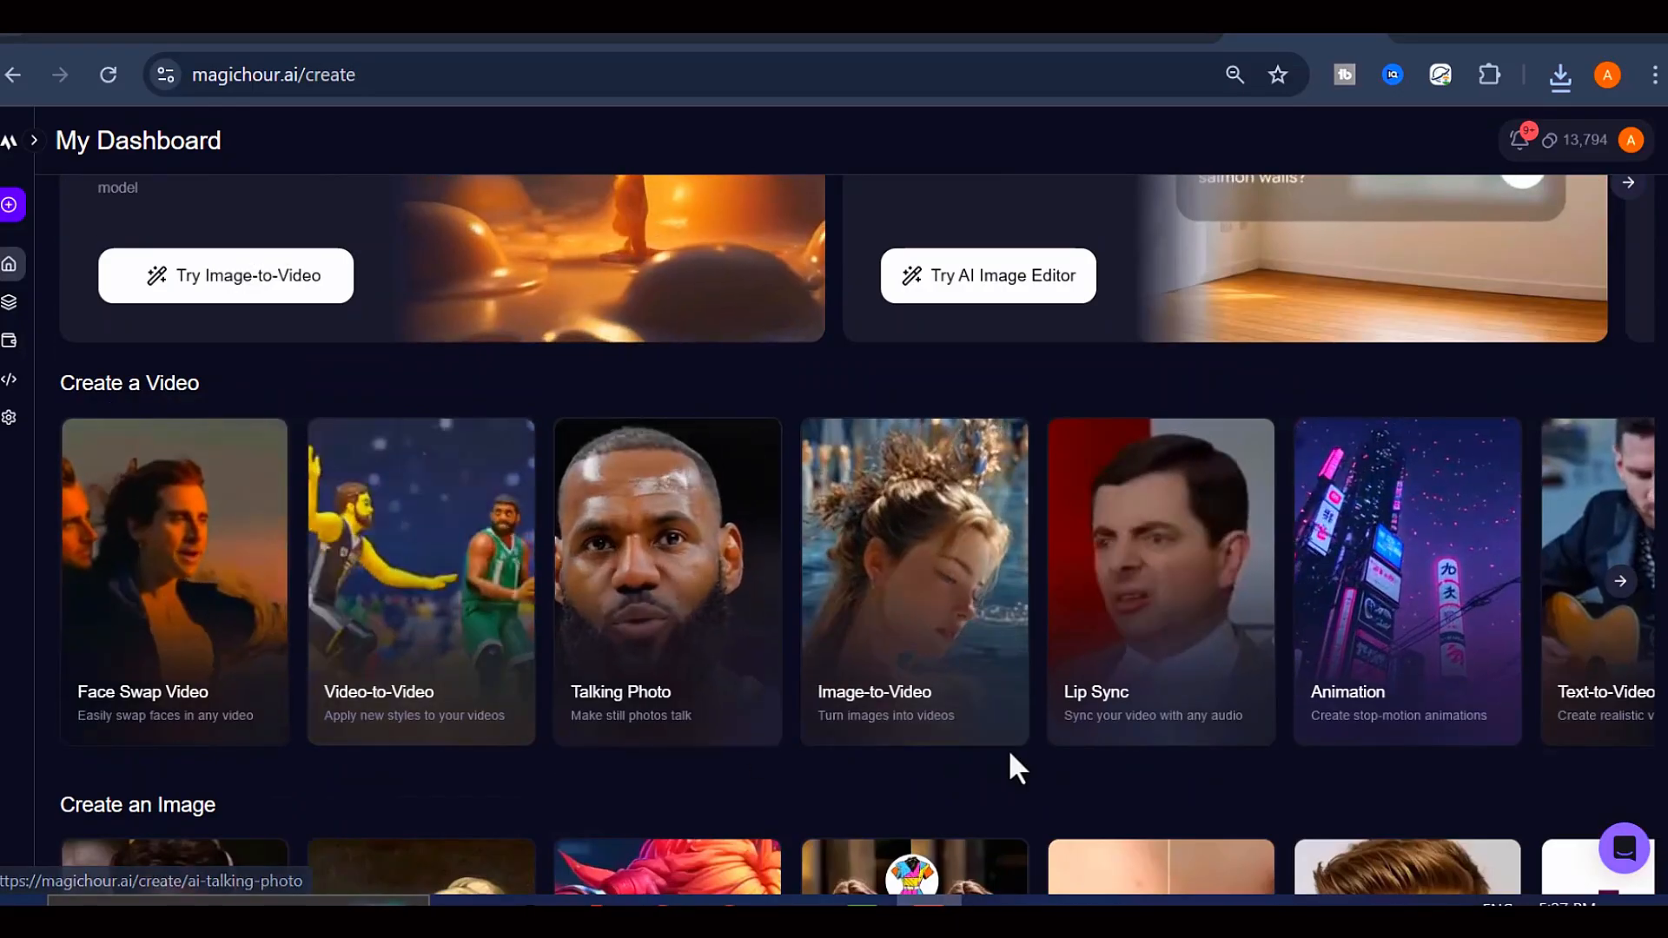
# Step: Start an Image-to-Video project with the empty white room as start image
pyautogui.click(224, 452)
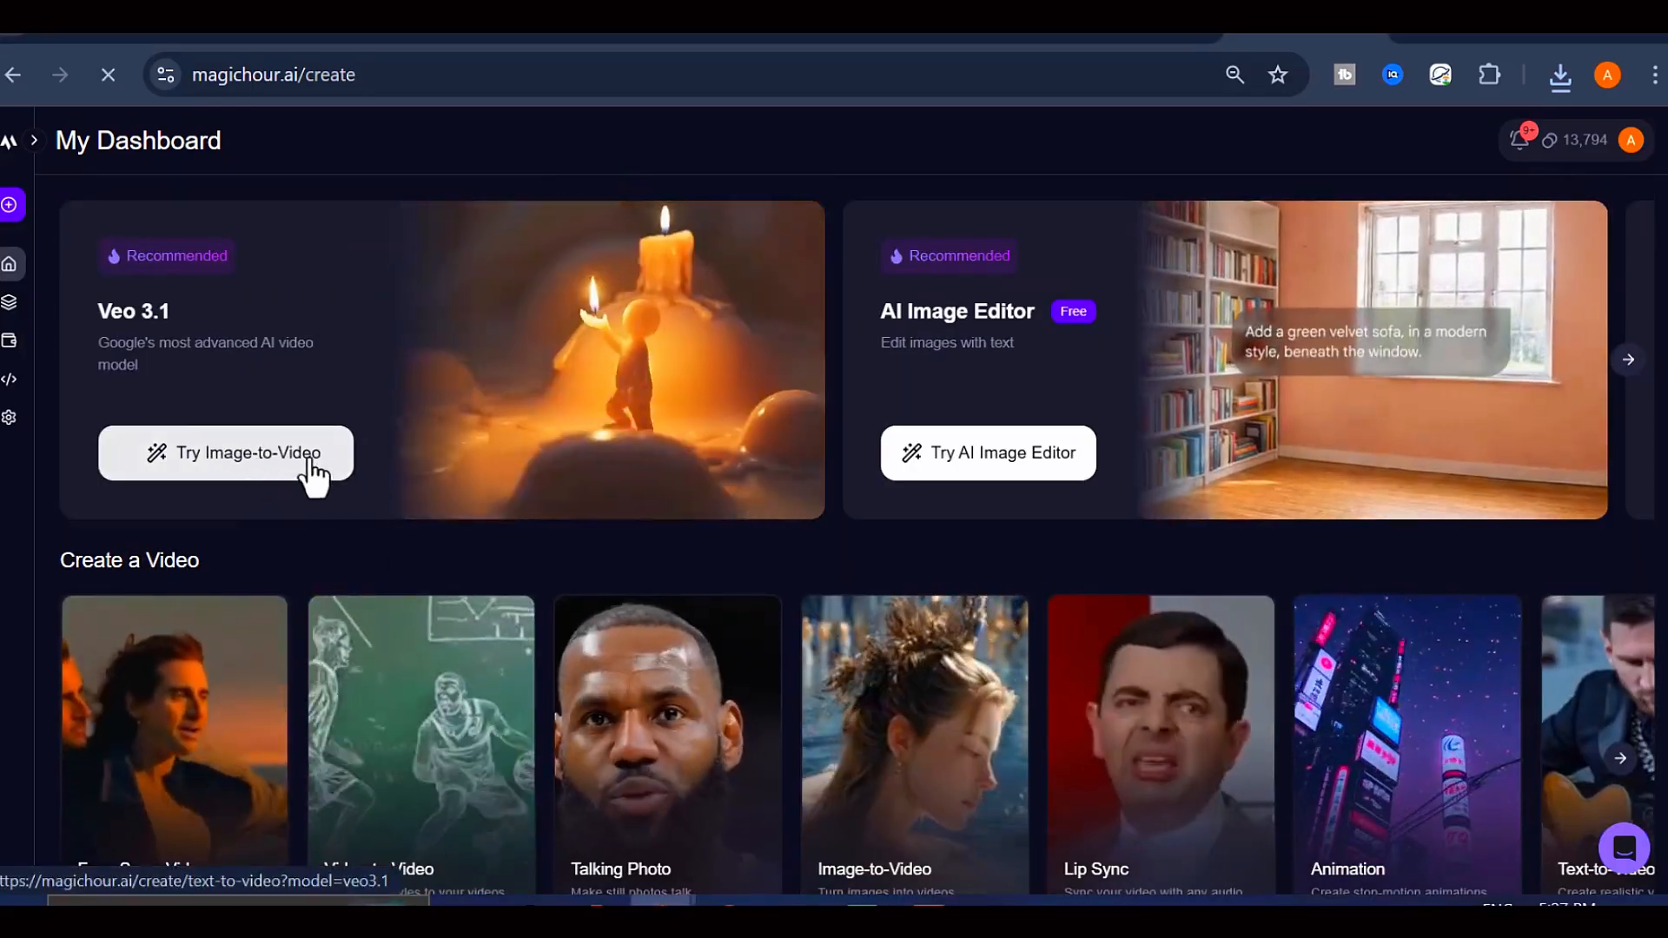
pyautogui.click(224, 451)
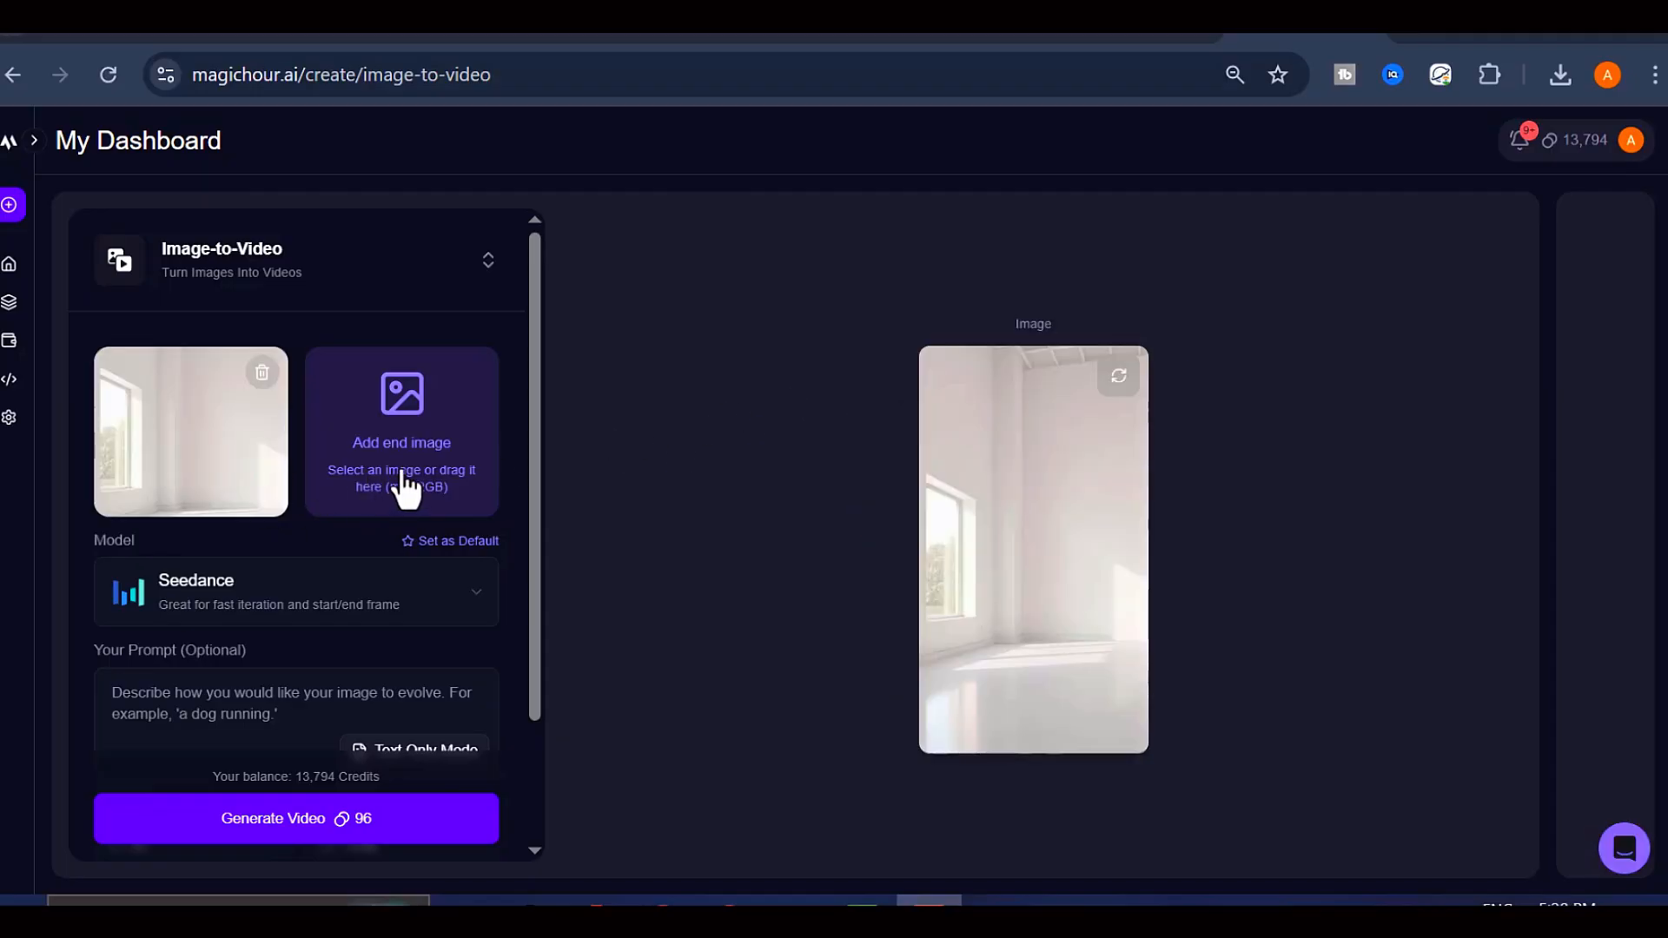
# Step: Upload the furnished bedroom photo as the Seedance video's end image
pyautogui.click(402, 431)
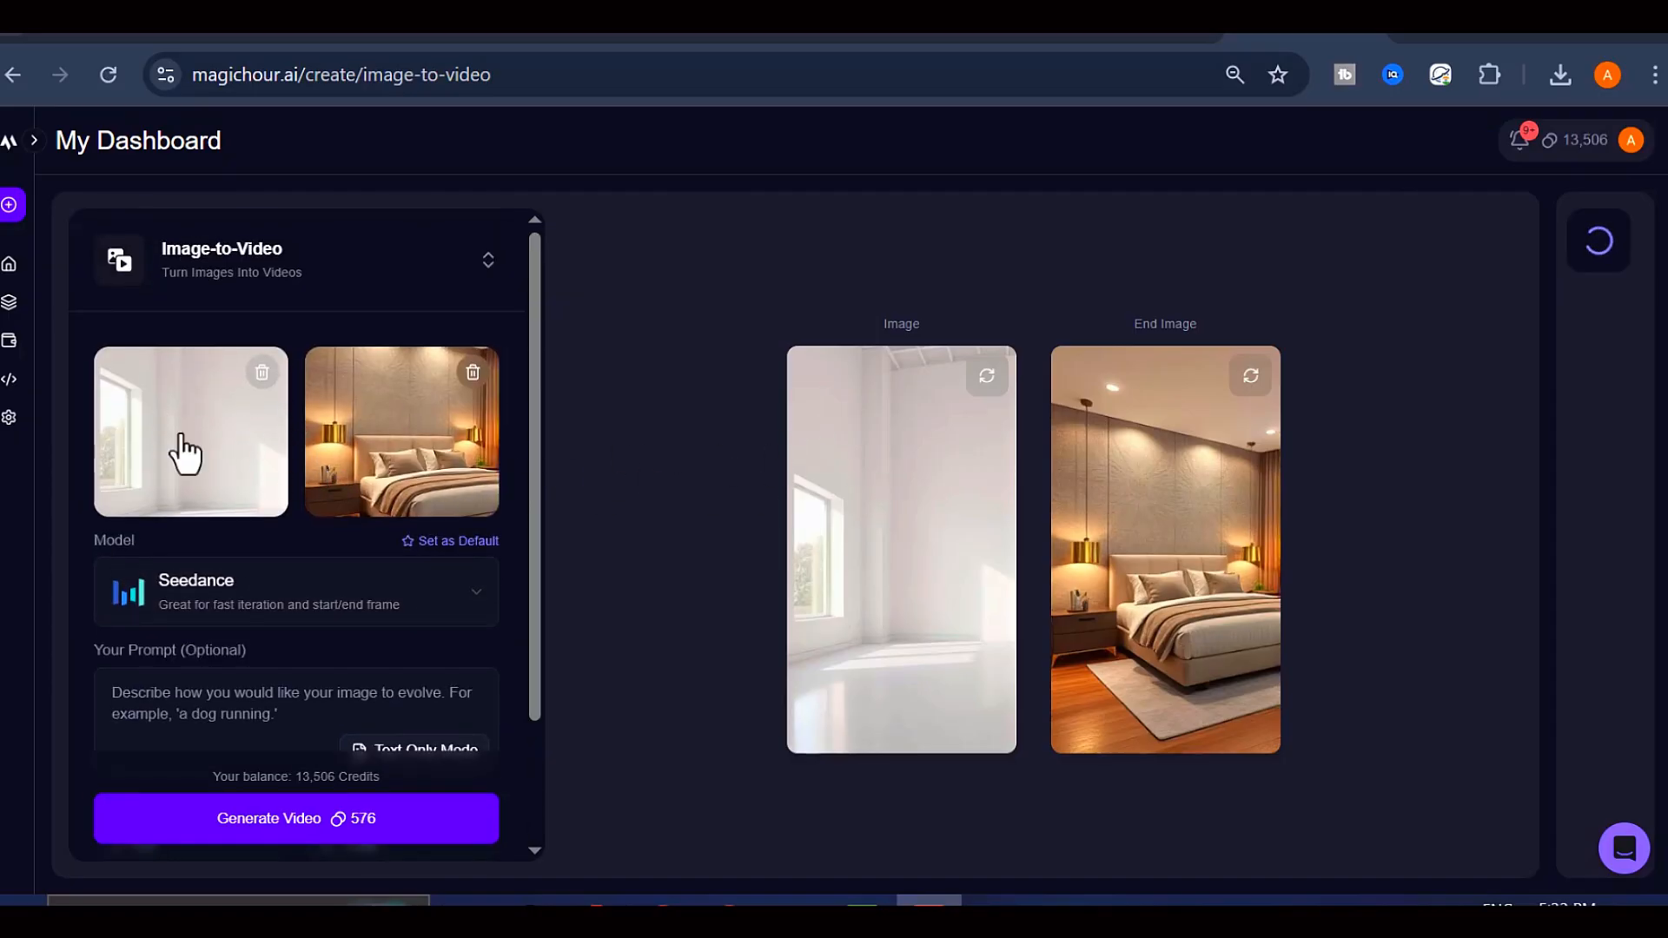
pyautogui.moveTo(409, 617)
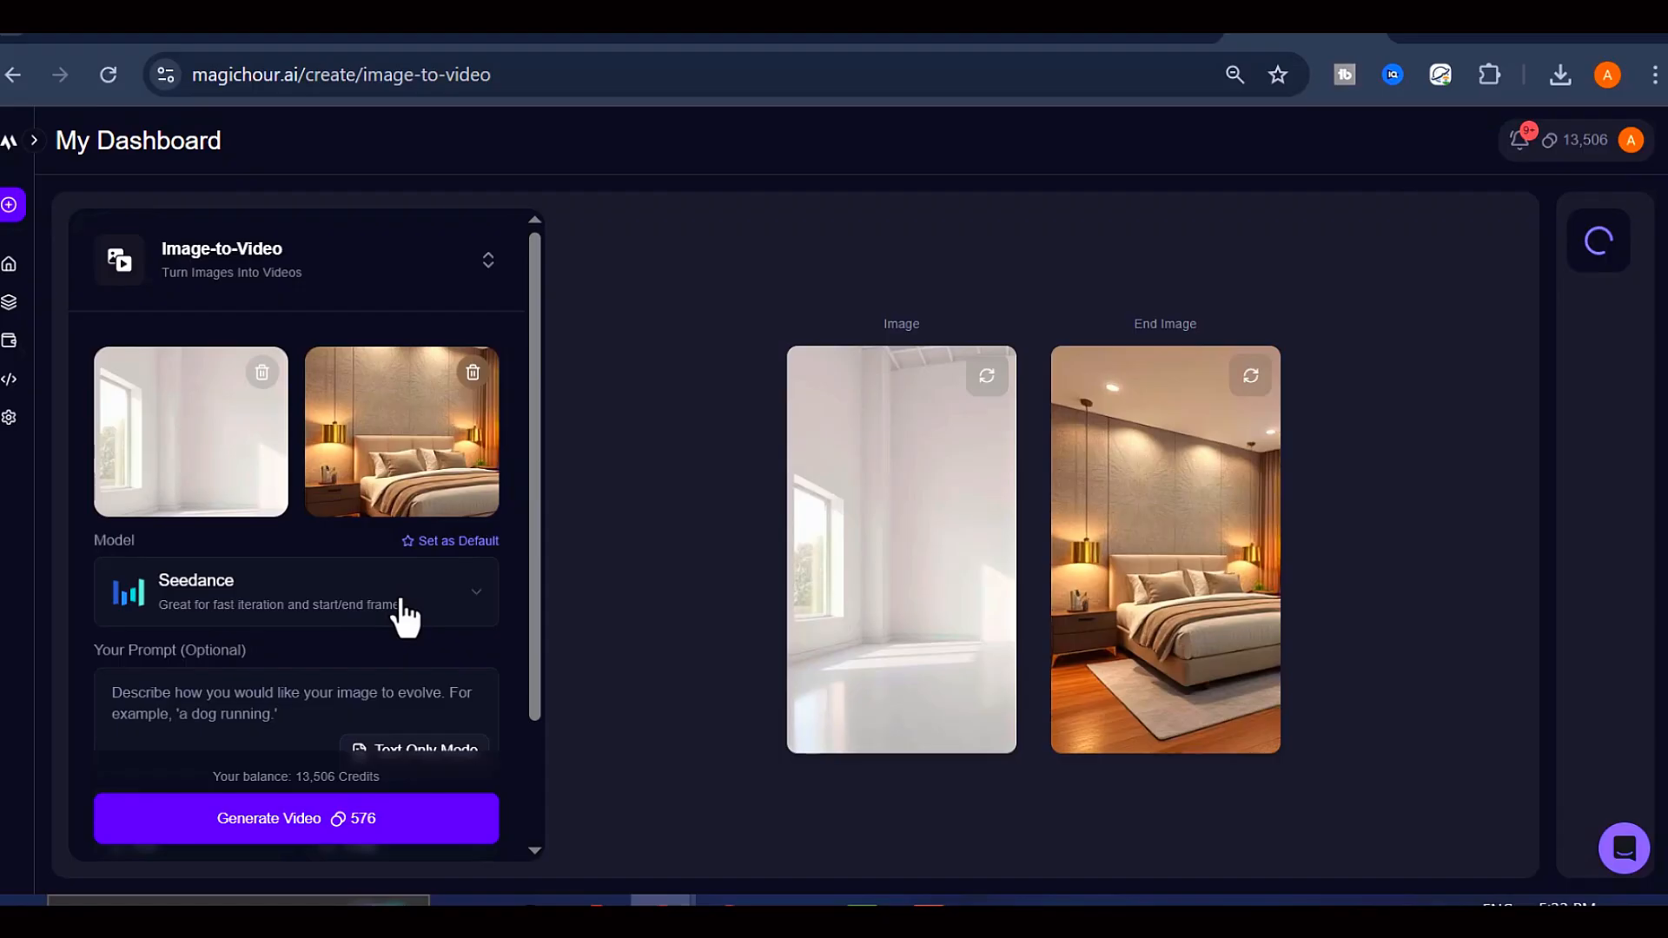
pyautogui.click(296, 592)
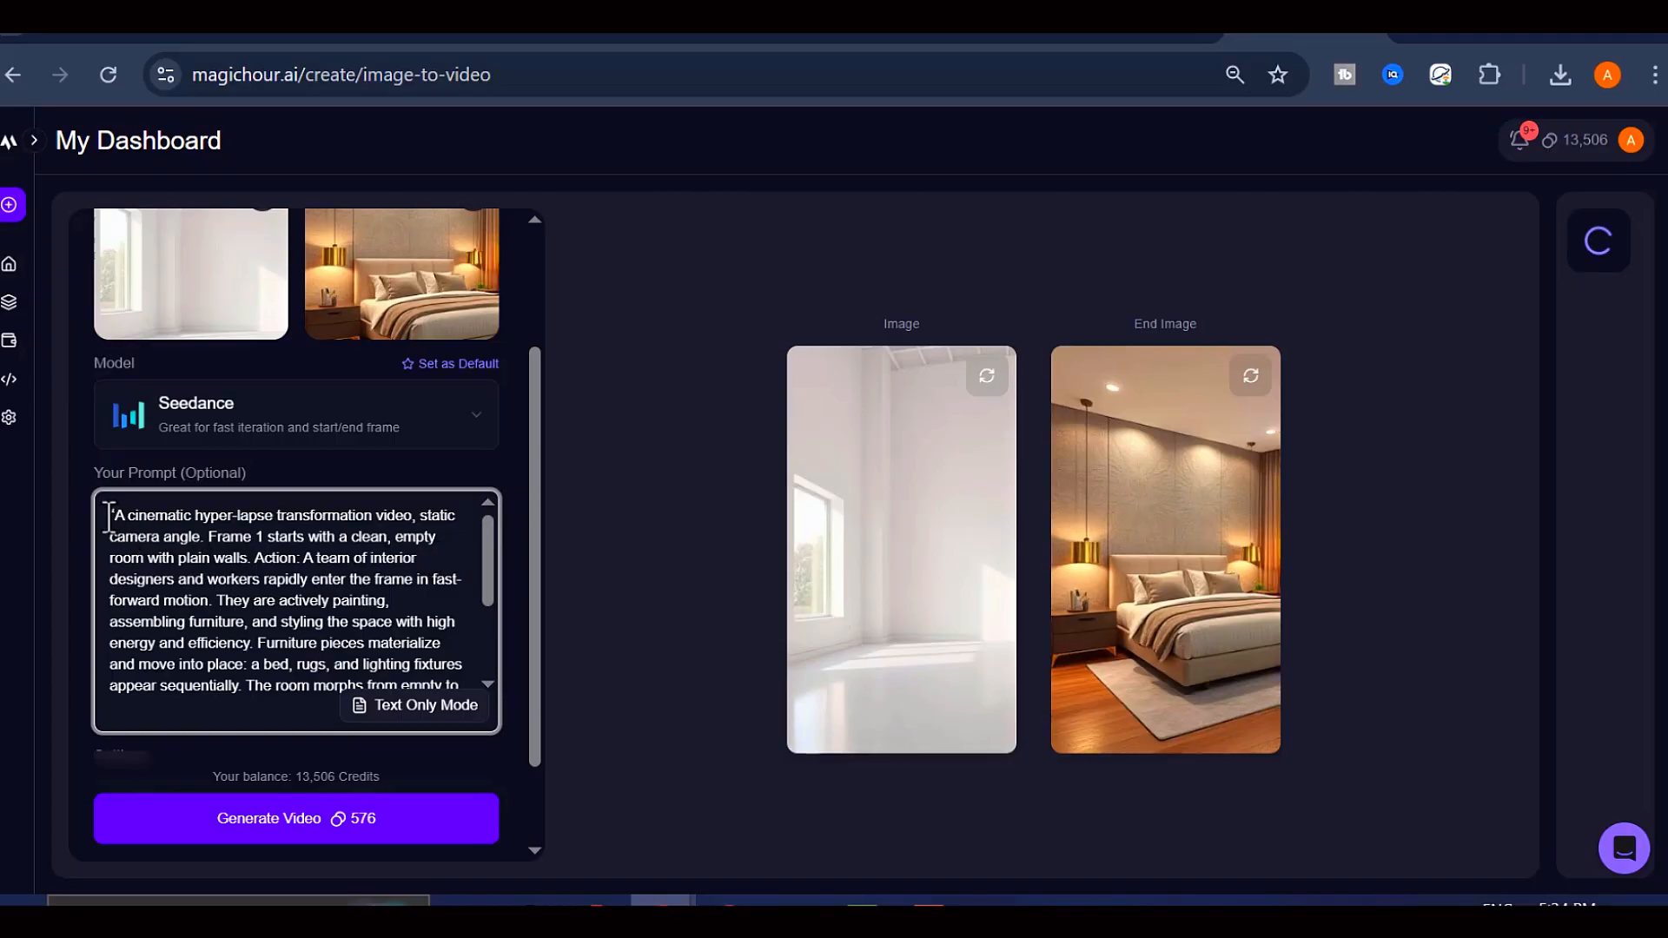
# Step: Enter the hyper-lapse furnishing prompt and review it through its photorealistic 4k closing line
pyautogui.moveTo(110, 515); pyautogui.dragTo(326, 601)
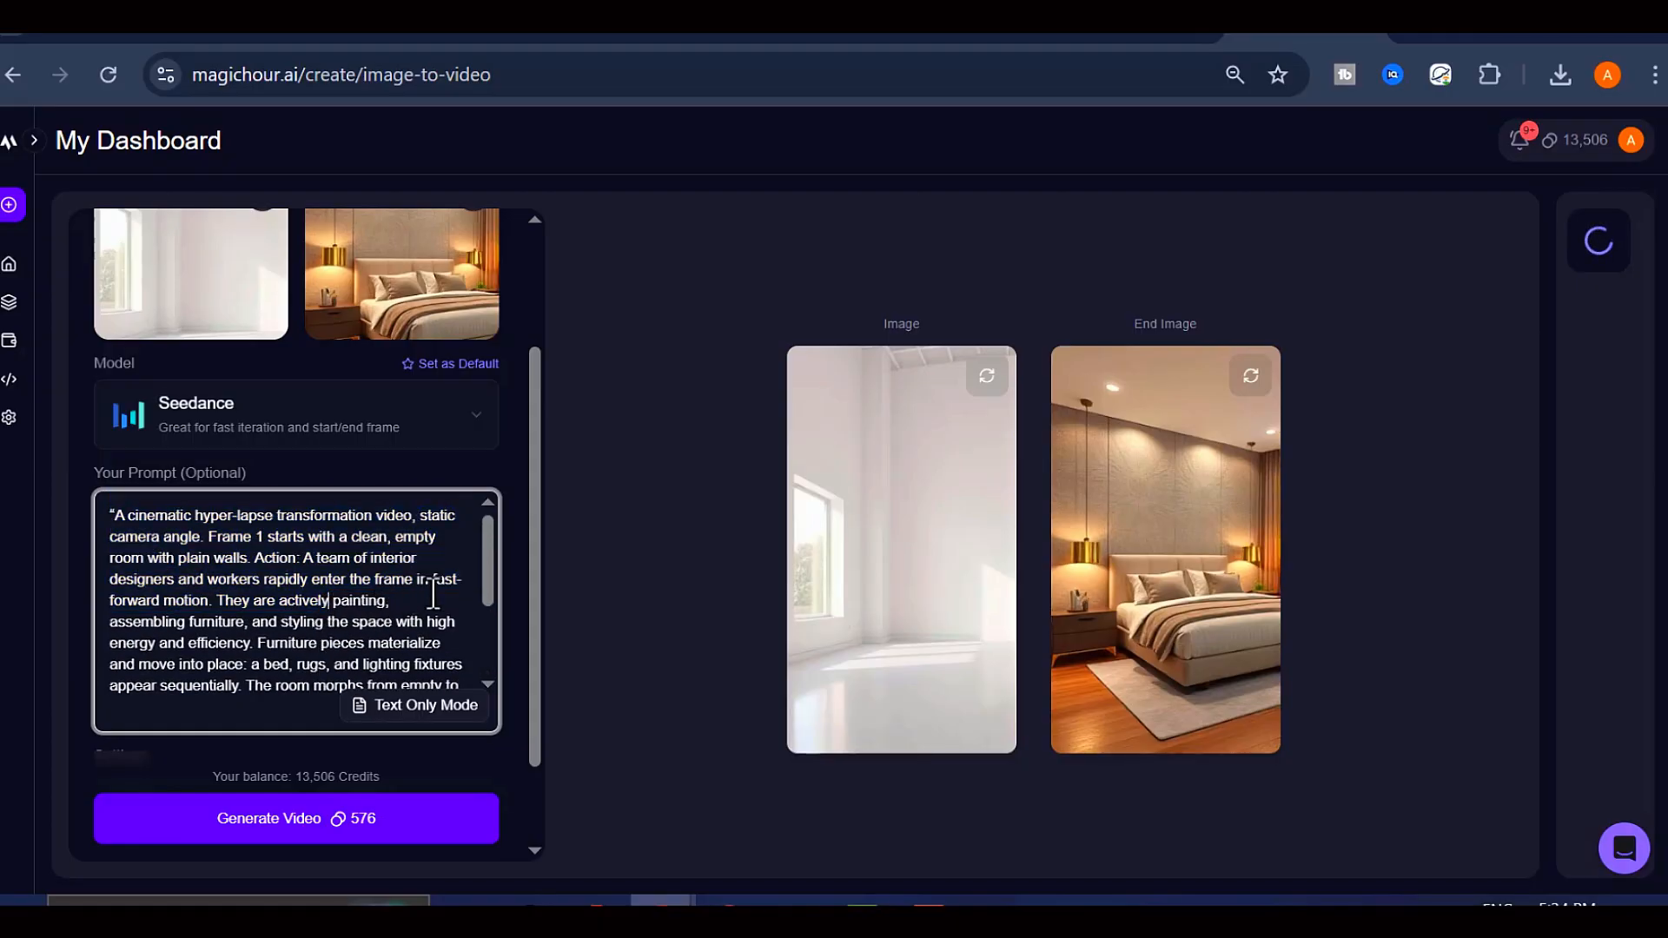
pyautogui.scroll(-3)
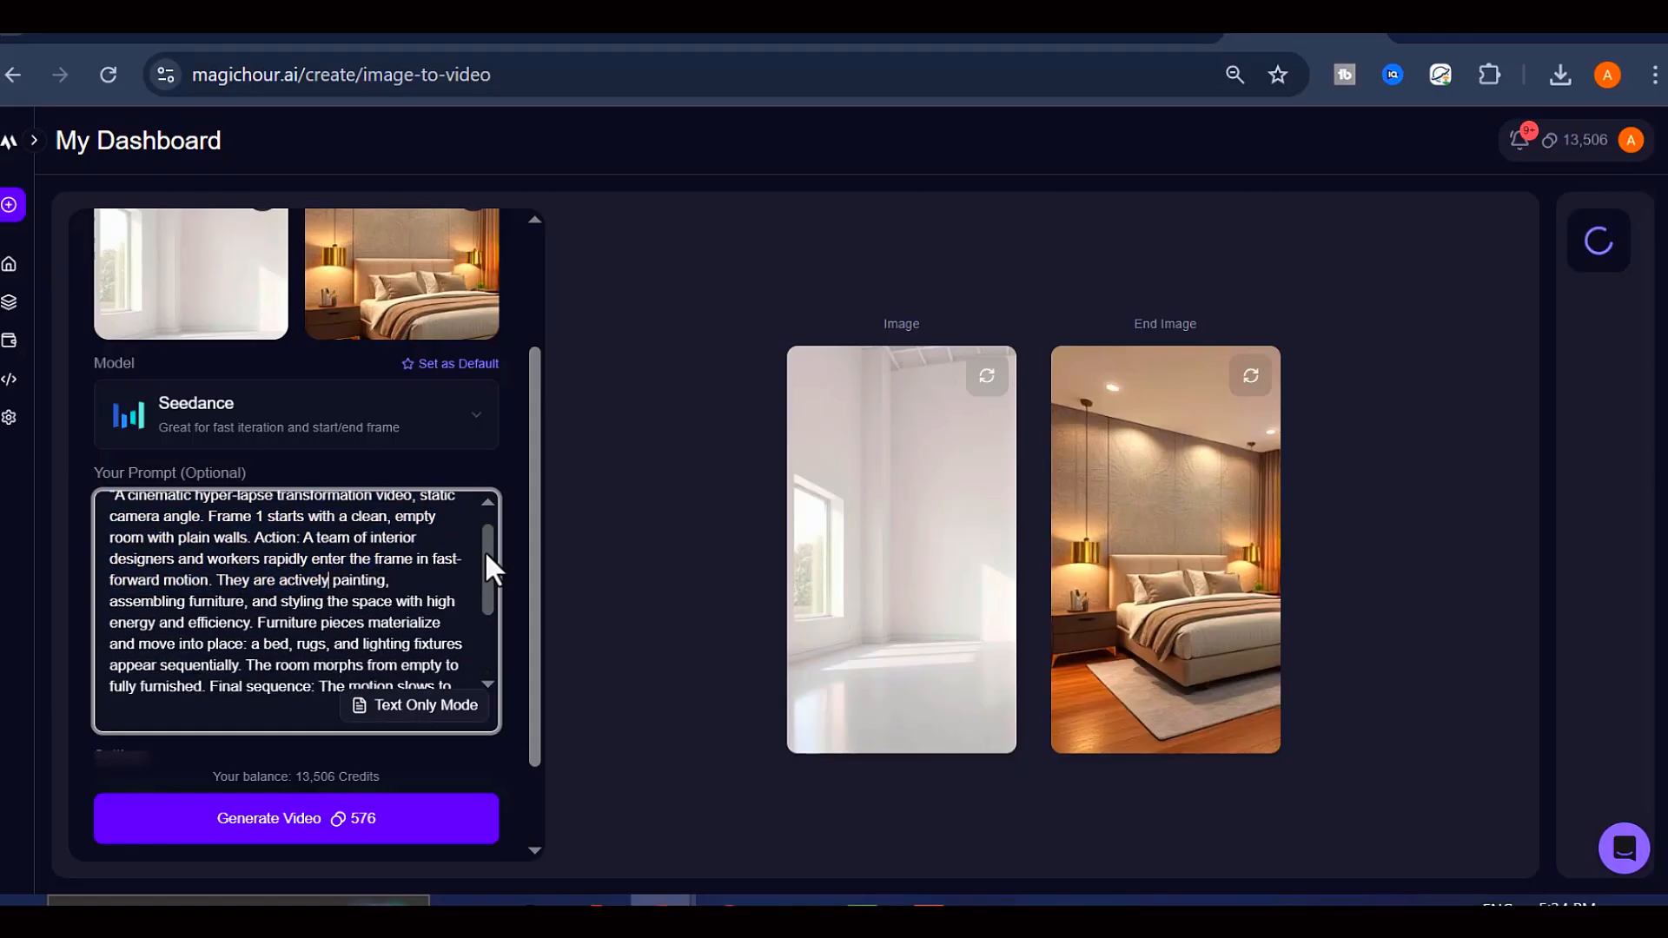
pyautogui.scroll(-3)
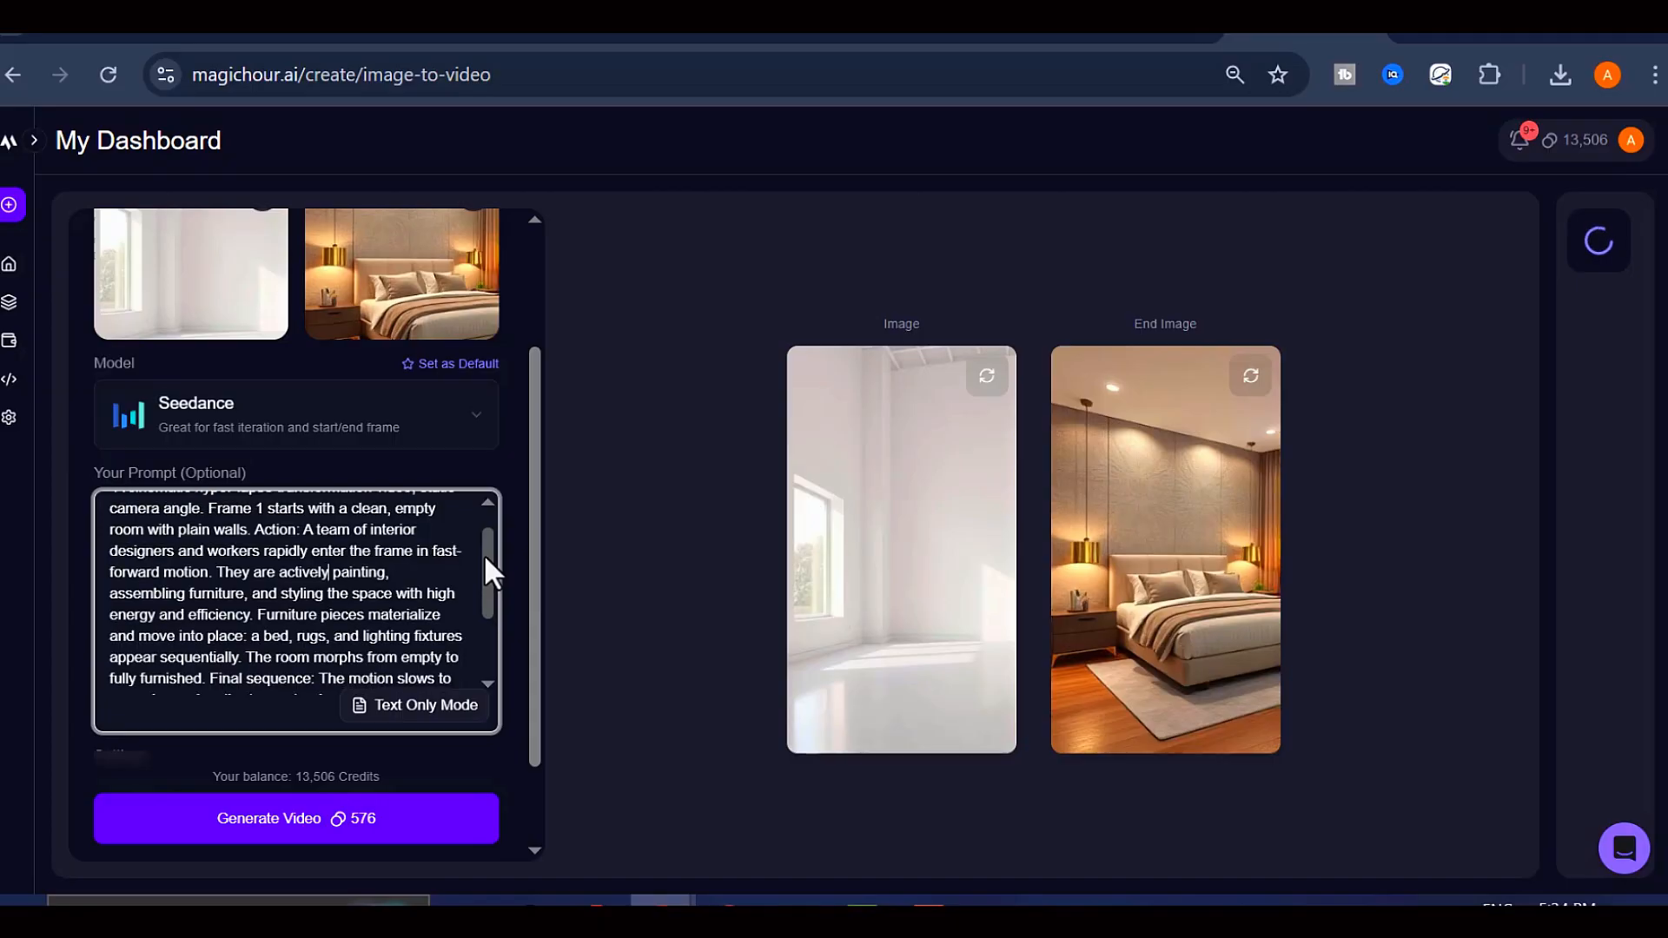
pyautogui.scroll(-3)
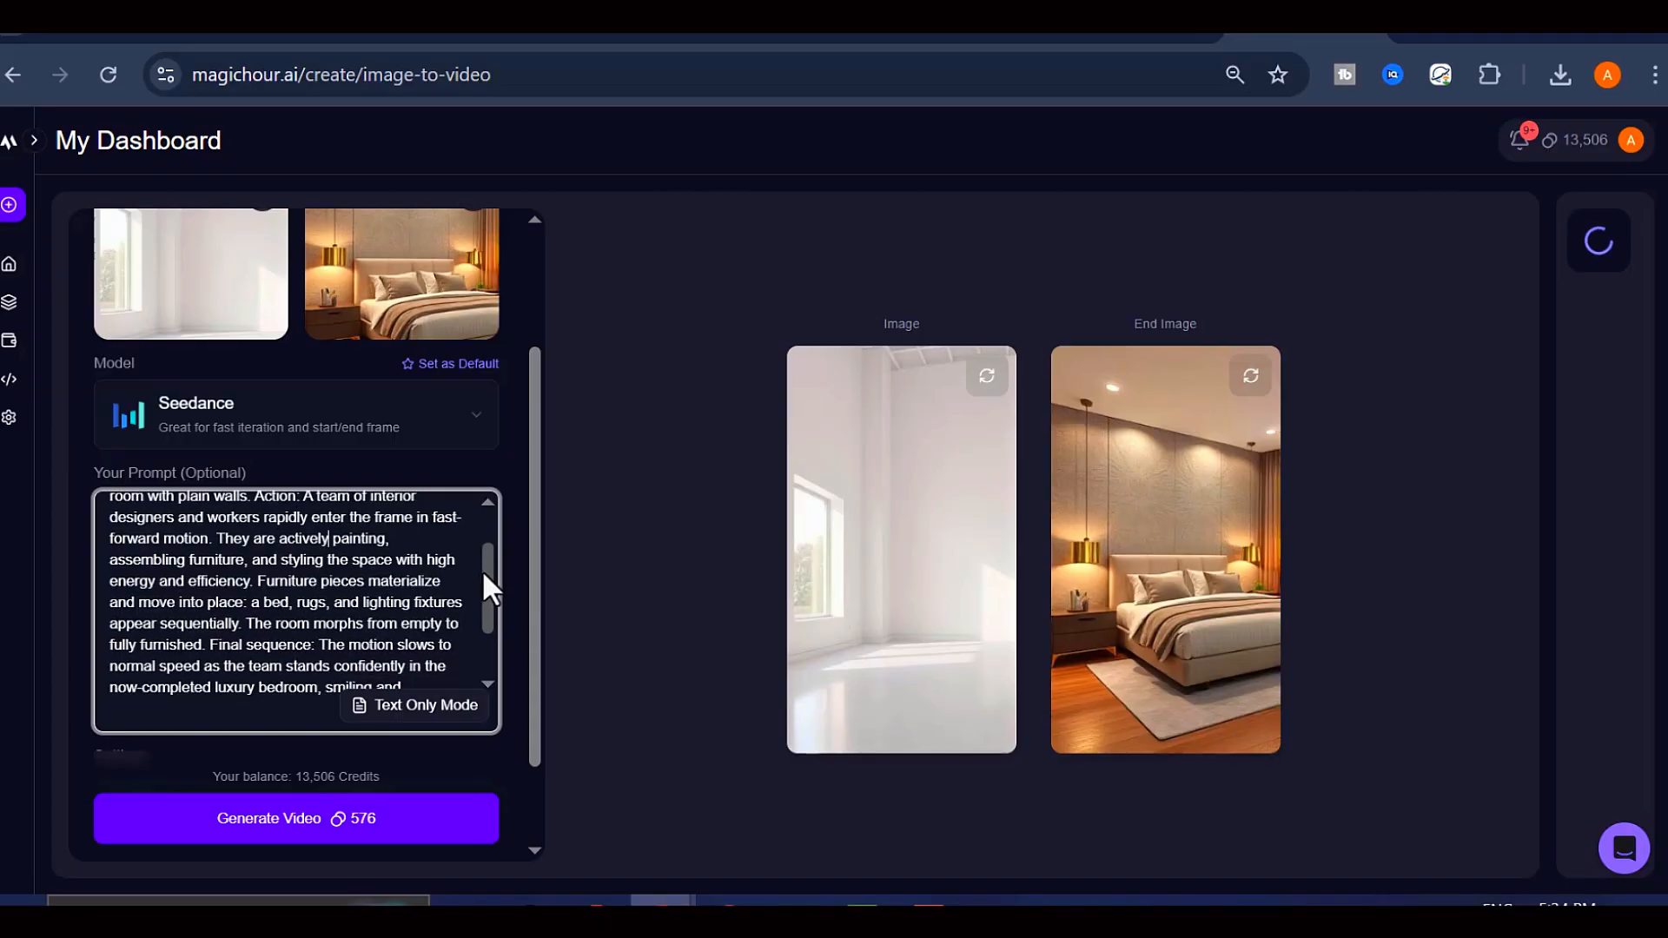
pyautogui.scroll(-3)
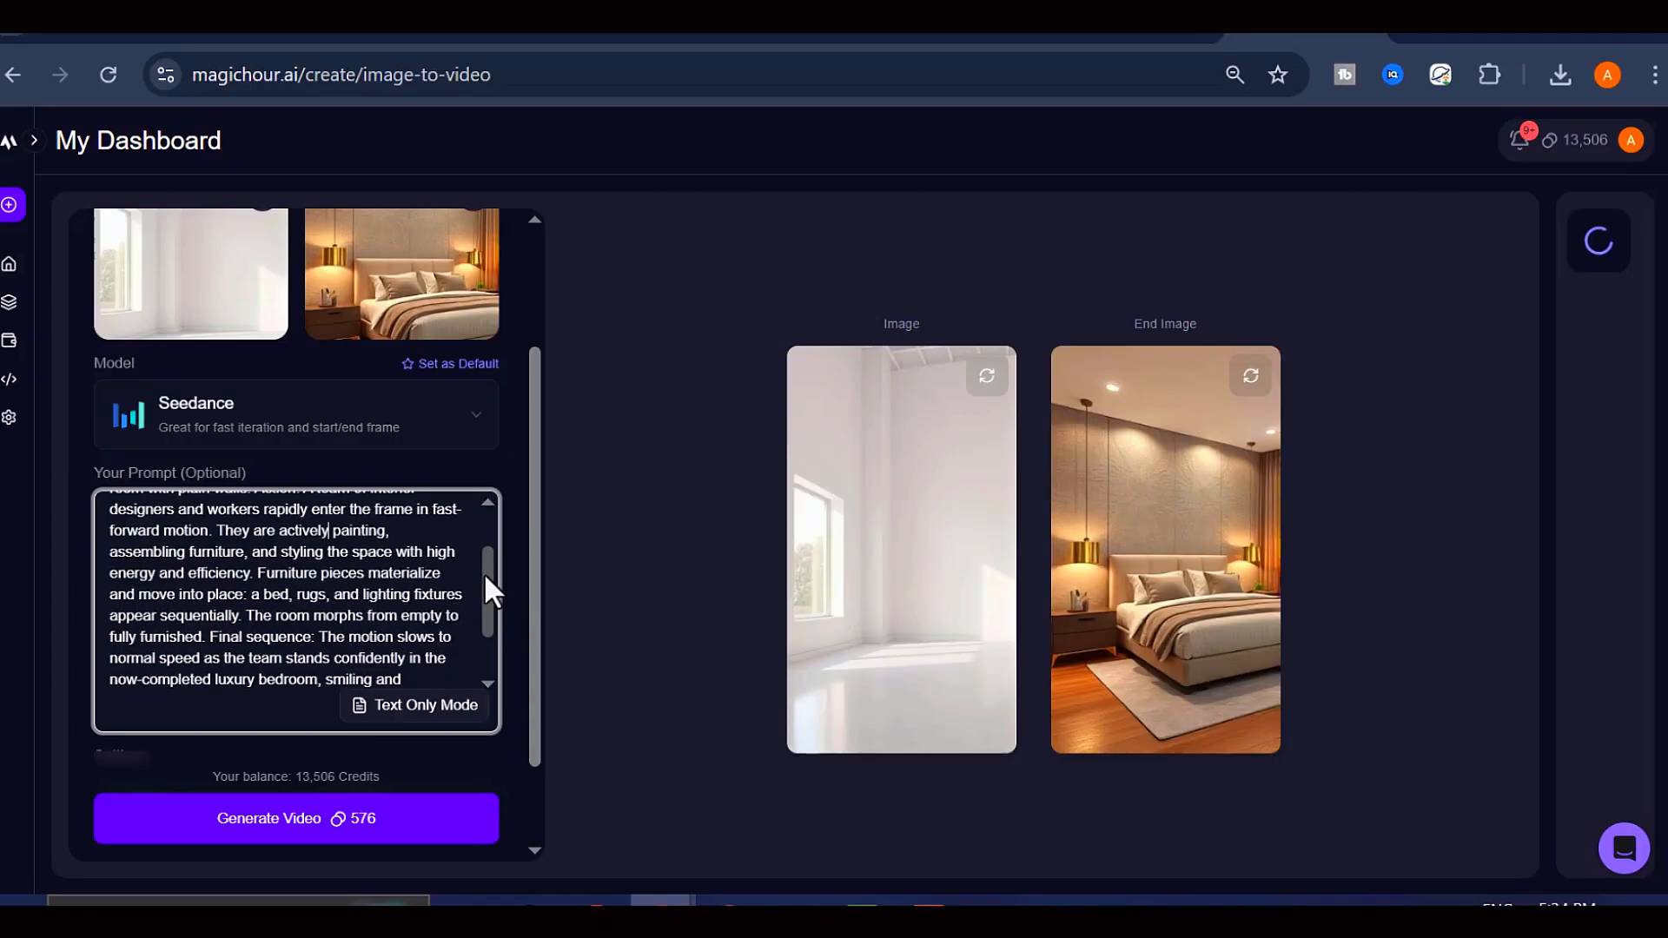
pyautogui.scroll(-3)
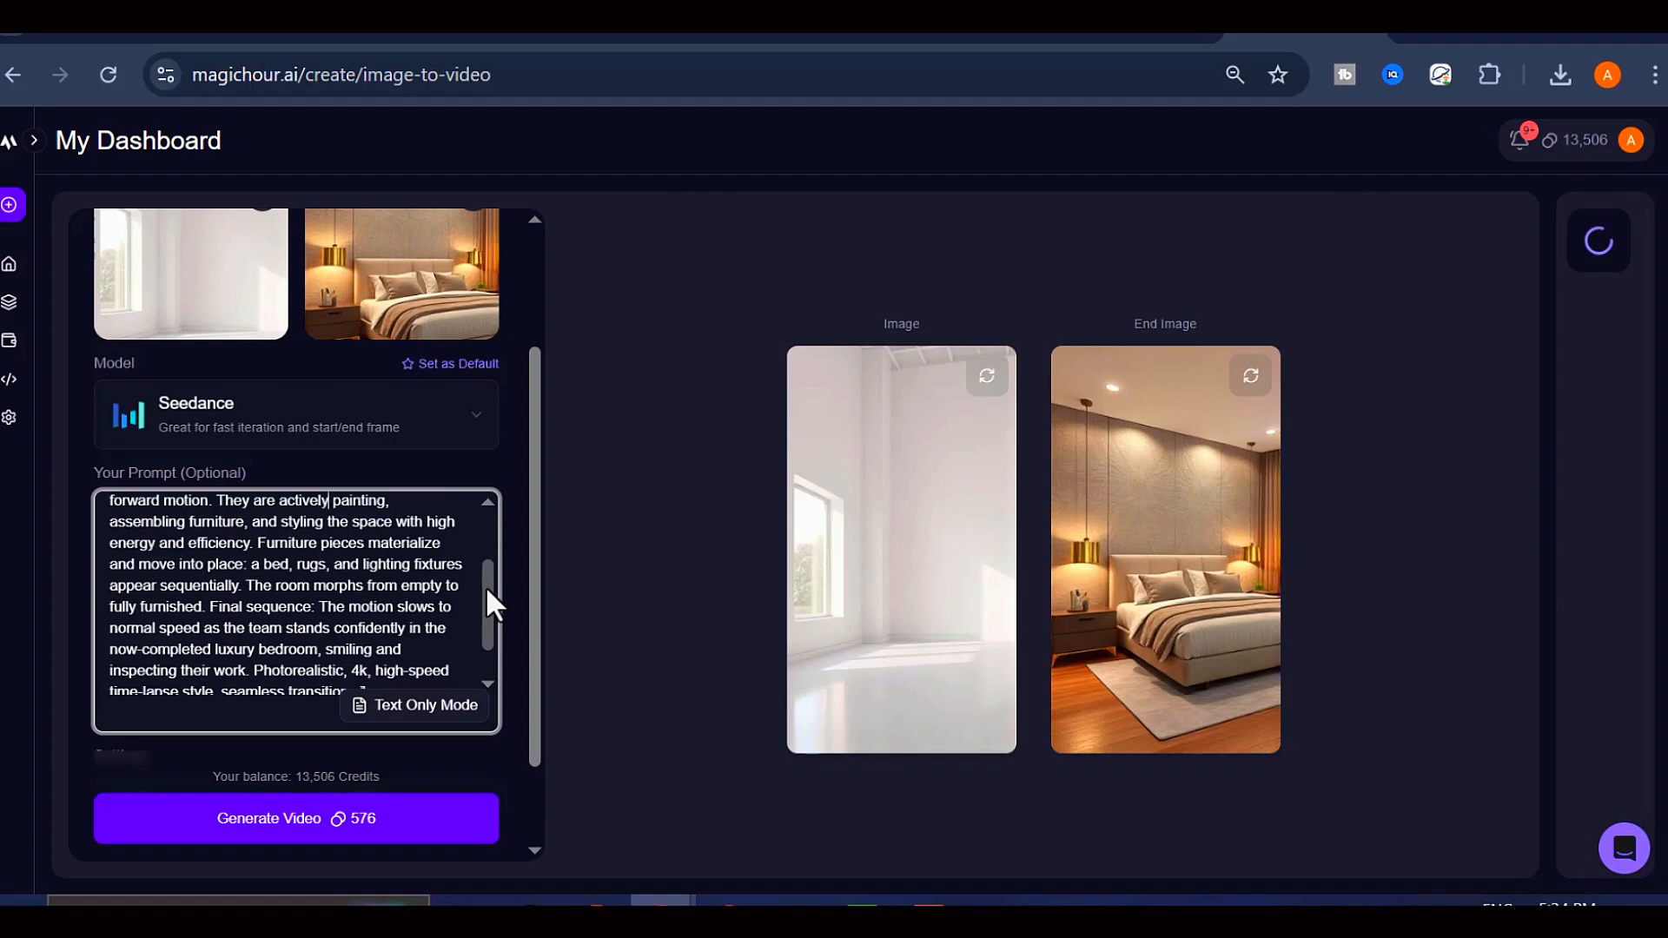
pyautogui.scroll(-3)
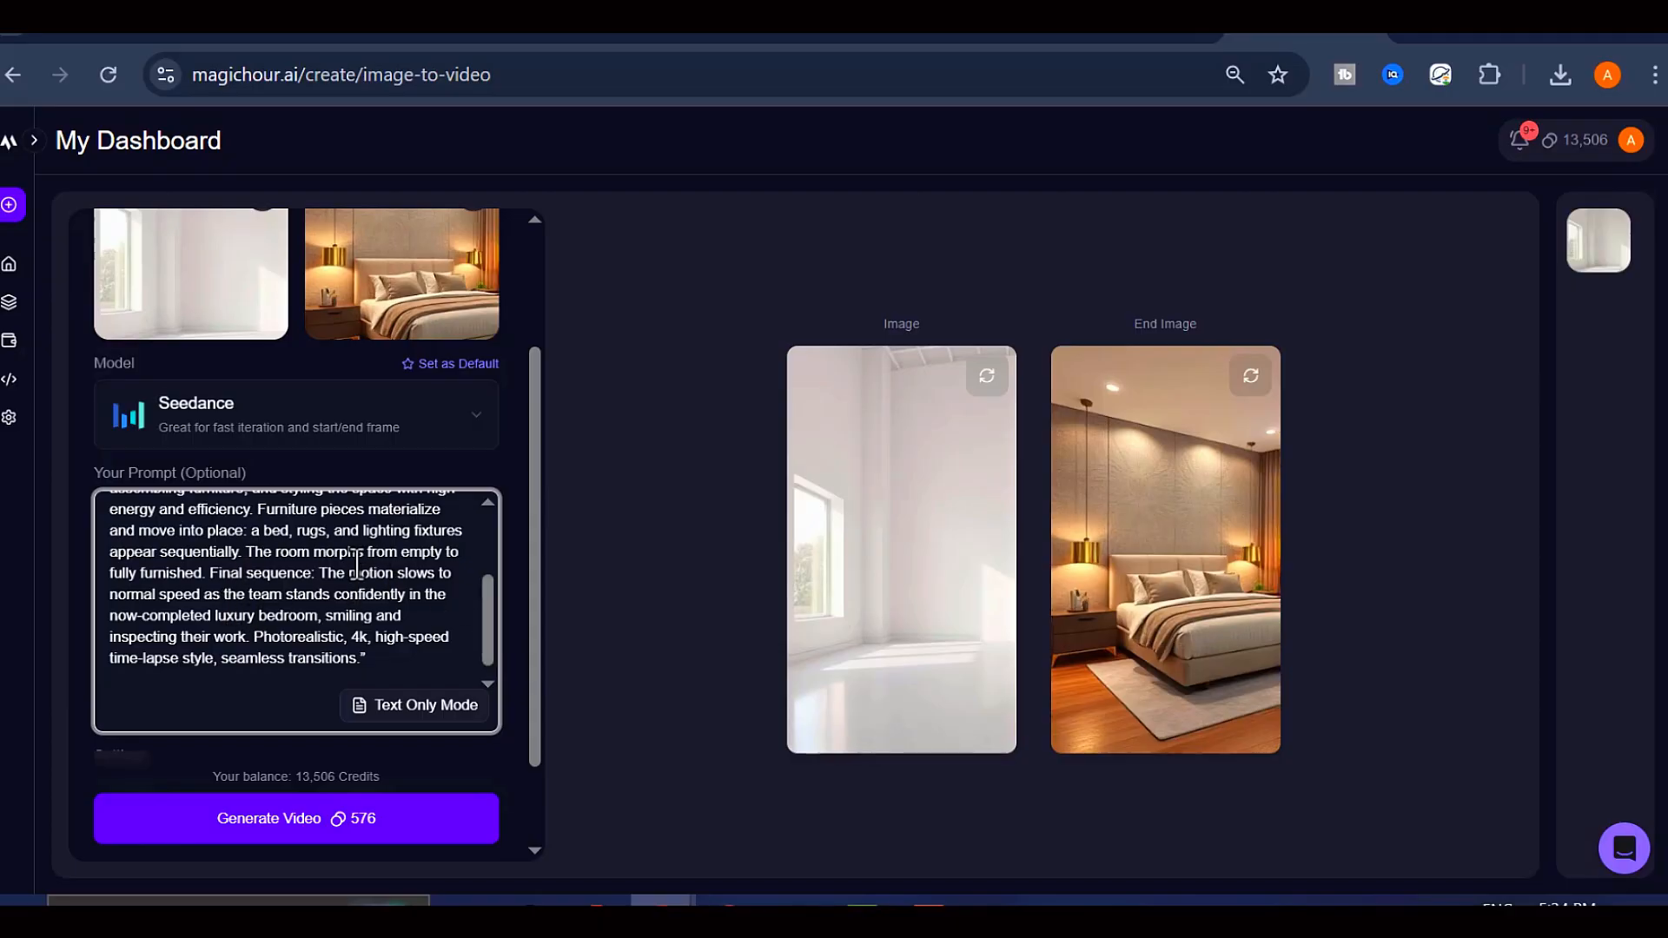
pyautogui.click(330, 596)
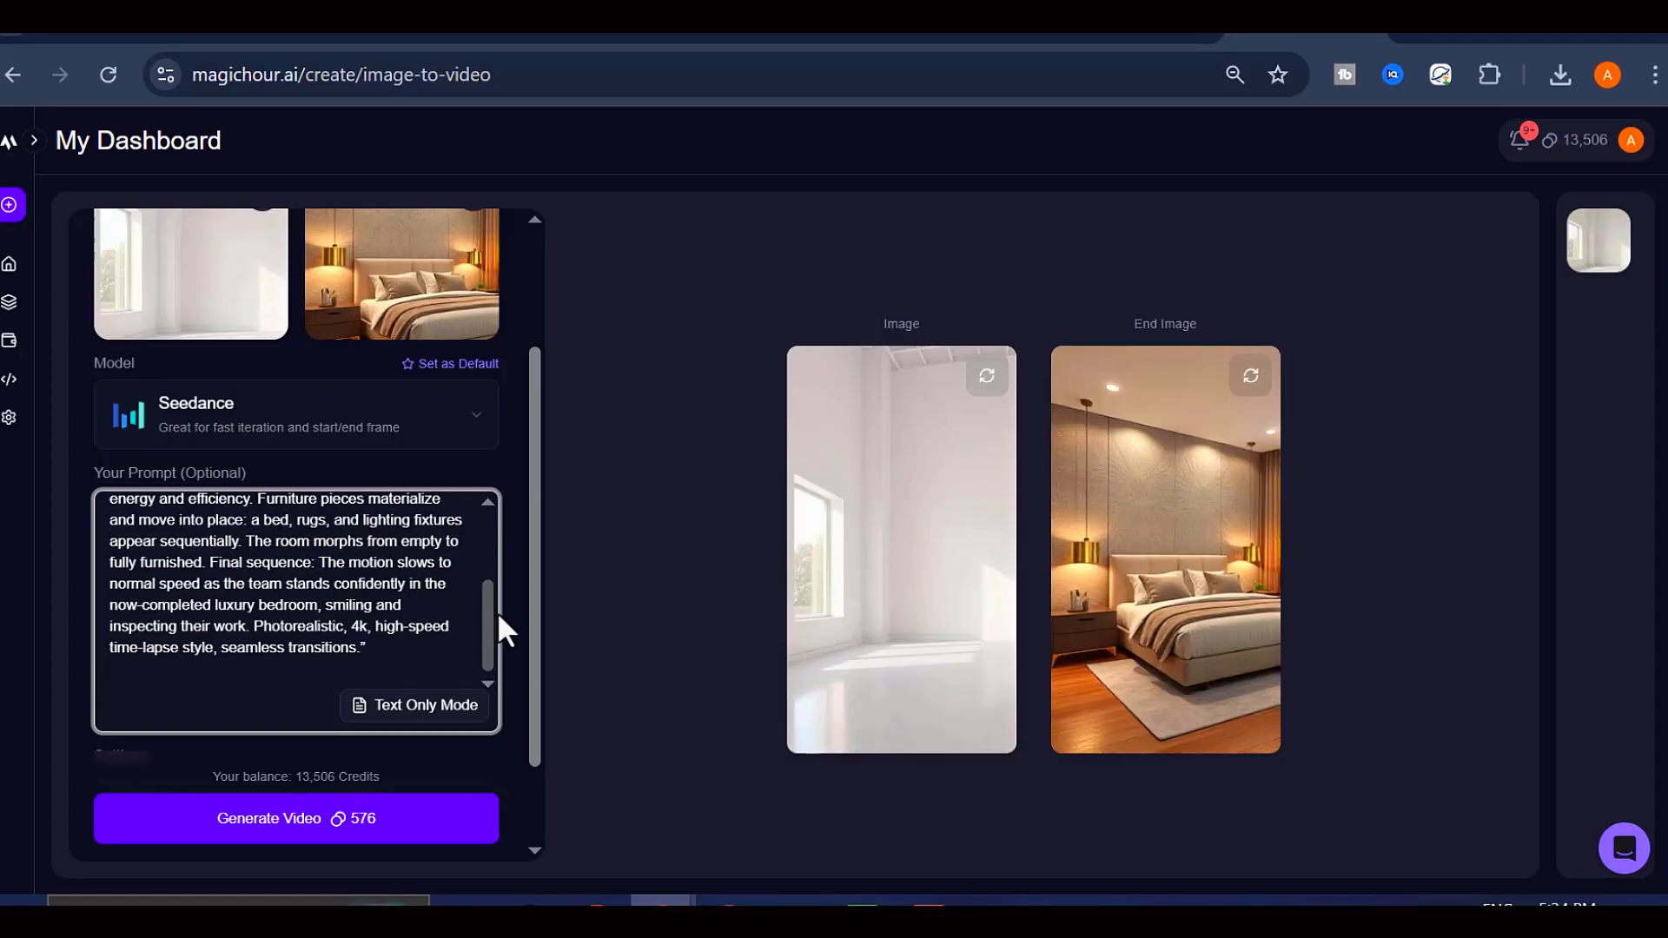
# Step: Keep 12s duration, set resolution to 1080p, and generate the bedroom transformation video
pyautogui.scroll(-3)
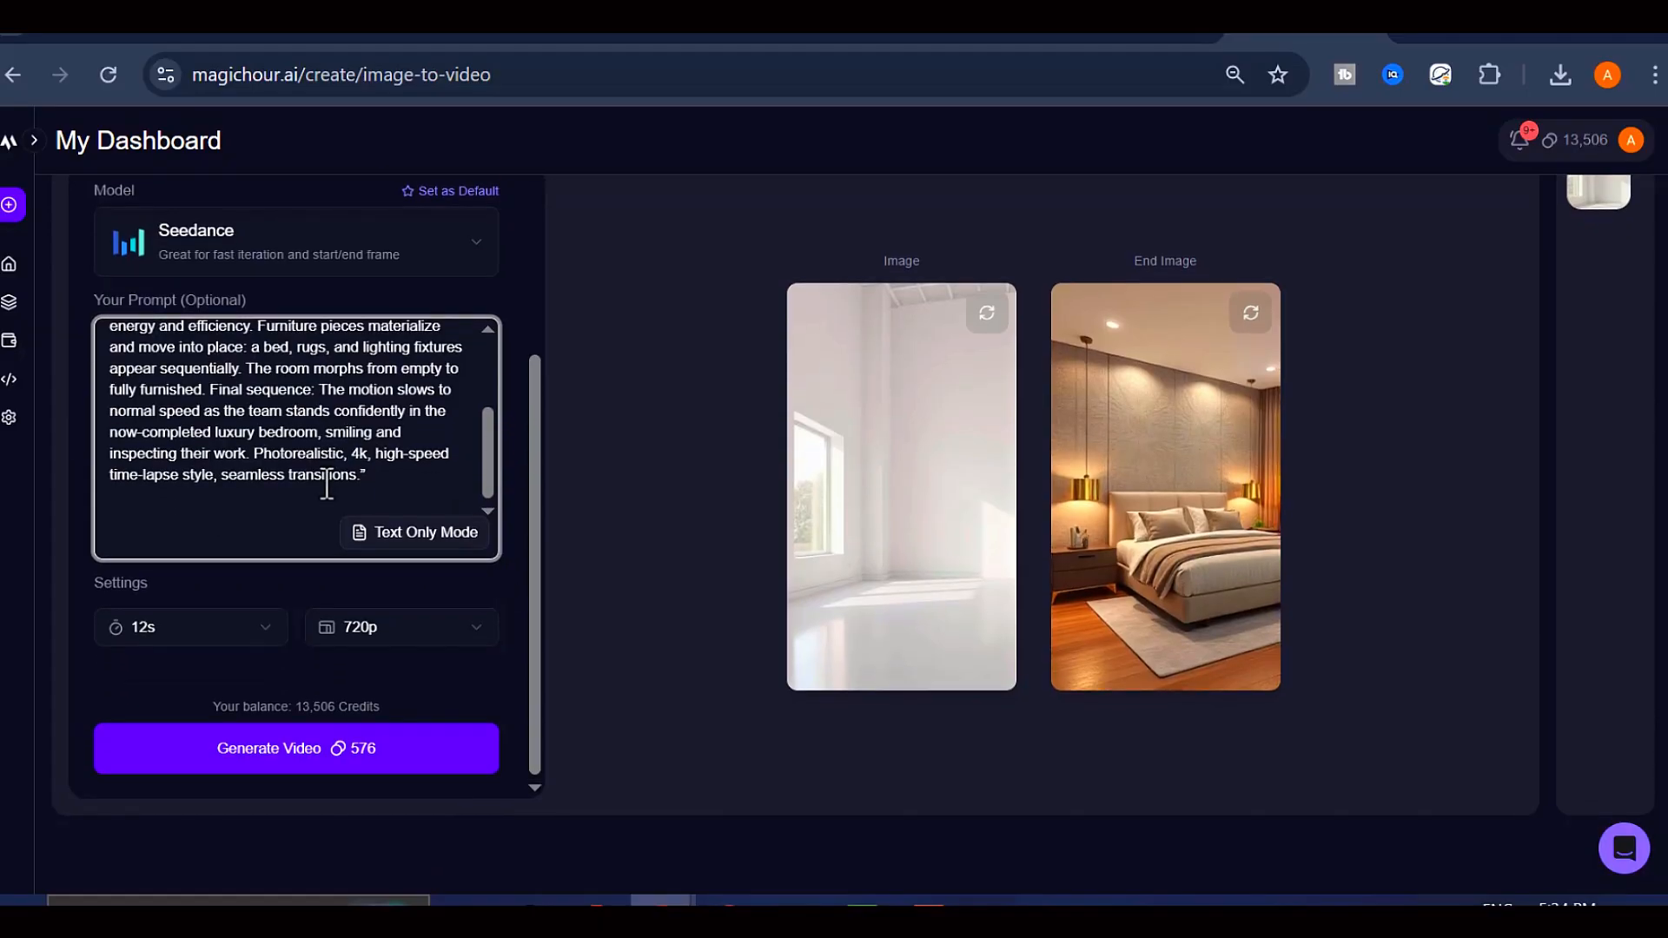
pyautogui.click(189, 626)
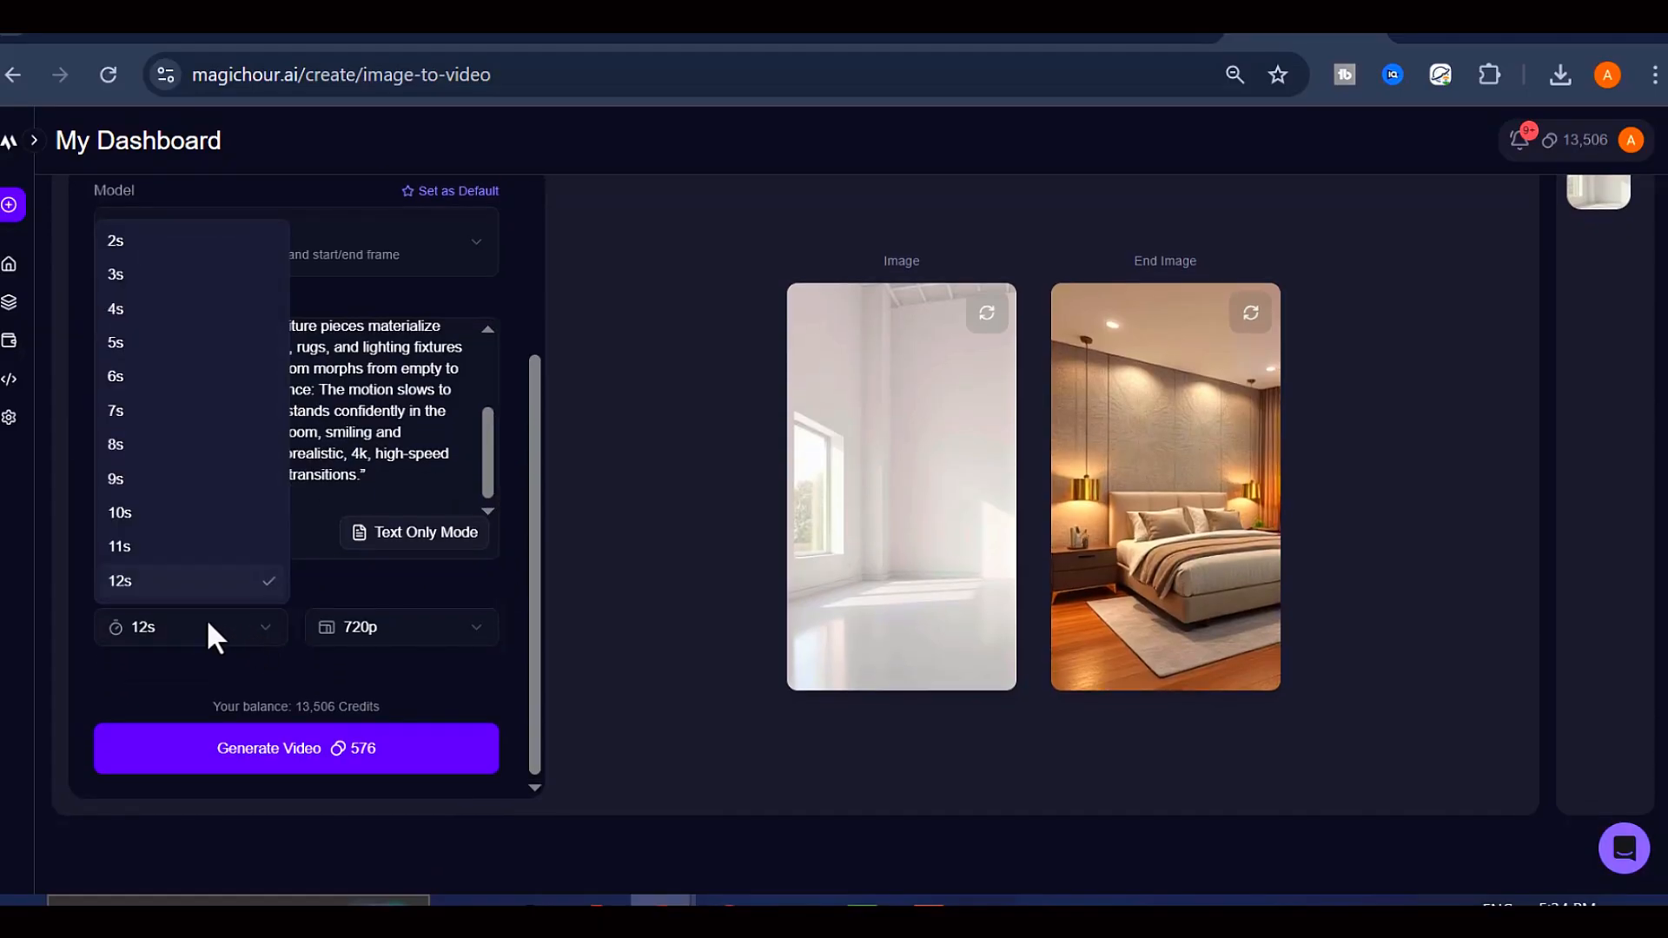
pyautogui.moveTo(156, 582)
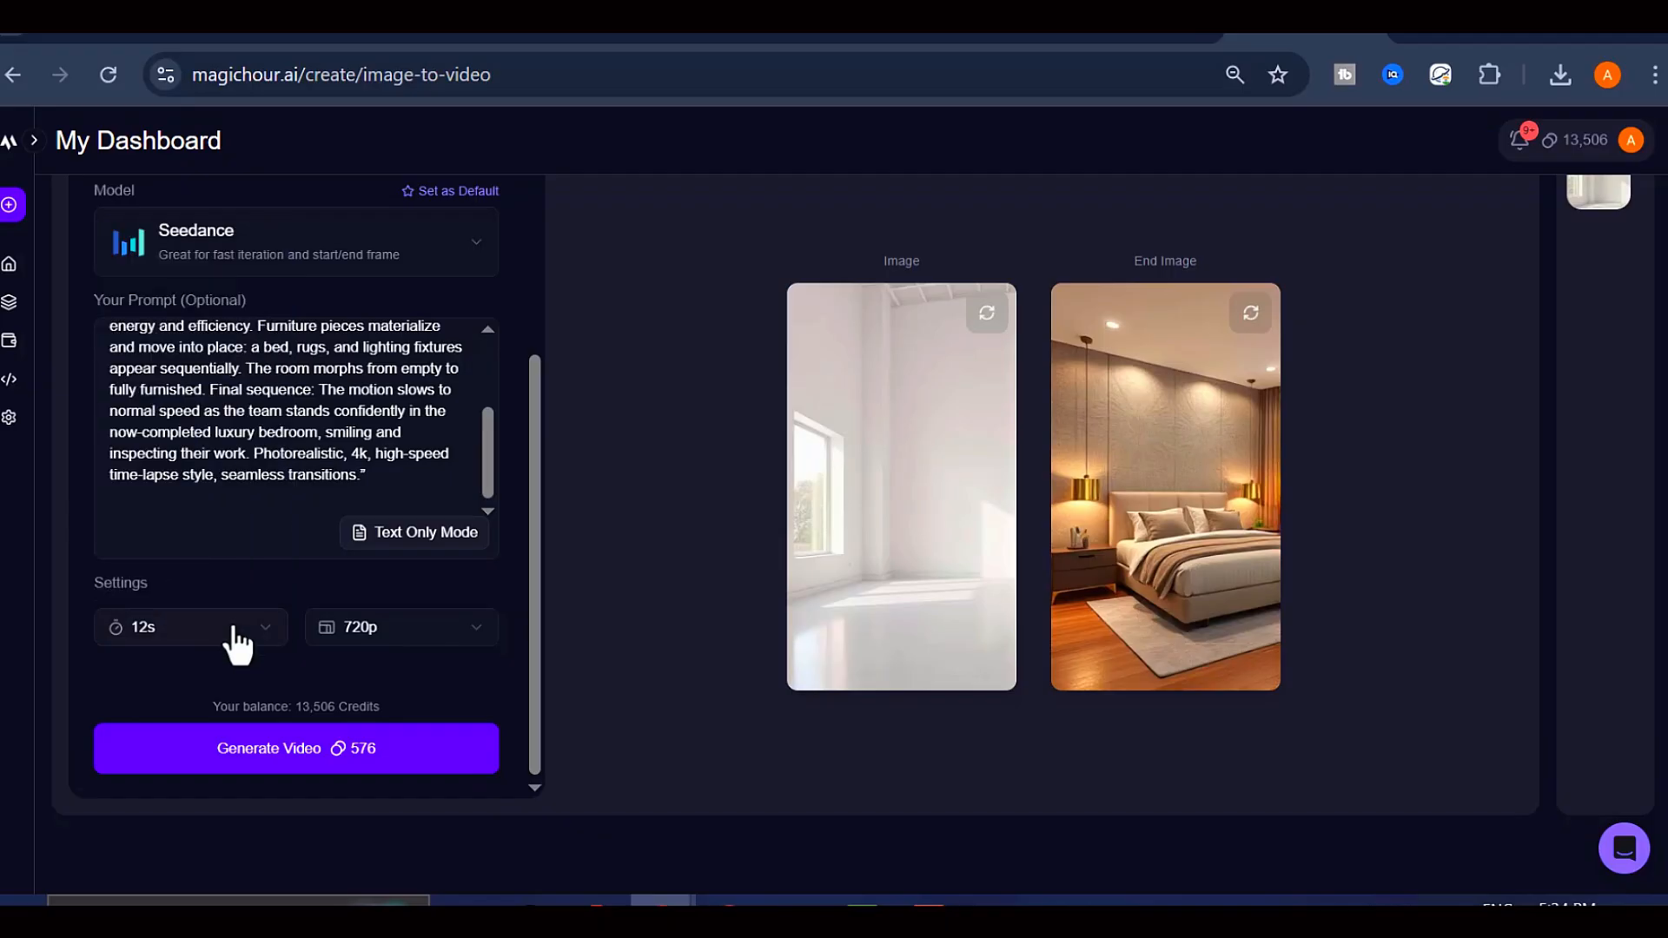
pyautogui.moveTo(455, 647)
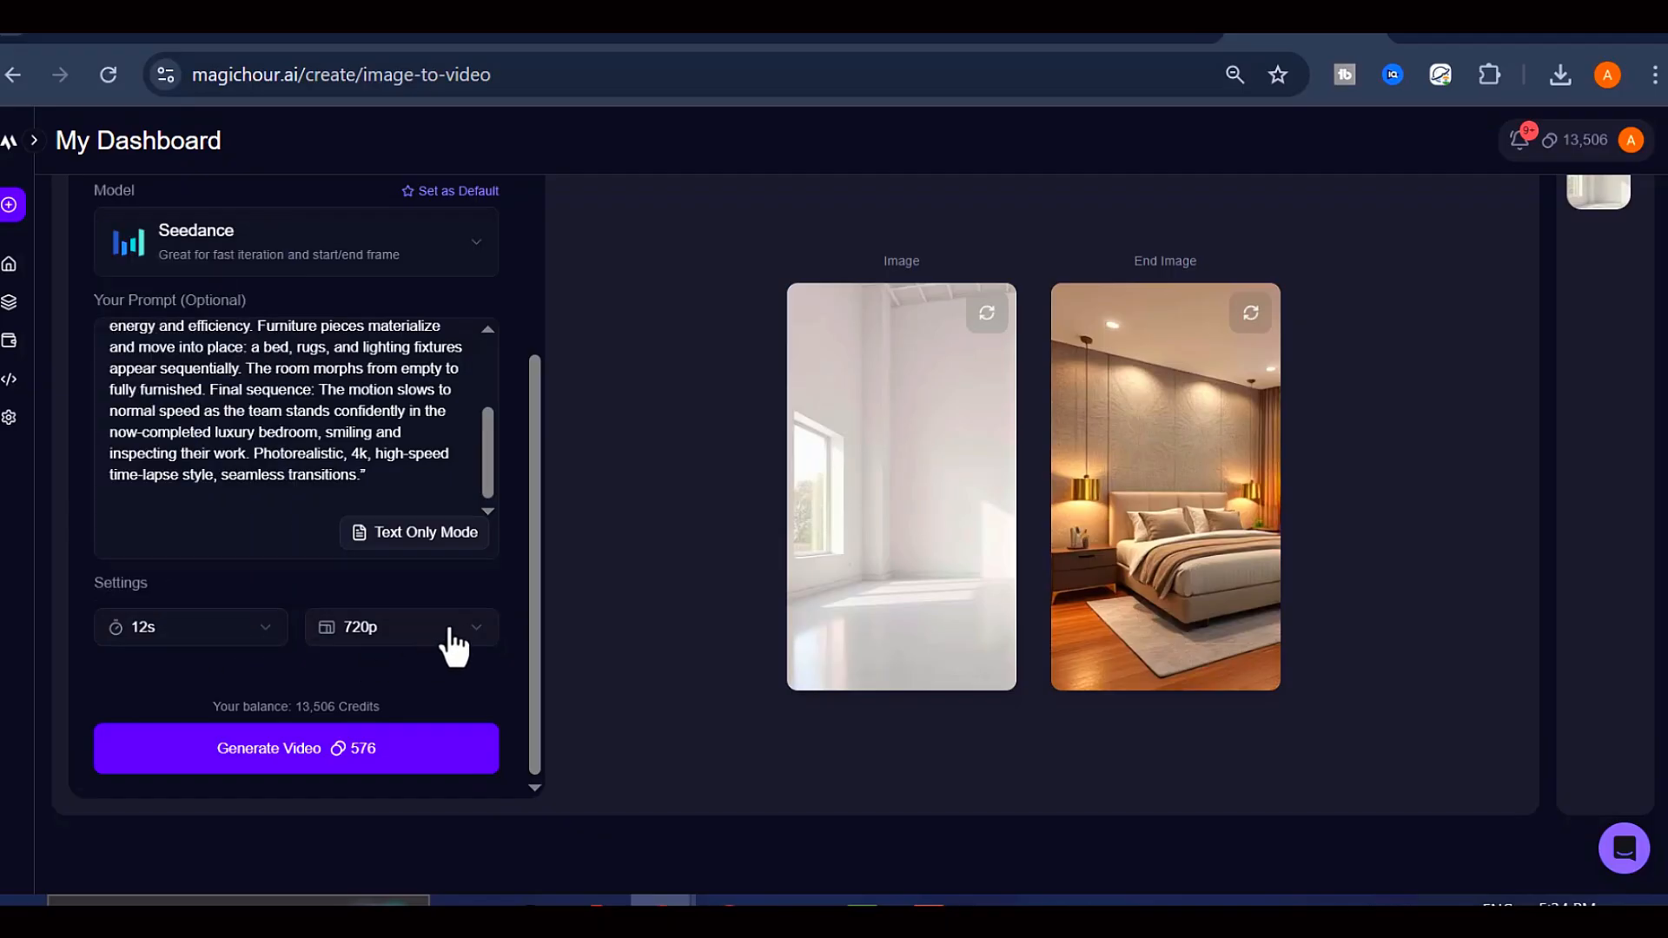
pyautogui.moveTo(469, 644)
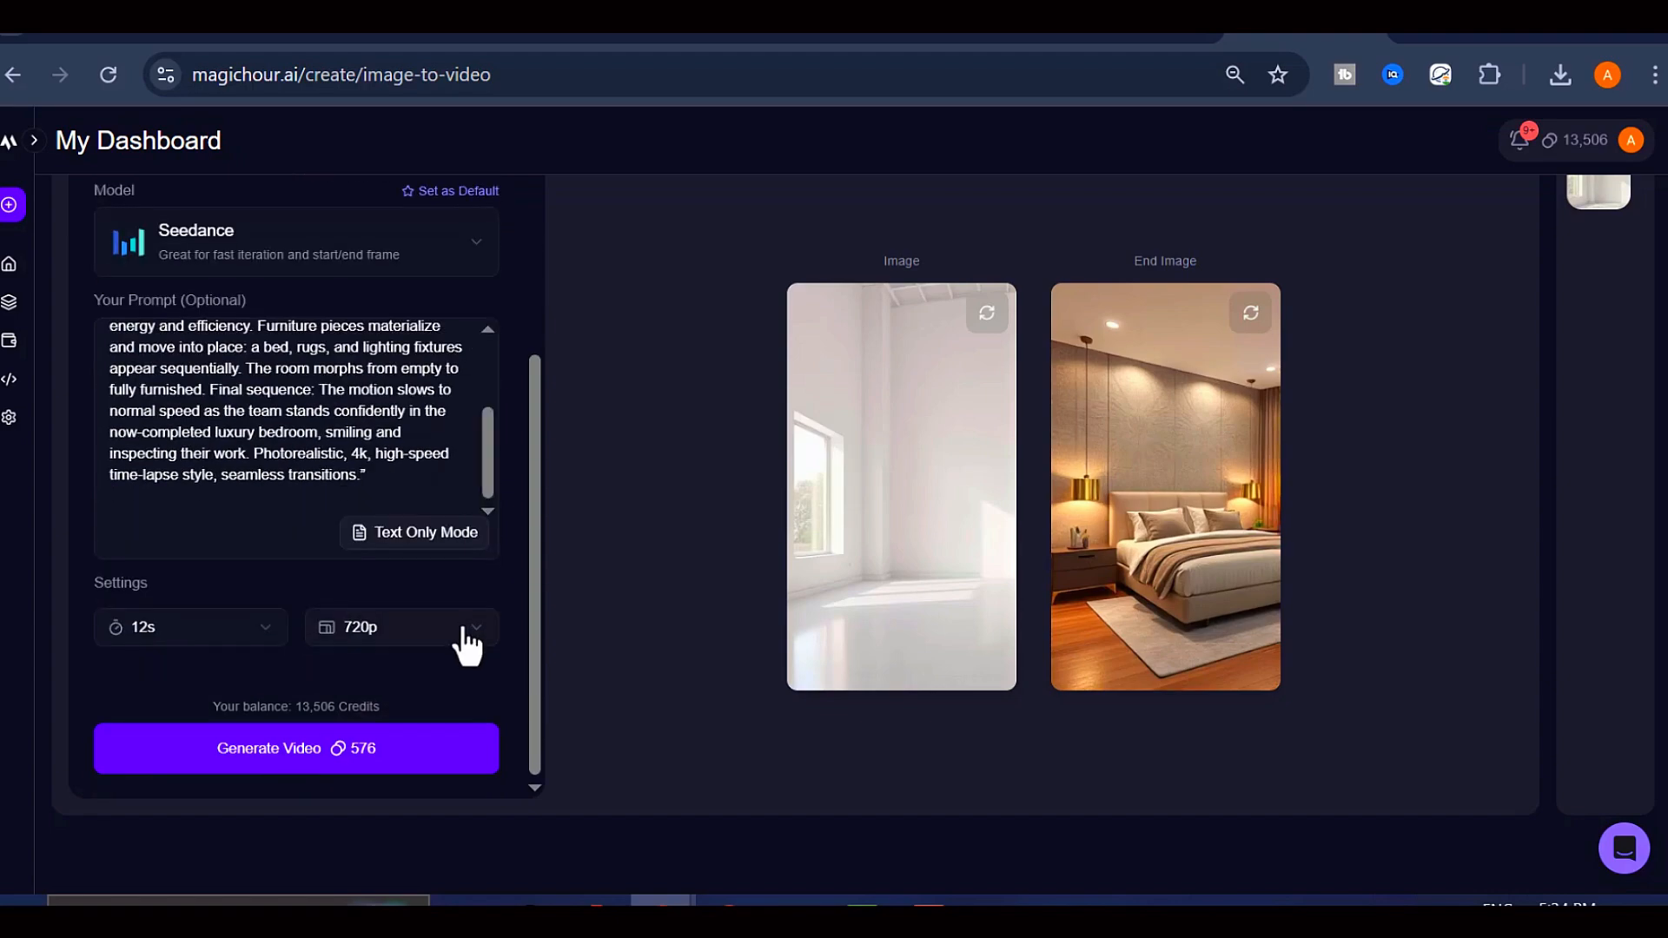
pyautogui.click(402, 627)
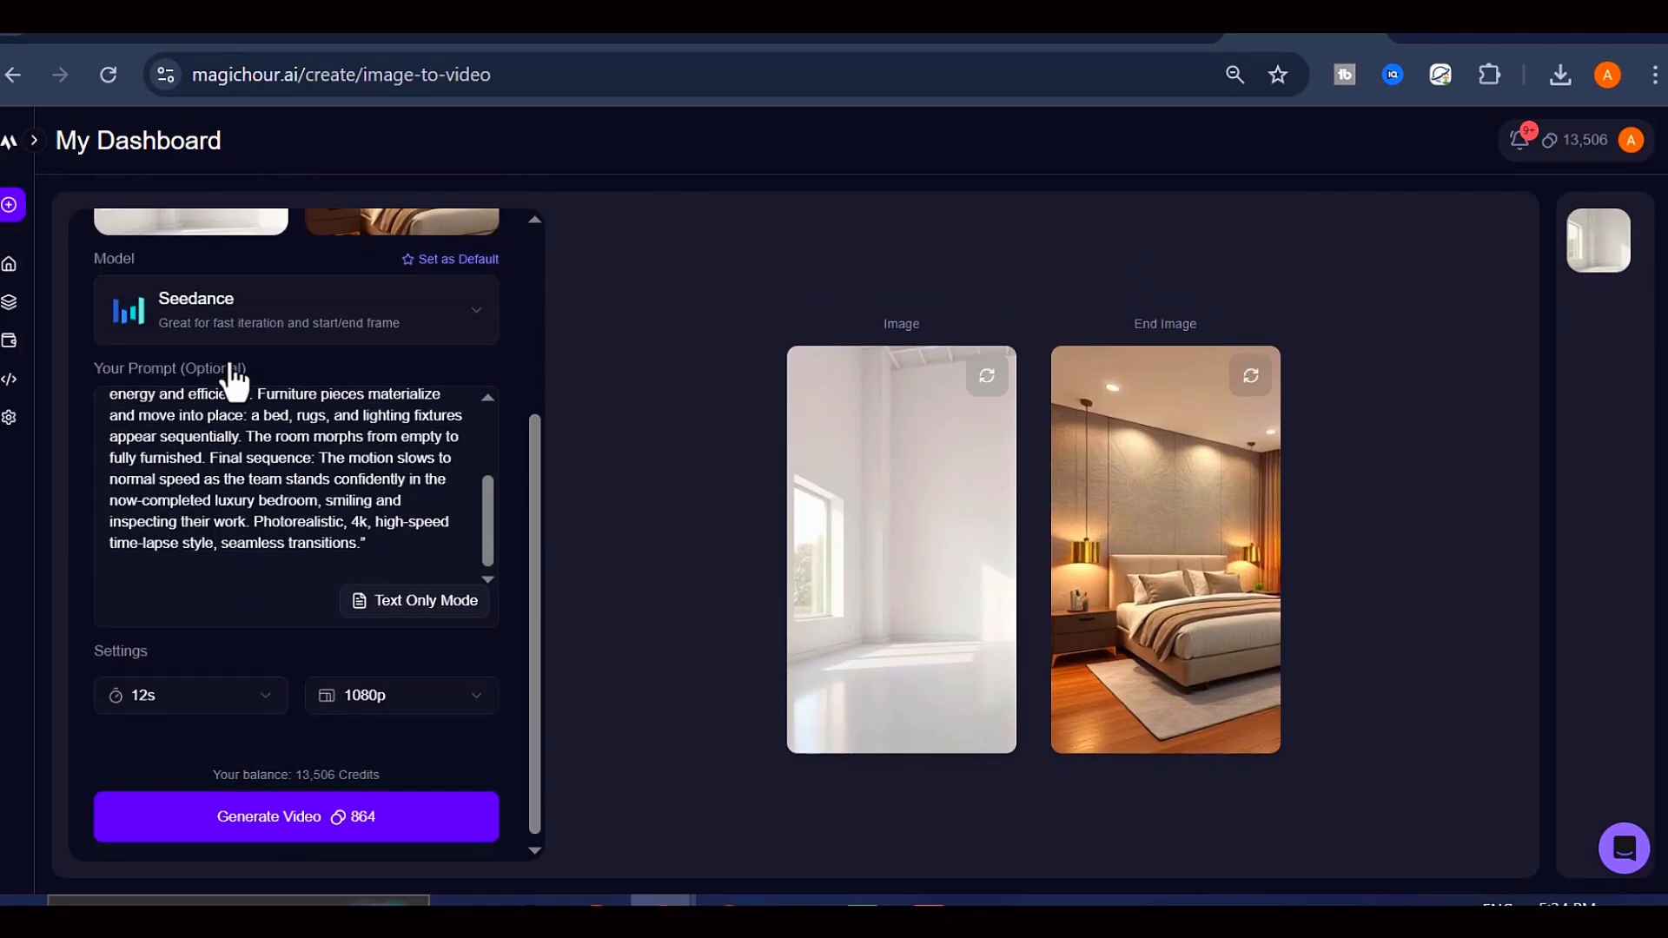
pyautogui.scroll(-3)
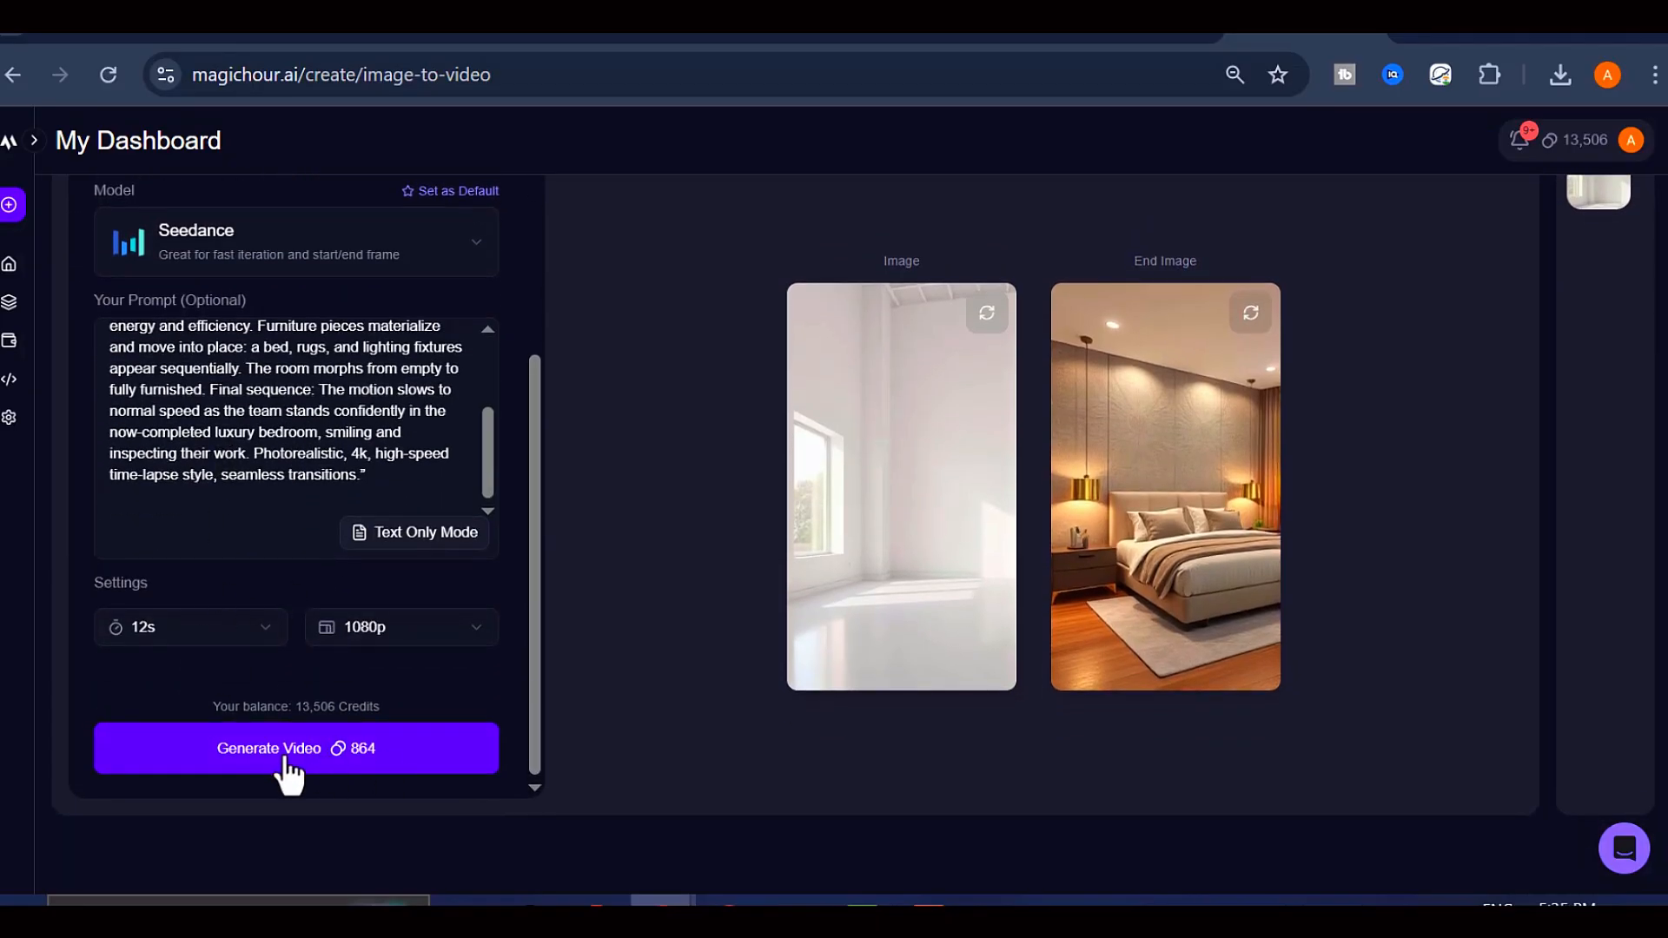
pyautogui.click(296, 748)
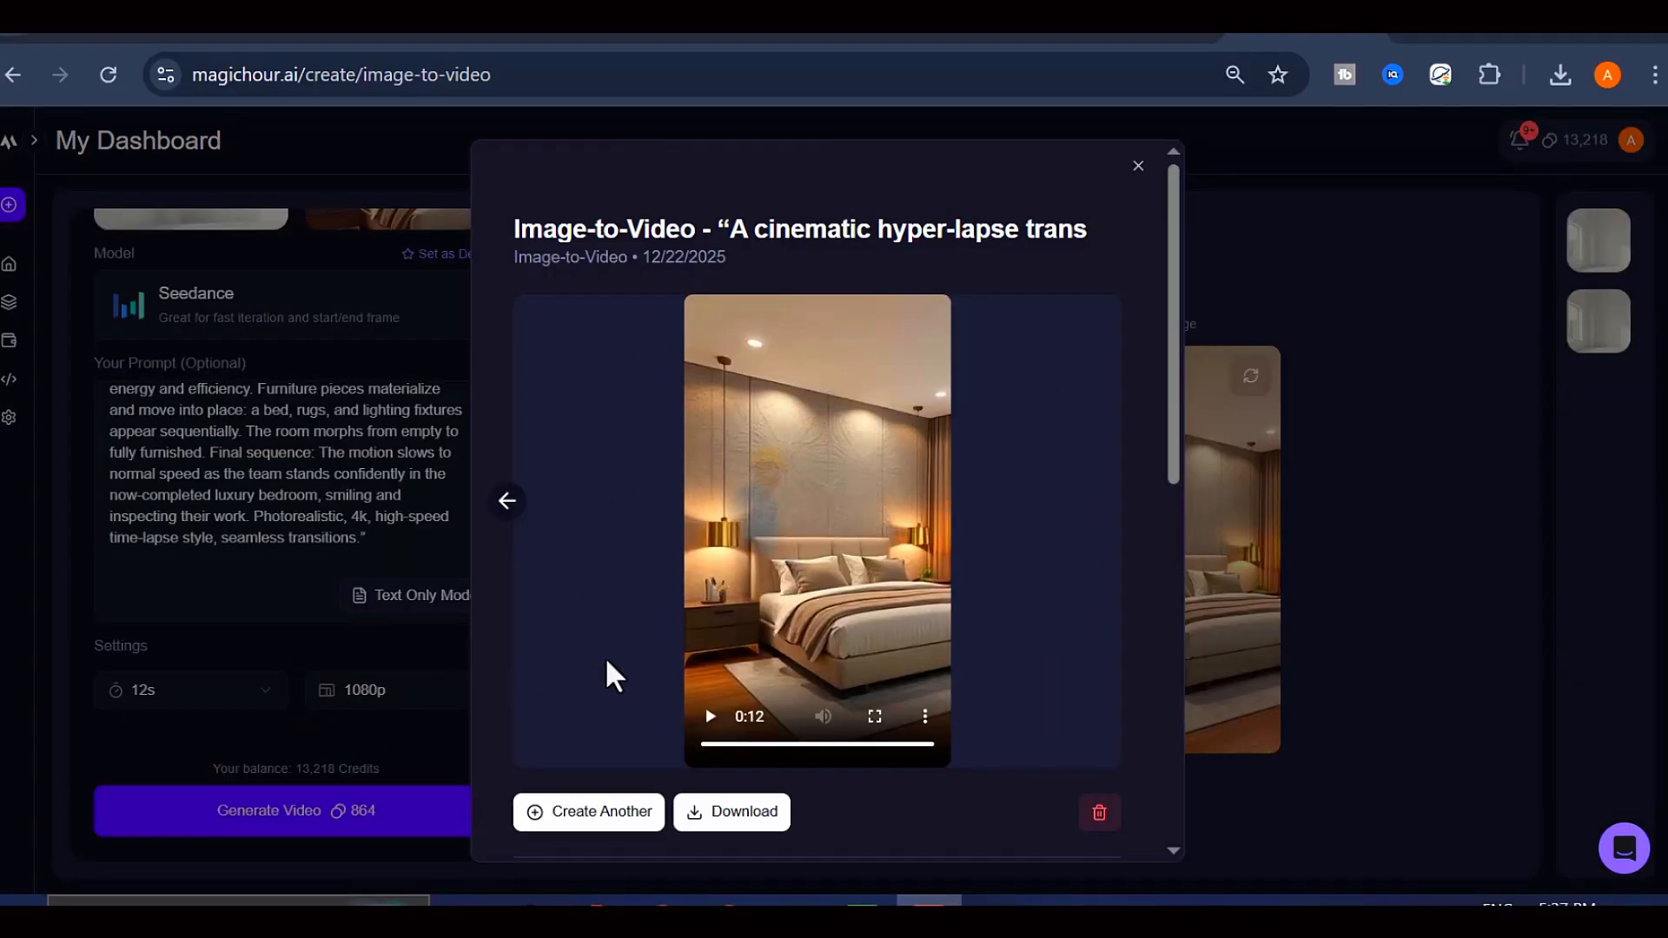
pyautogui.moveTo(929, 198)
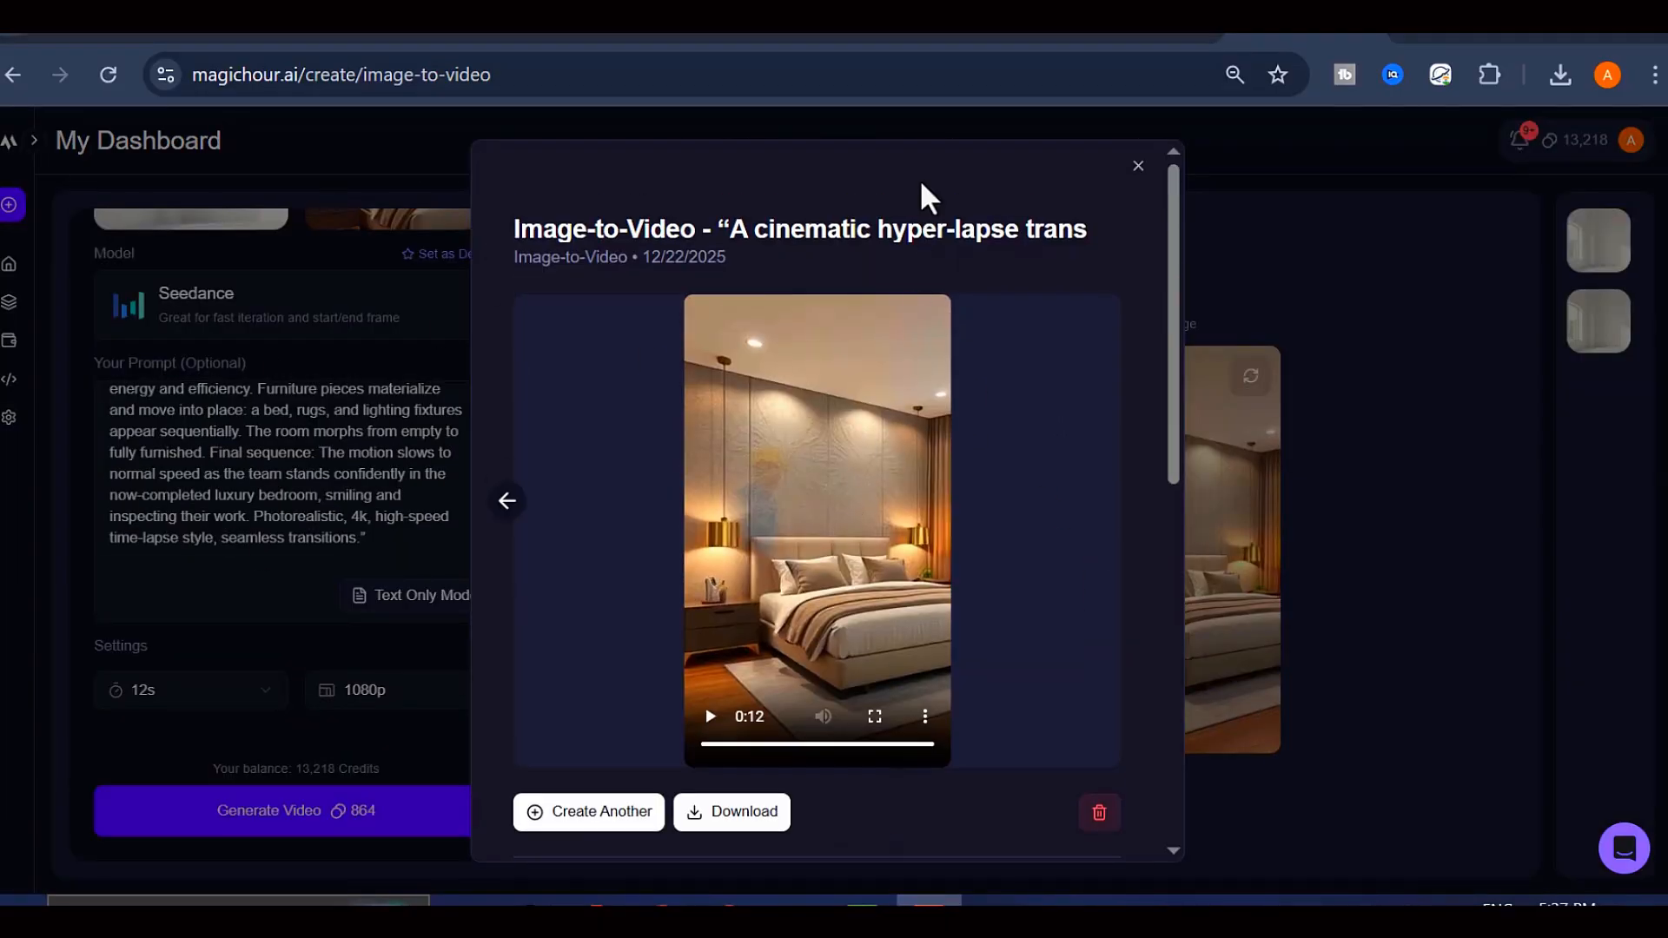
# Step: Play the finished 12-second bedroom transformation video, then close its preview
pyautogui.click(731, 810)
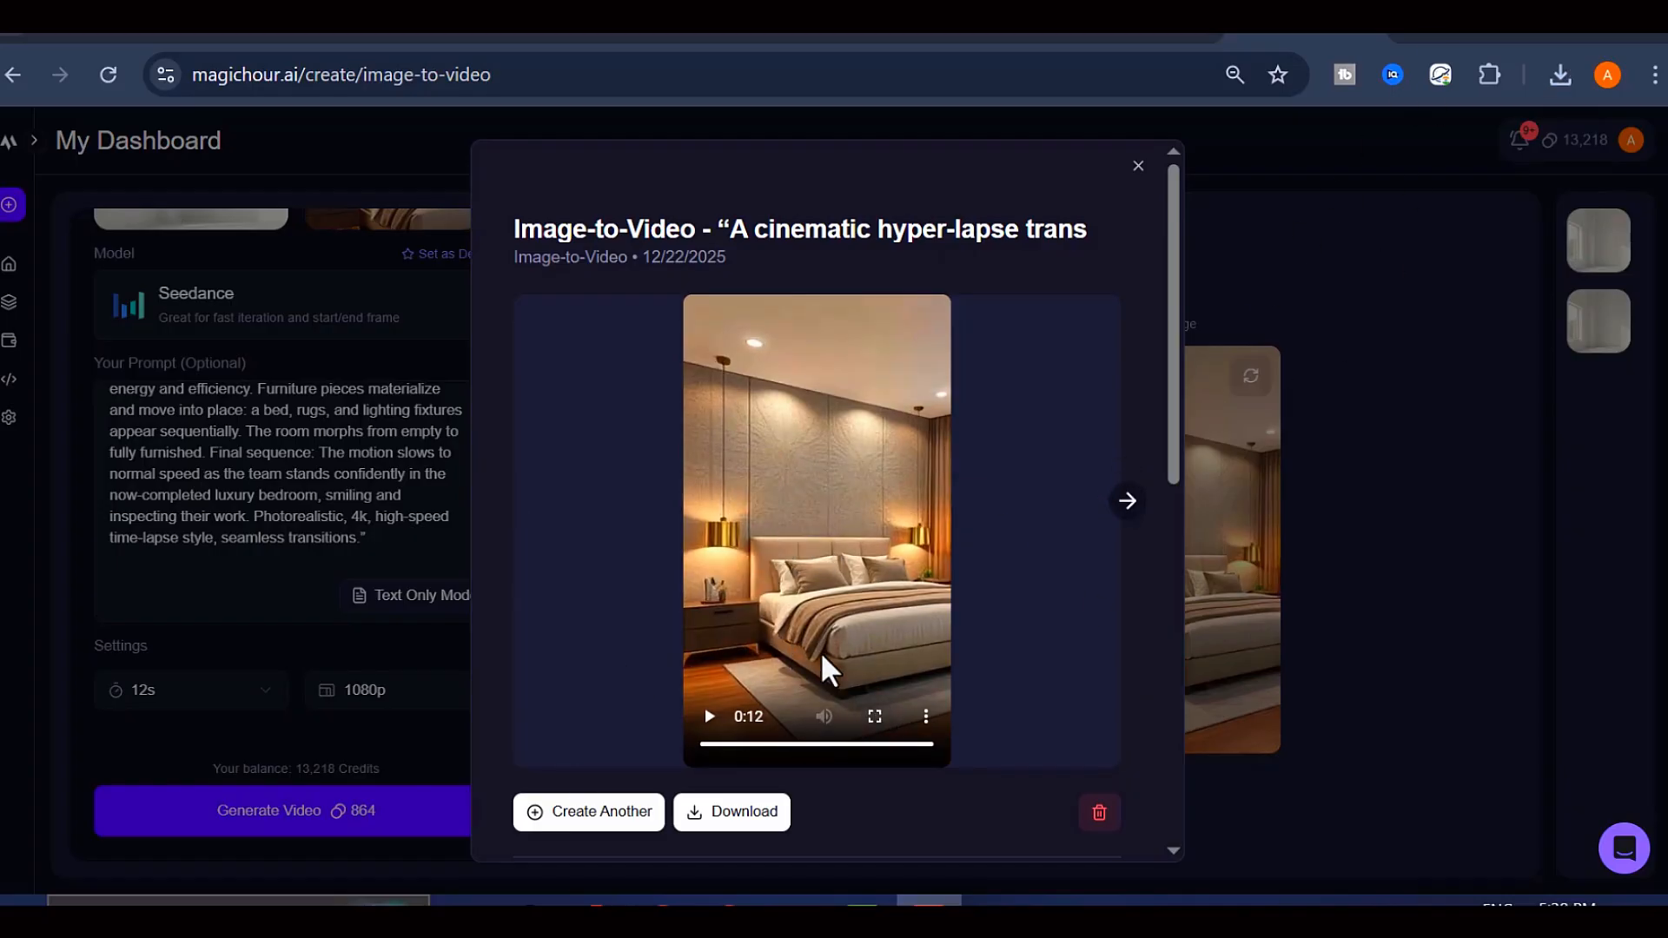
pyautogui.click(873, 716)
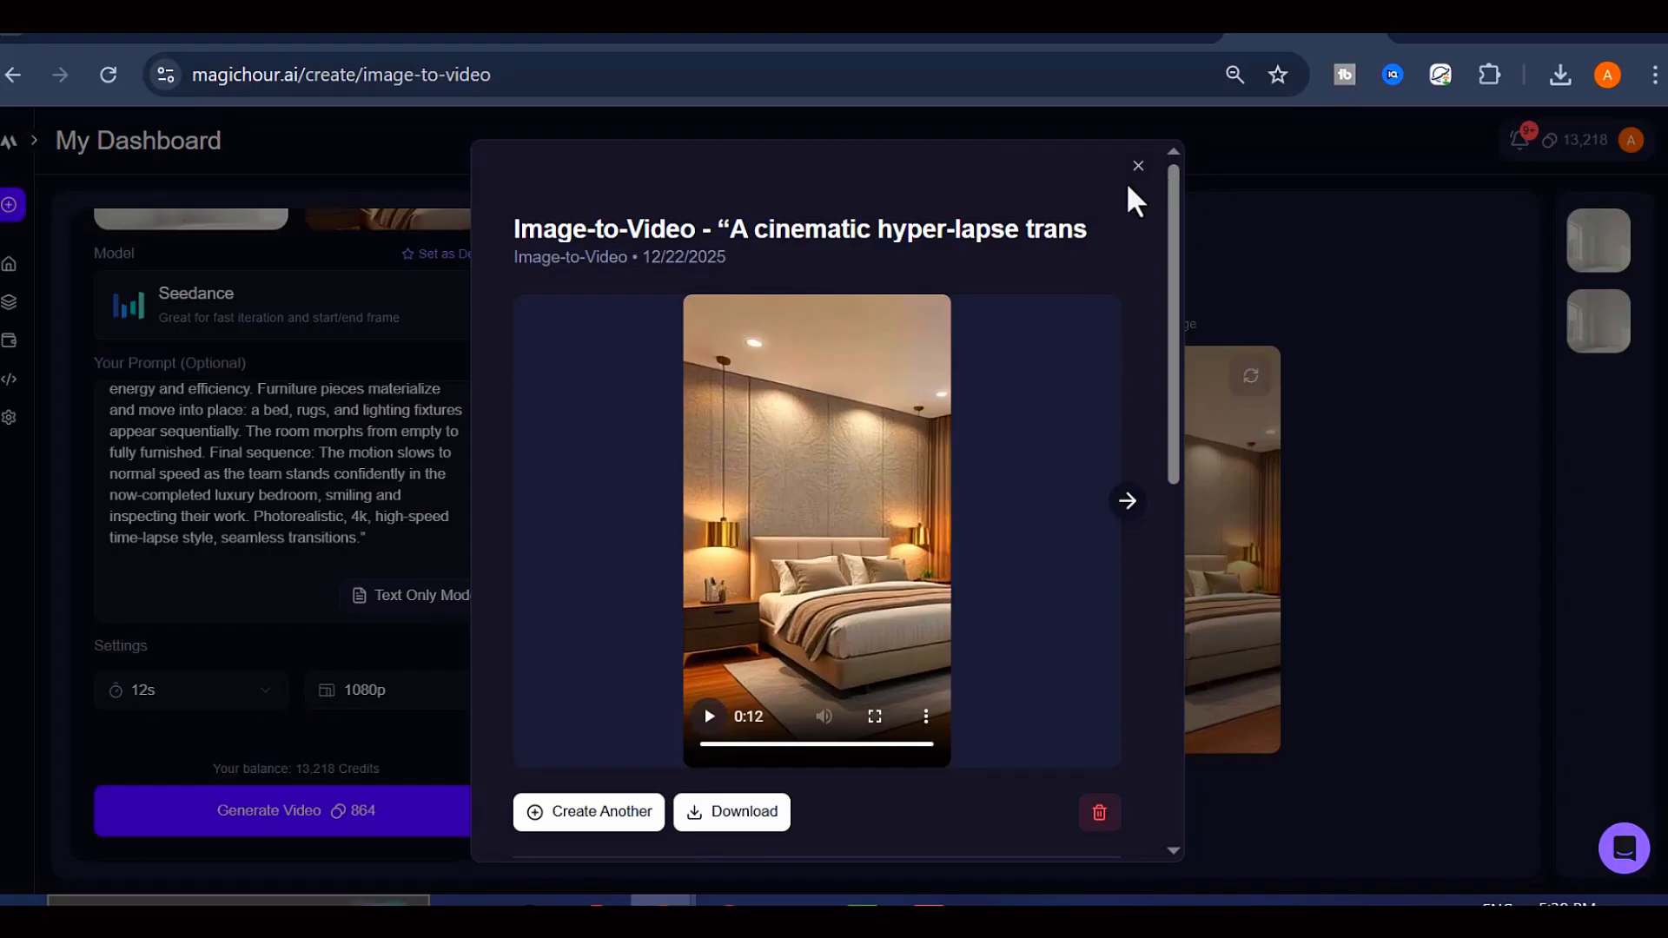
pyautogui.click(1137, 166)
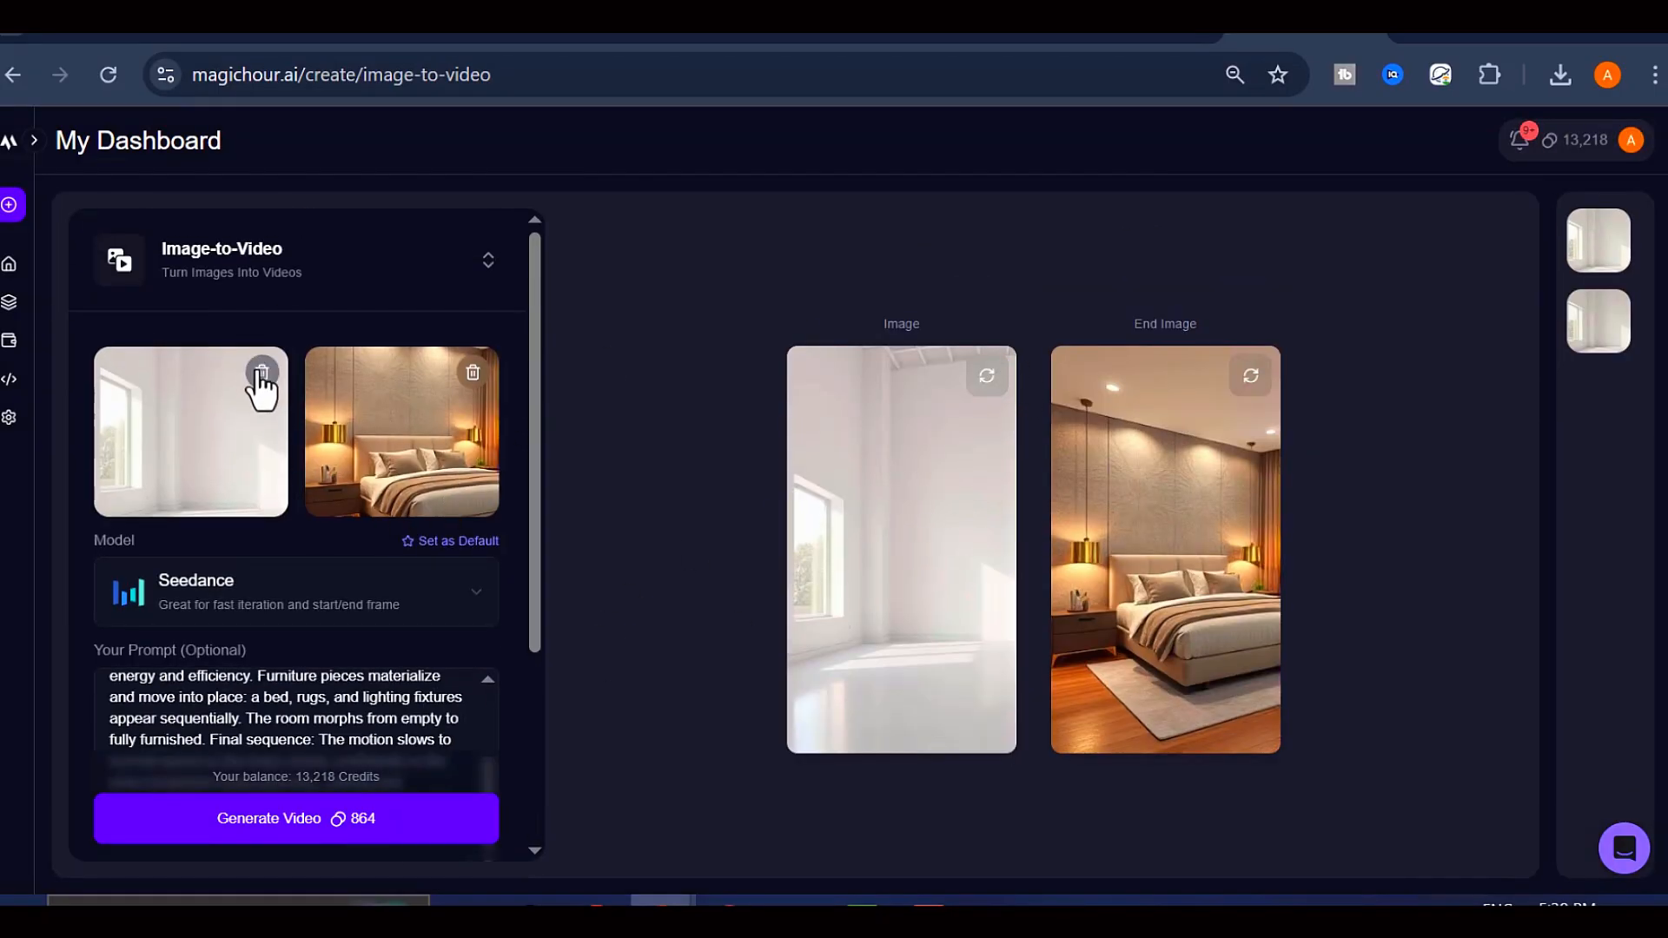
# Step: Remove the empty-room start image and generate a 9:16 furnished office image
pyautogui.click(262, 376)
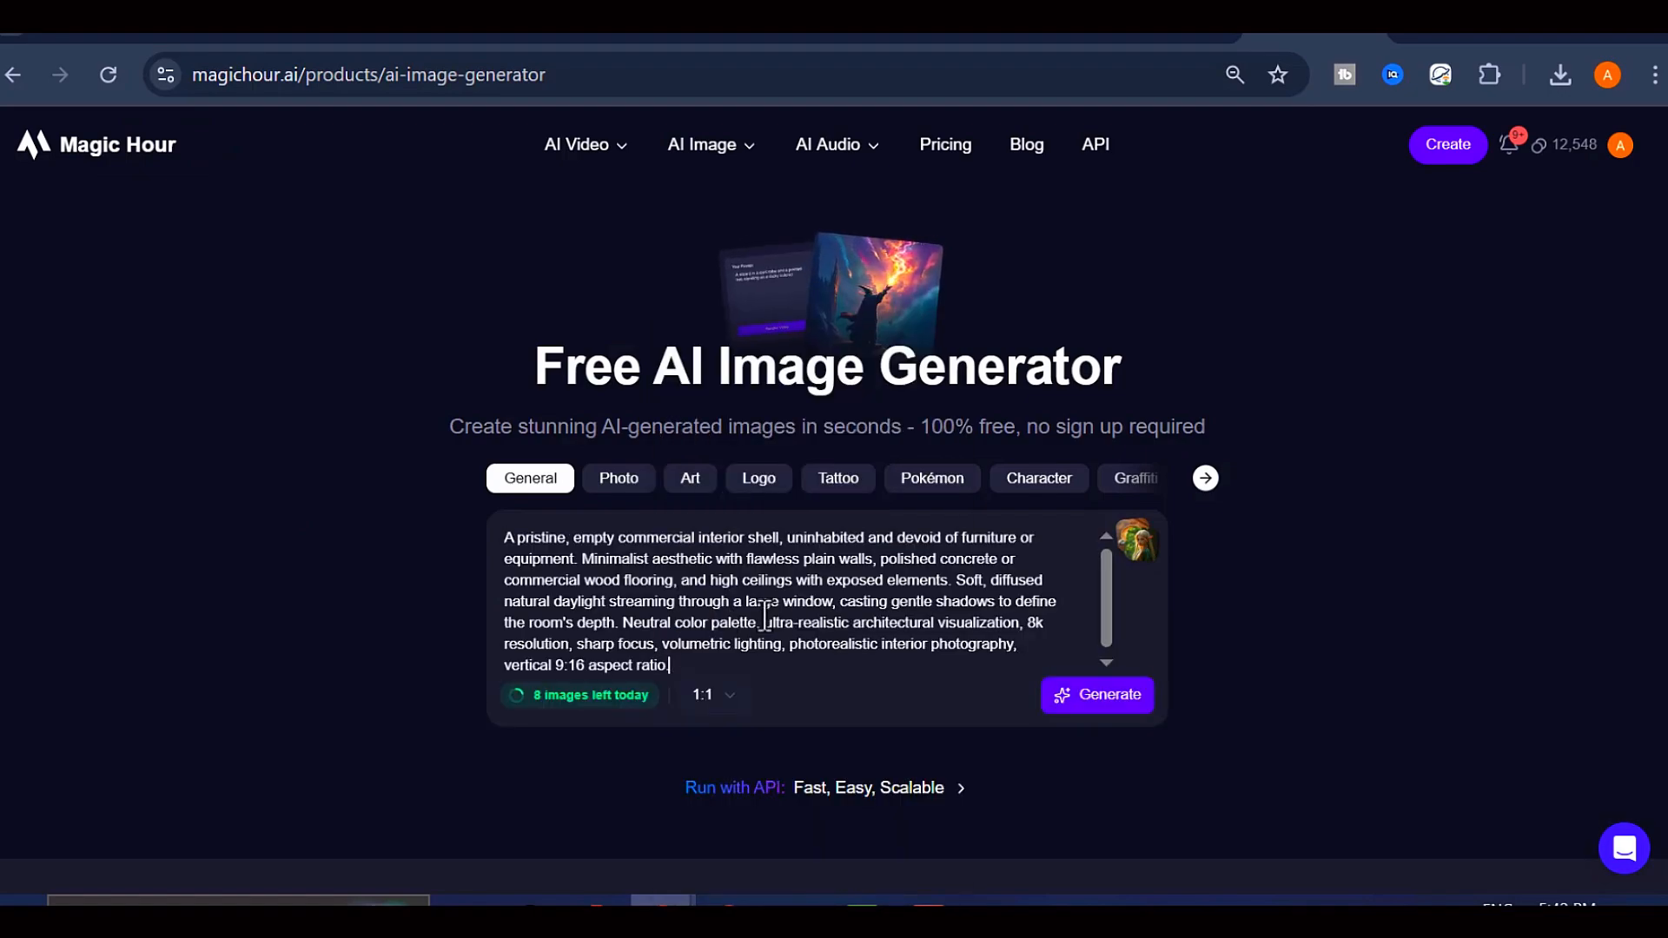
pyautogui.click(711, 695)
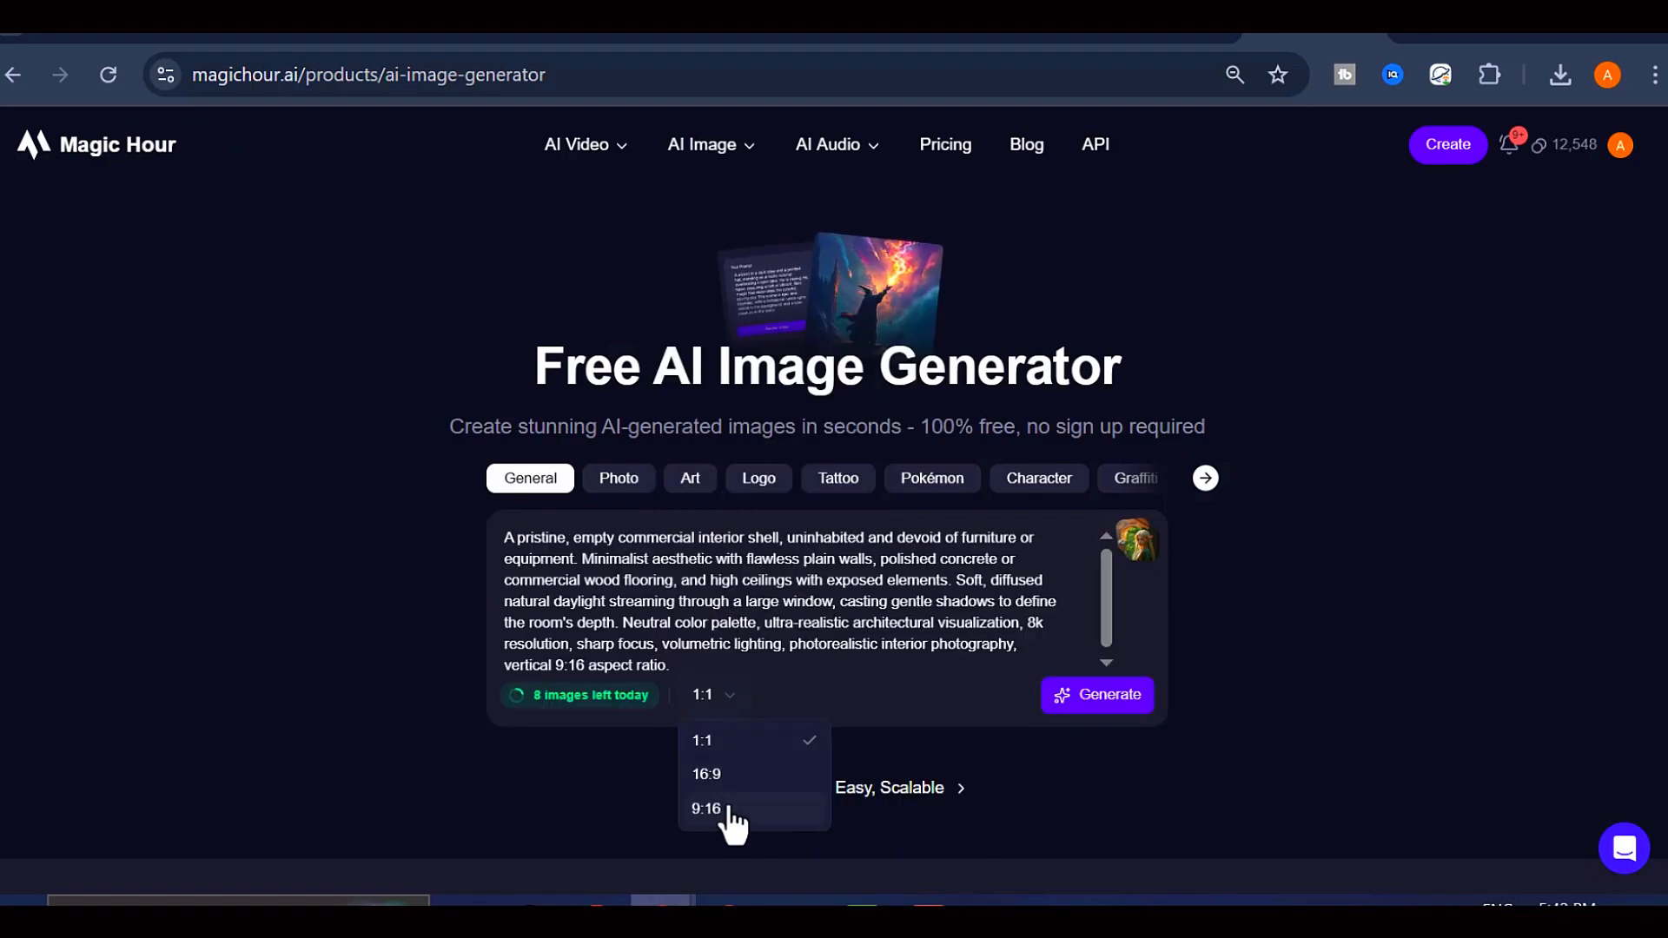
pyautogui.click(706, 807)
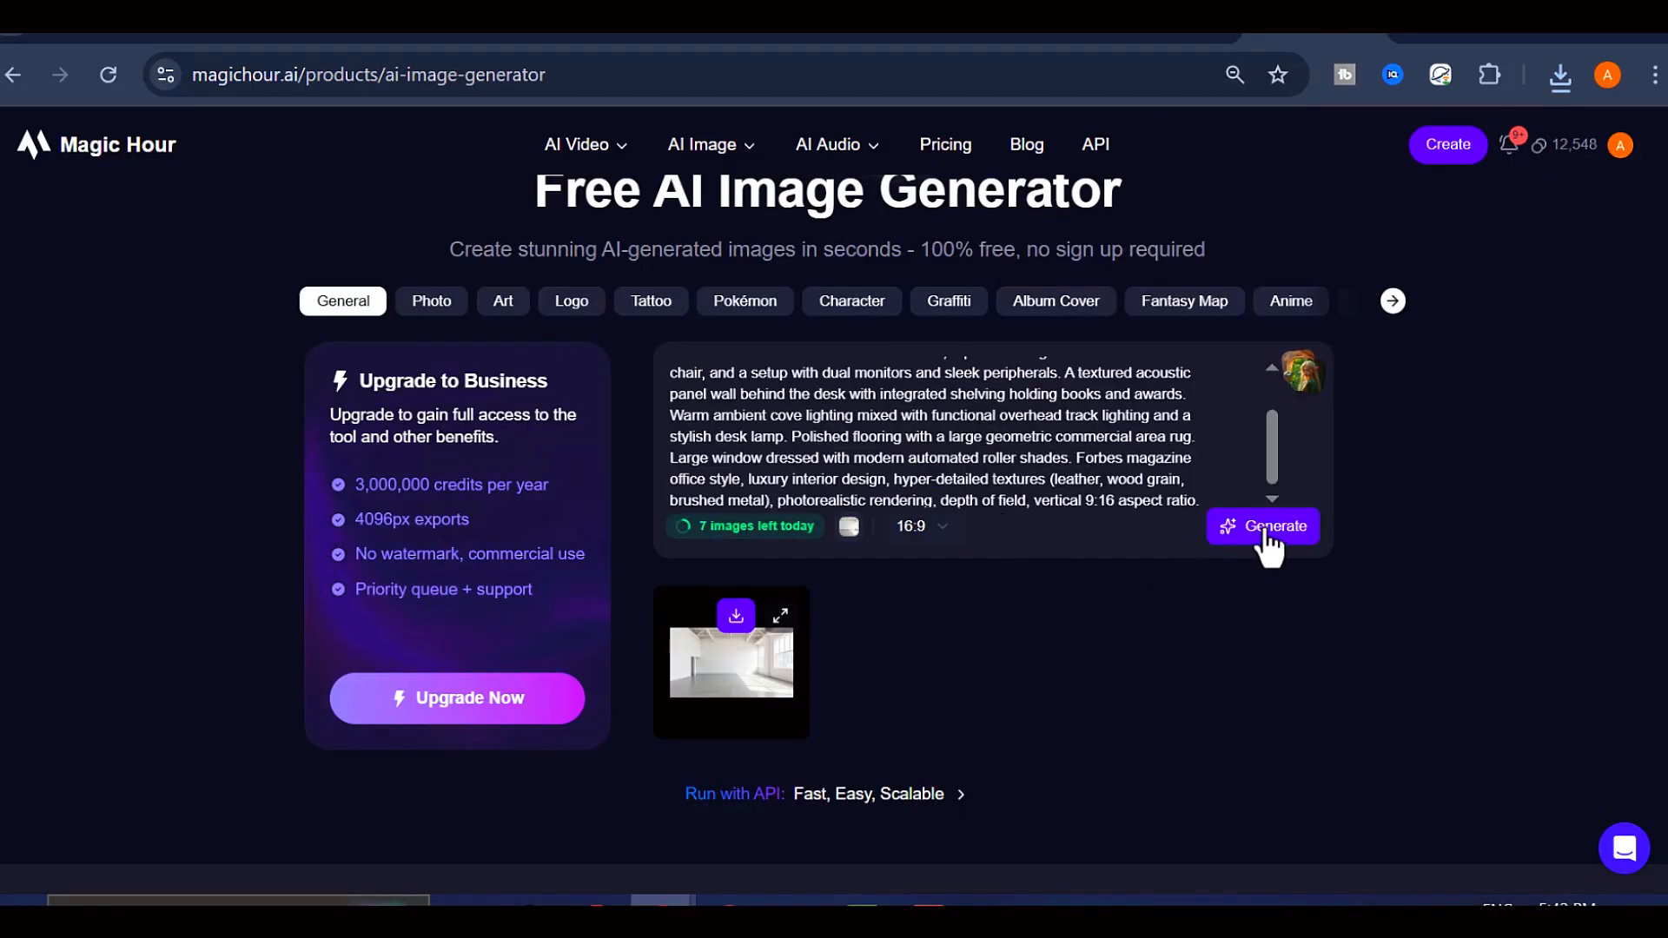
pyautogui.click(1261, 525)
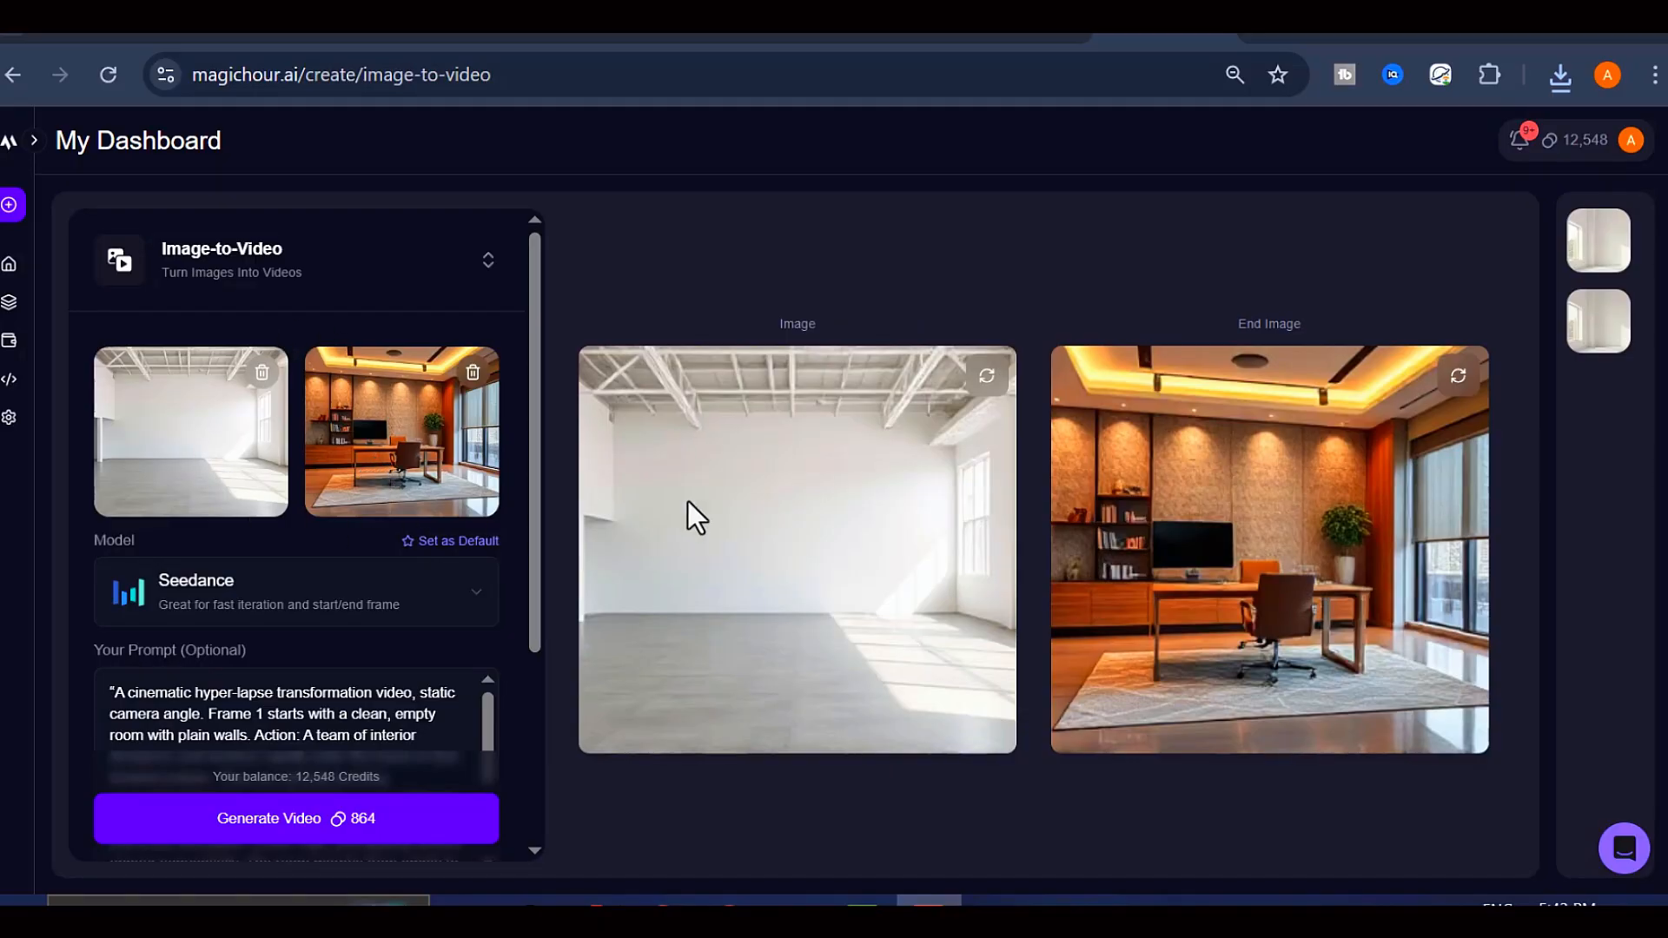
pyautogui.moveTo(942, 326)
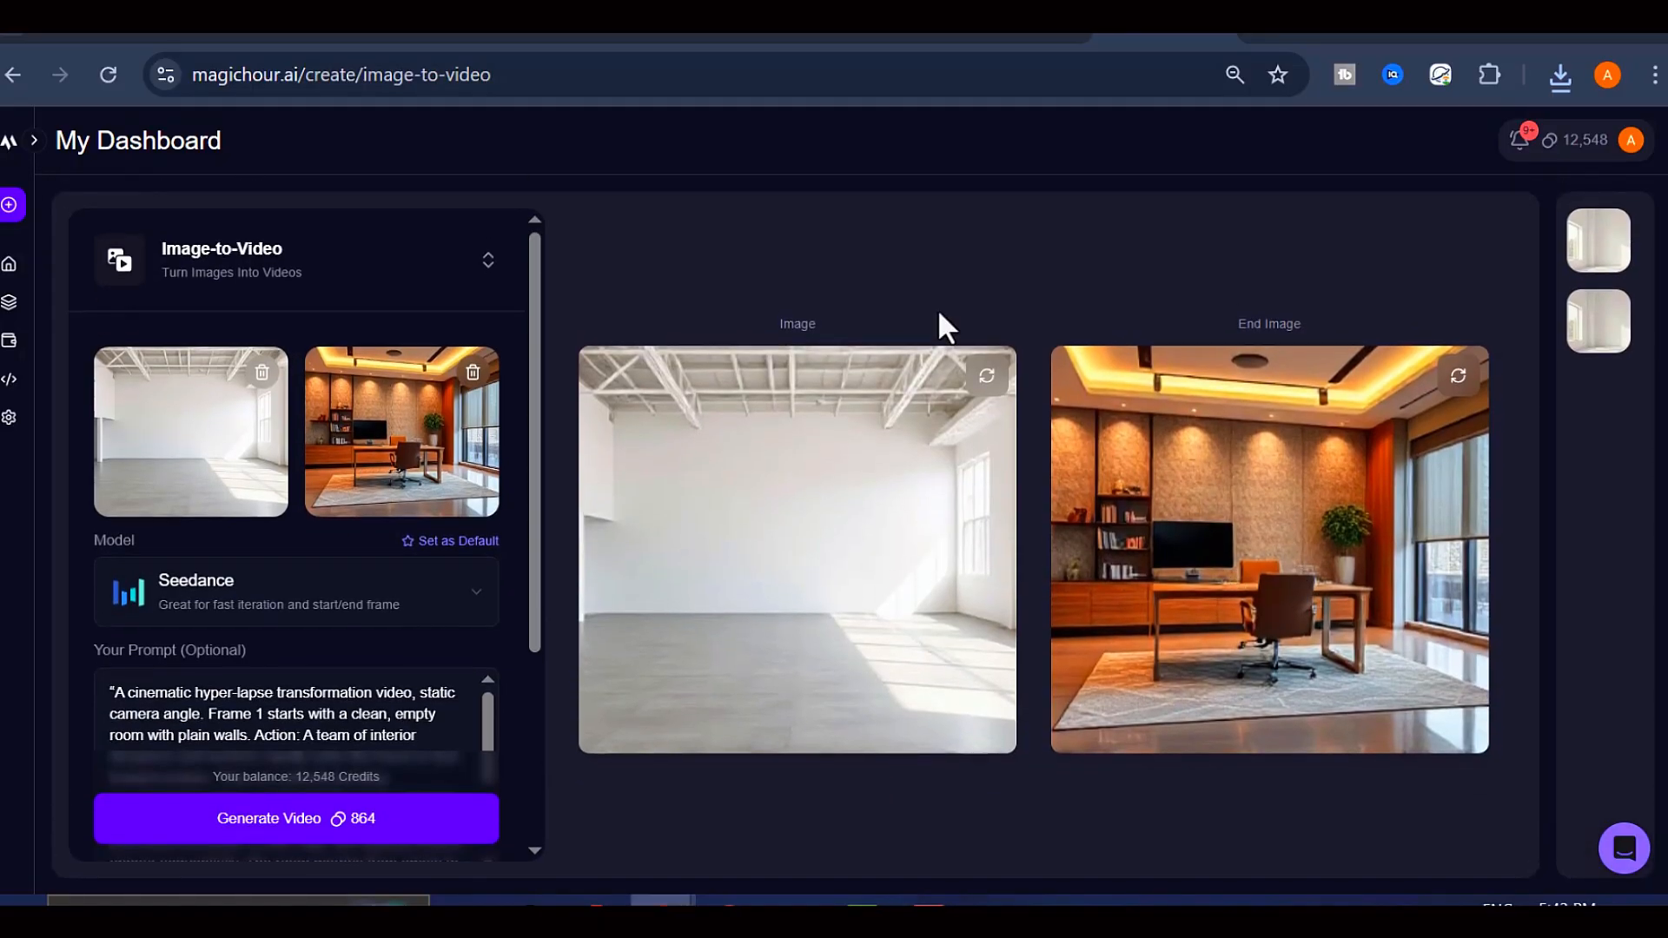
# Step: Review the office hyper-lapse prompt and generate the 12-second 1080p office video
pyautogui.scroll(-3)
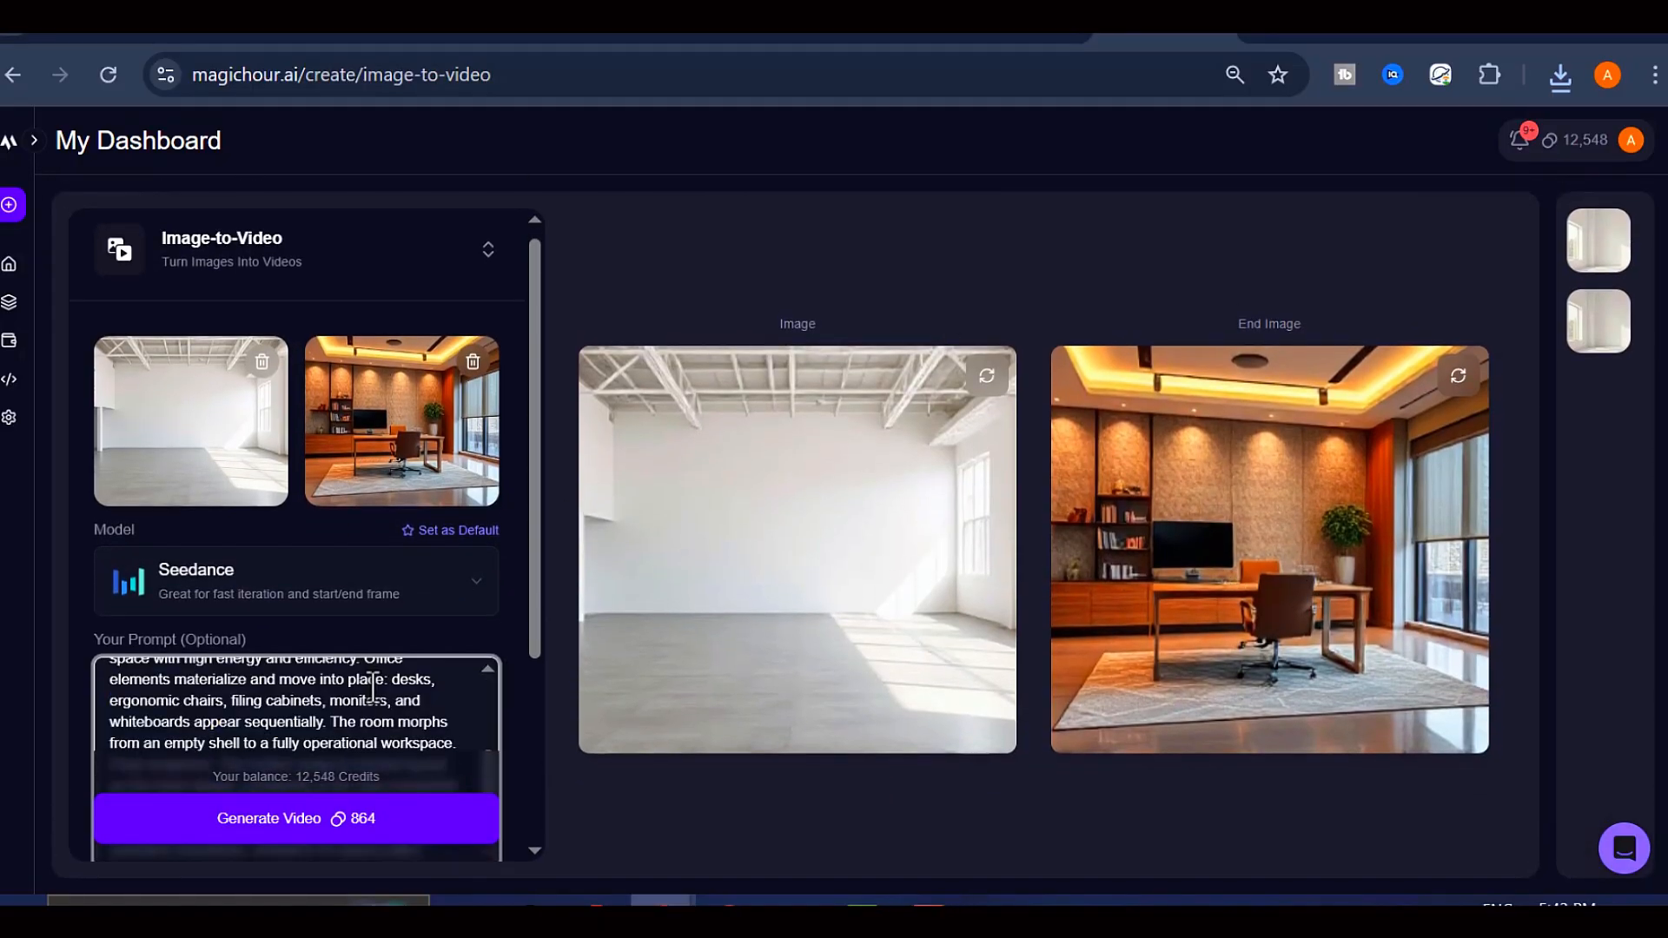
pyautogui.scroll(-3)
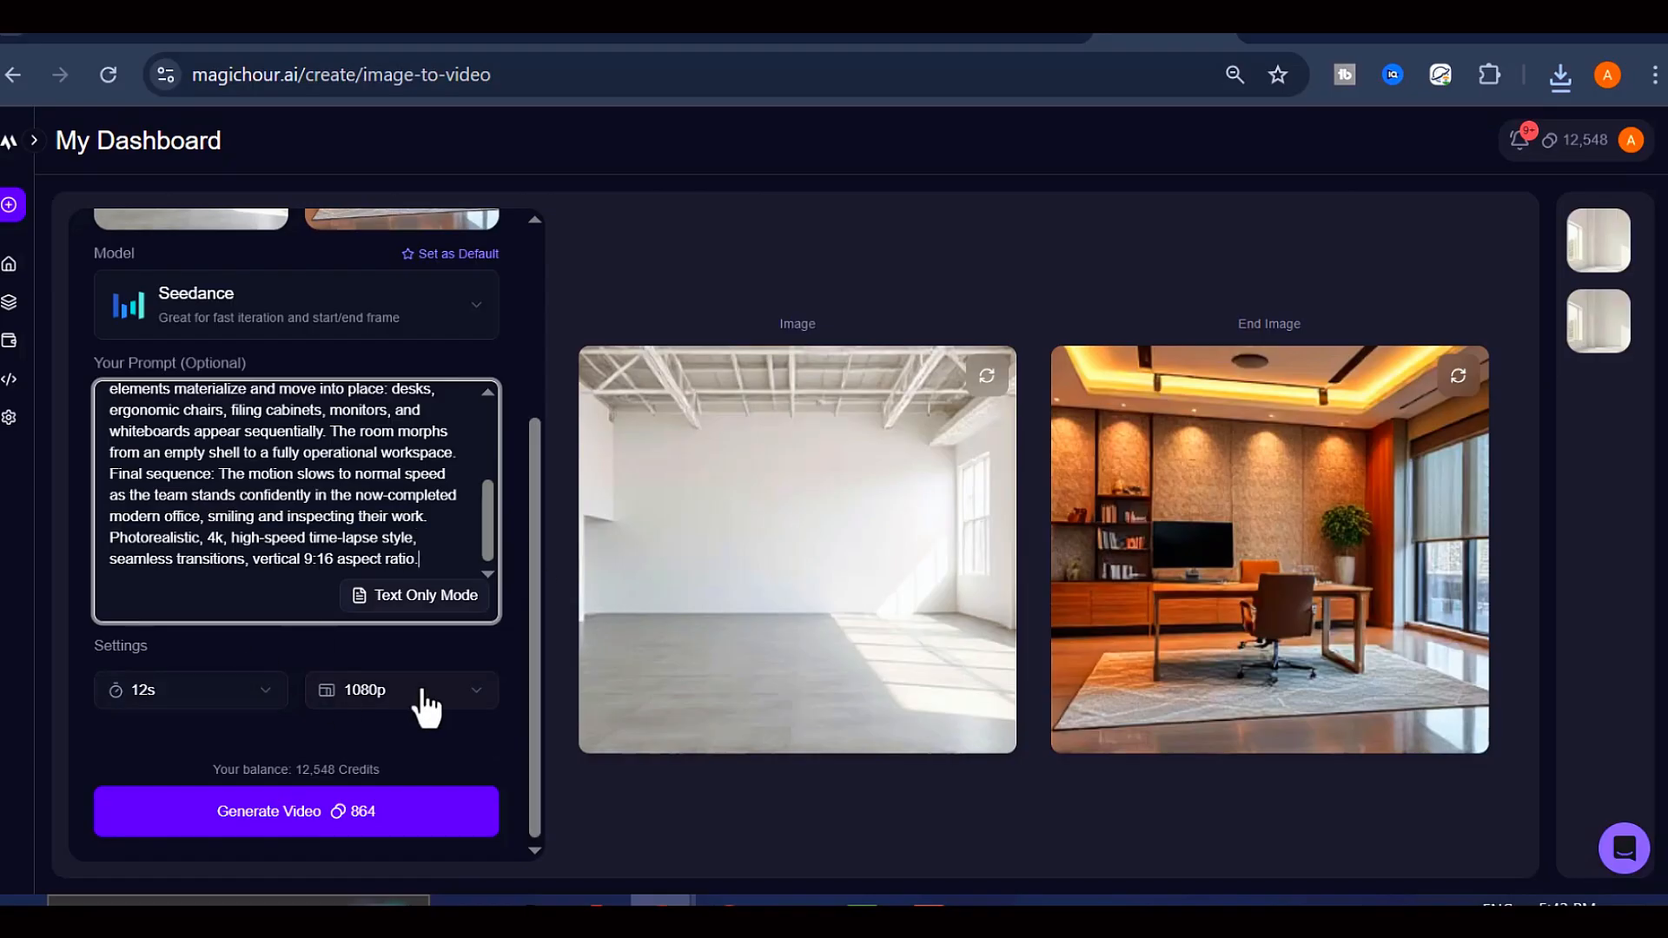
pyautogui.scroll(-3)
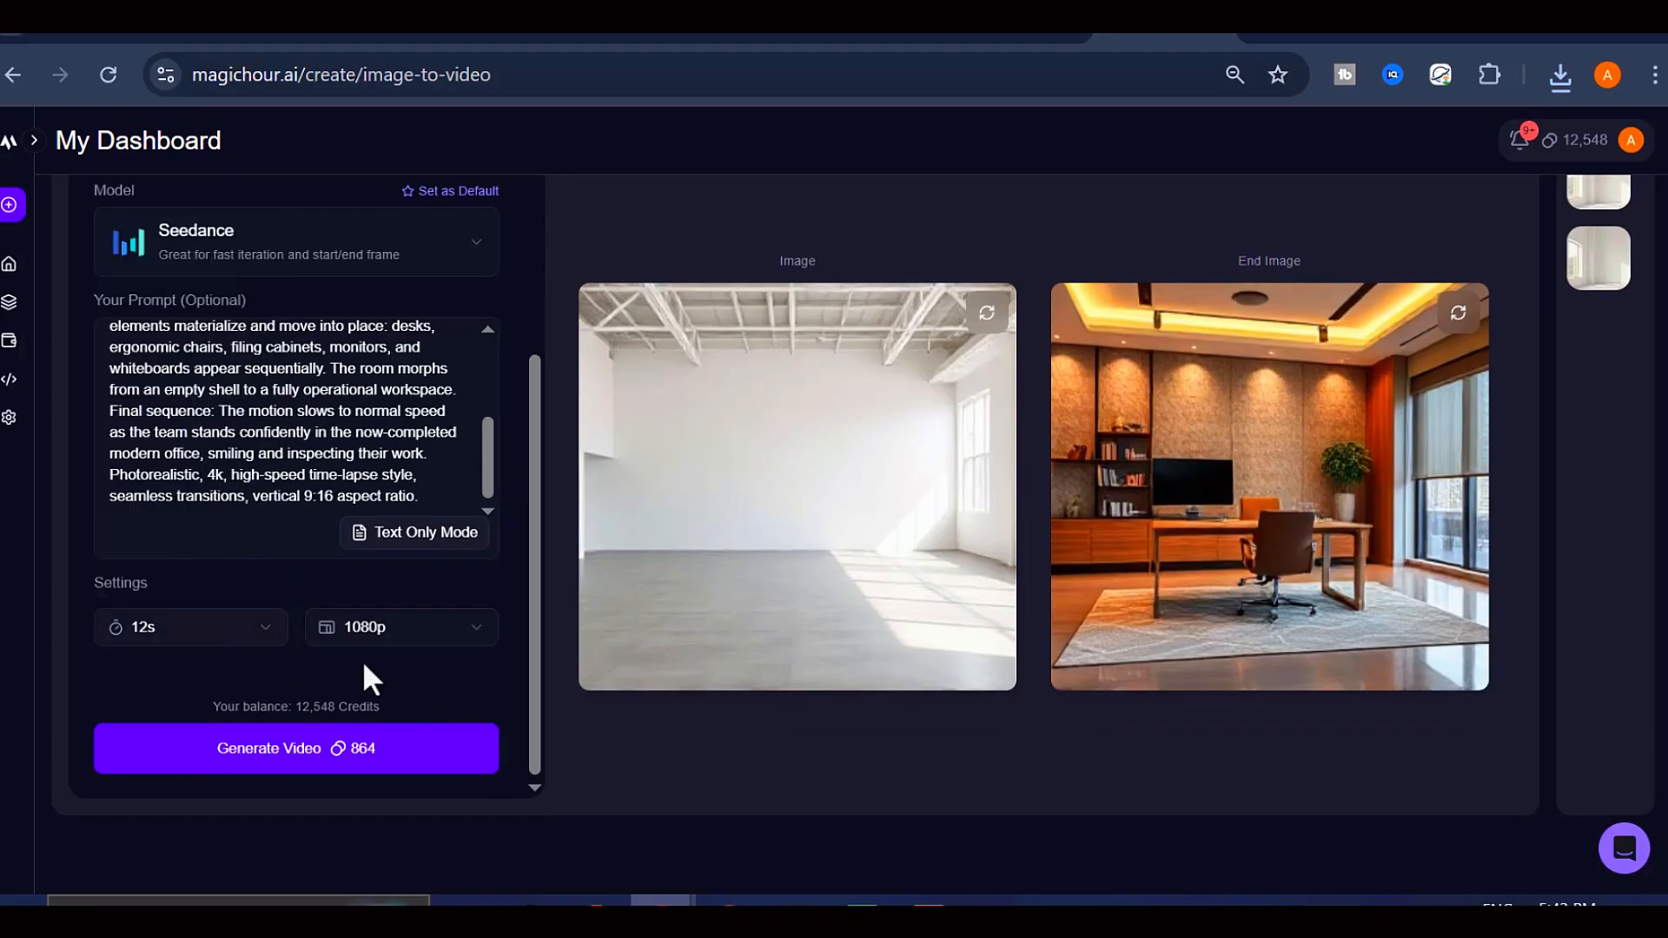
pyautogui.click(295, 748)
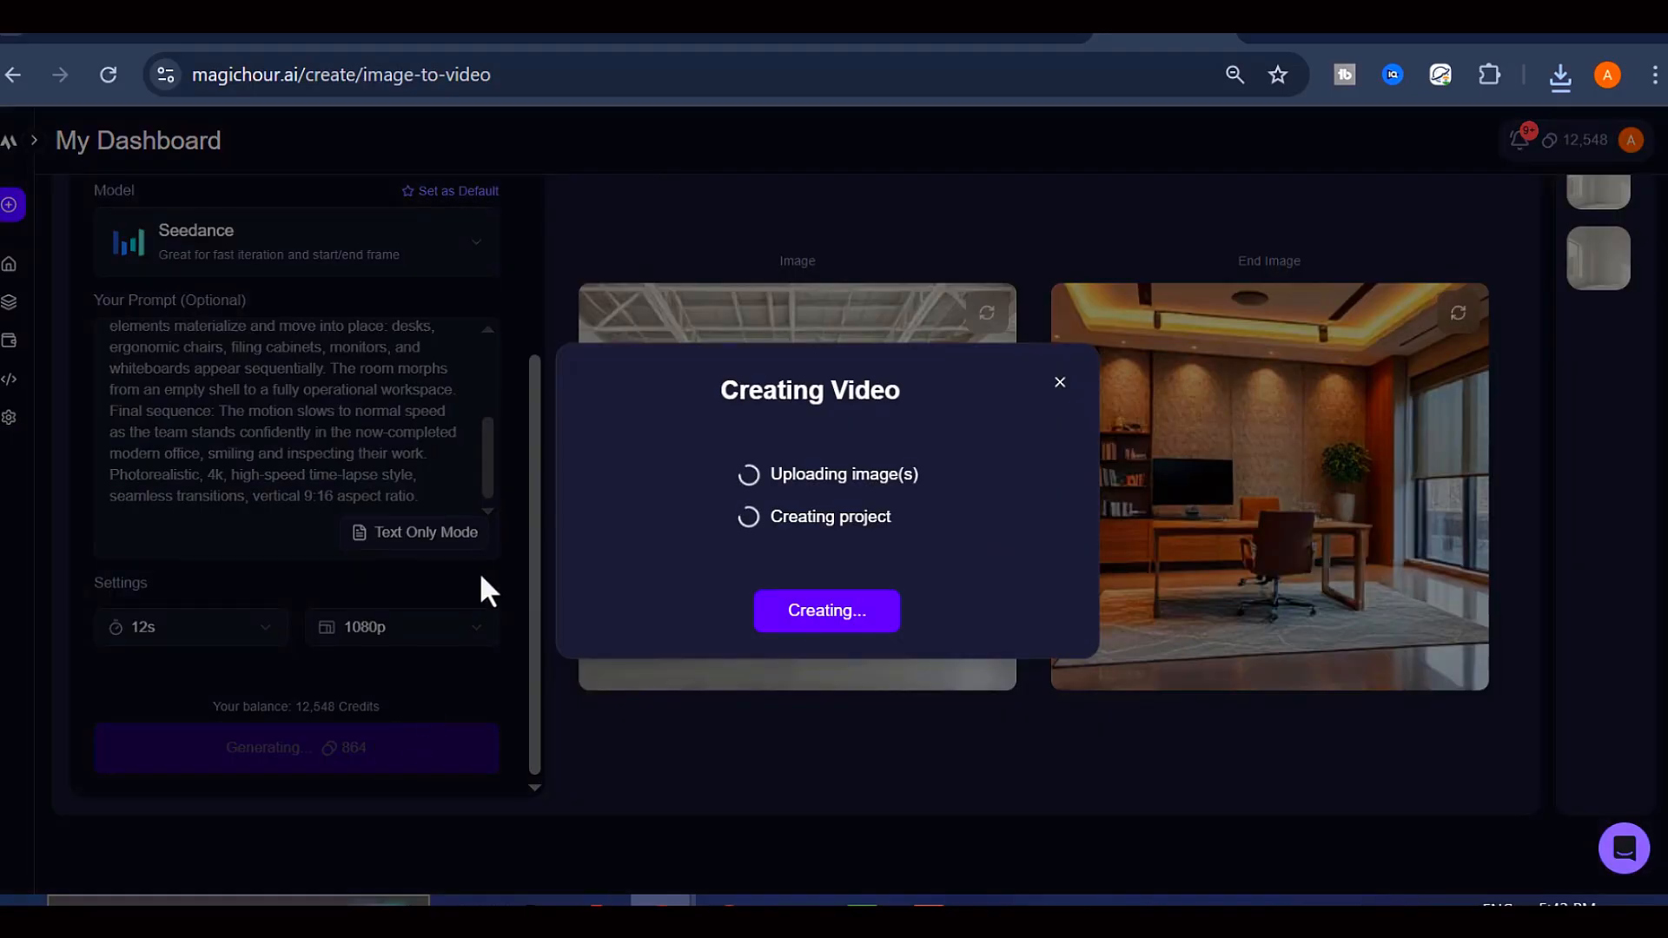
pyautogui.moveTo(934, 317)
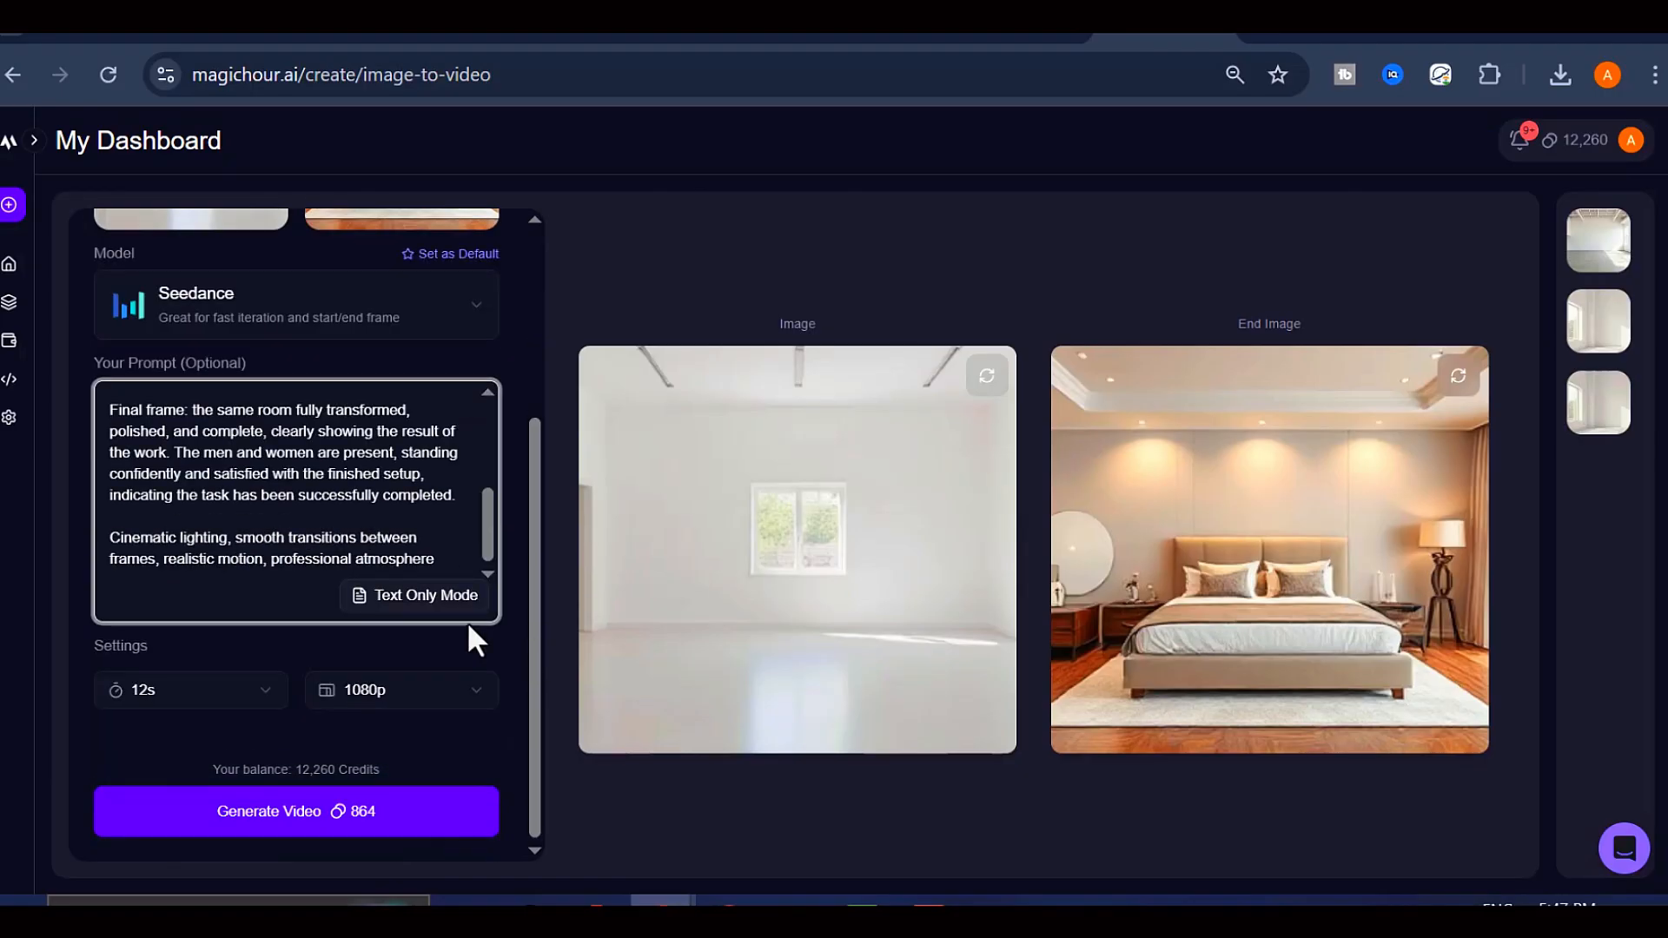
# Step: Generate the 12-second 1080p video from bare white room to lamp-lit bedroom
pyautogui.click(296, 811)
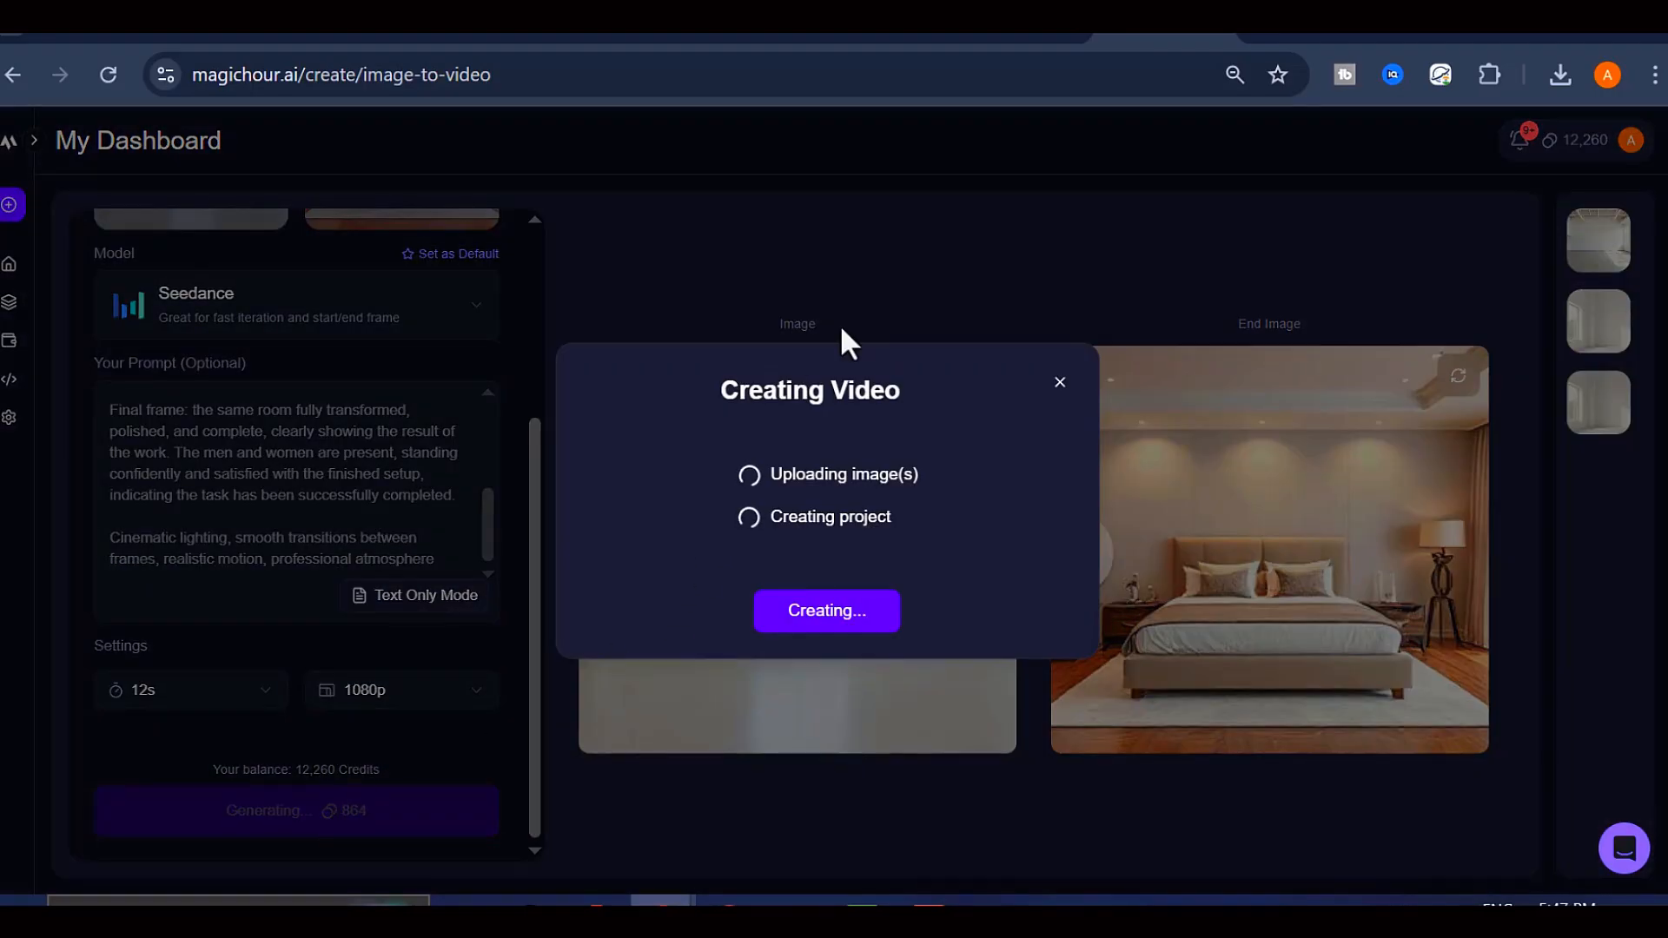
pyautogui.moveTo(1093, 386)
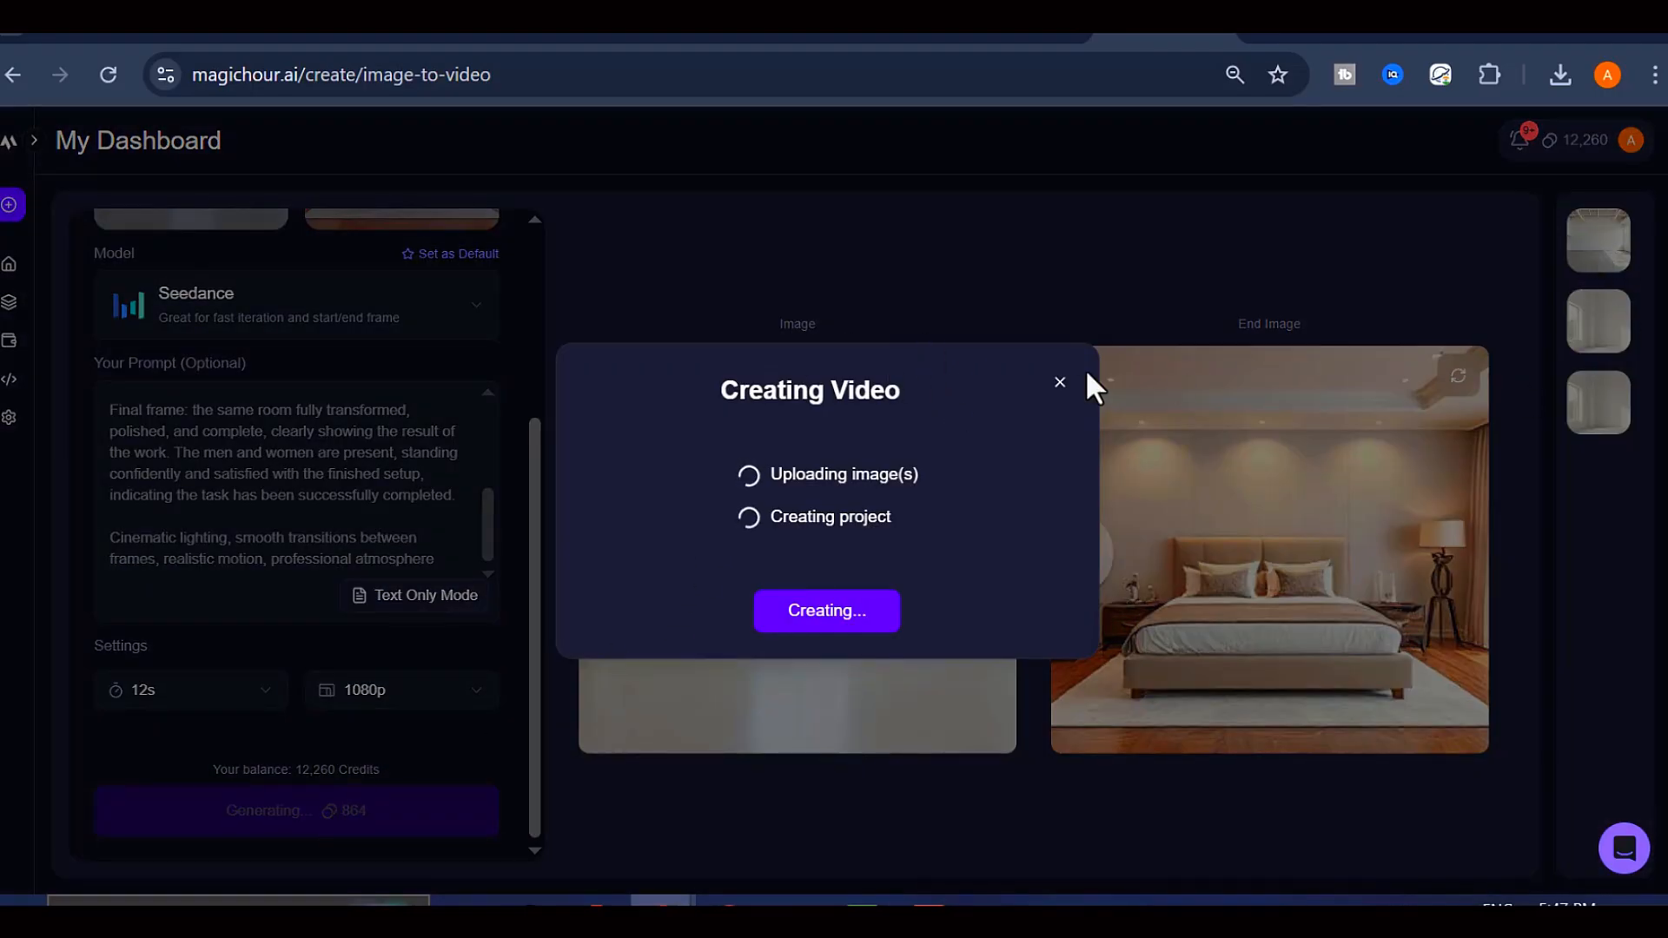